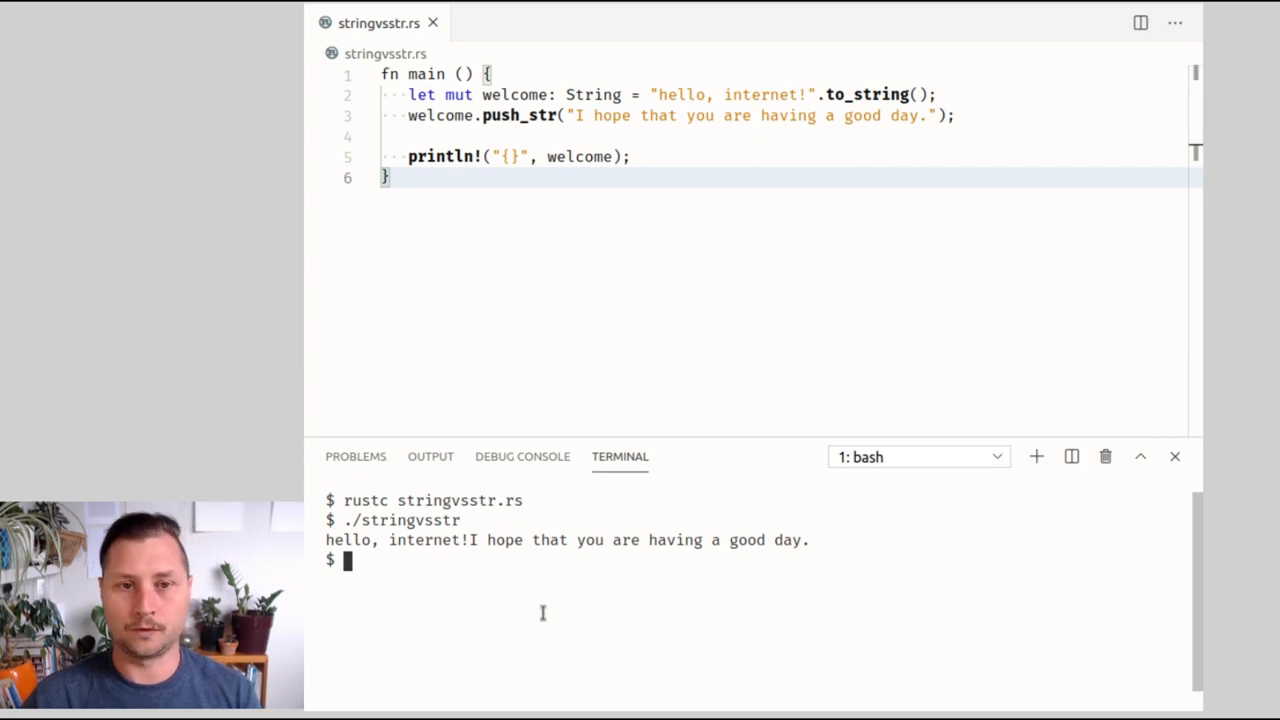
mouse_move(528, 364)
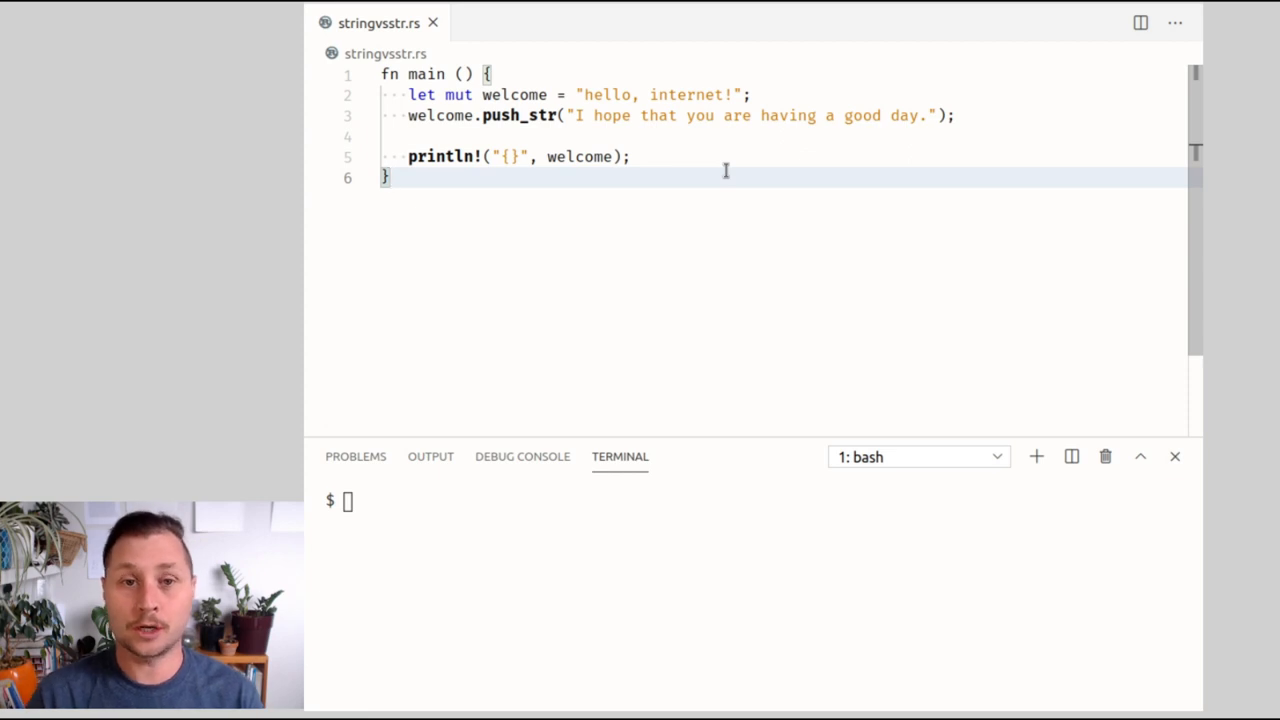
- Strip ': String' and '.to_string()' from welcome's declaration and begin the rustc command
left_click(510, 114)
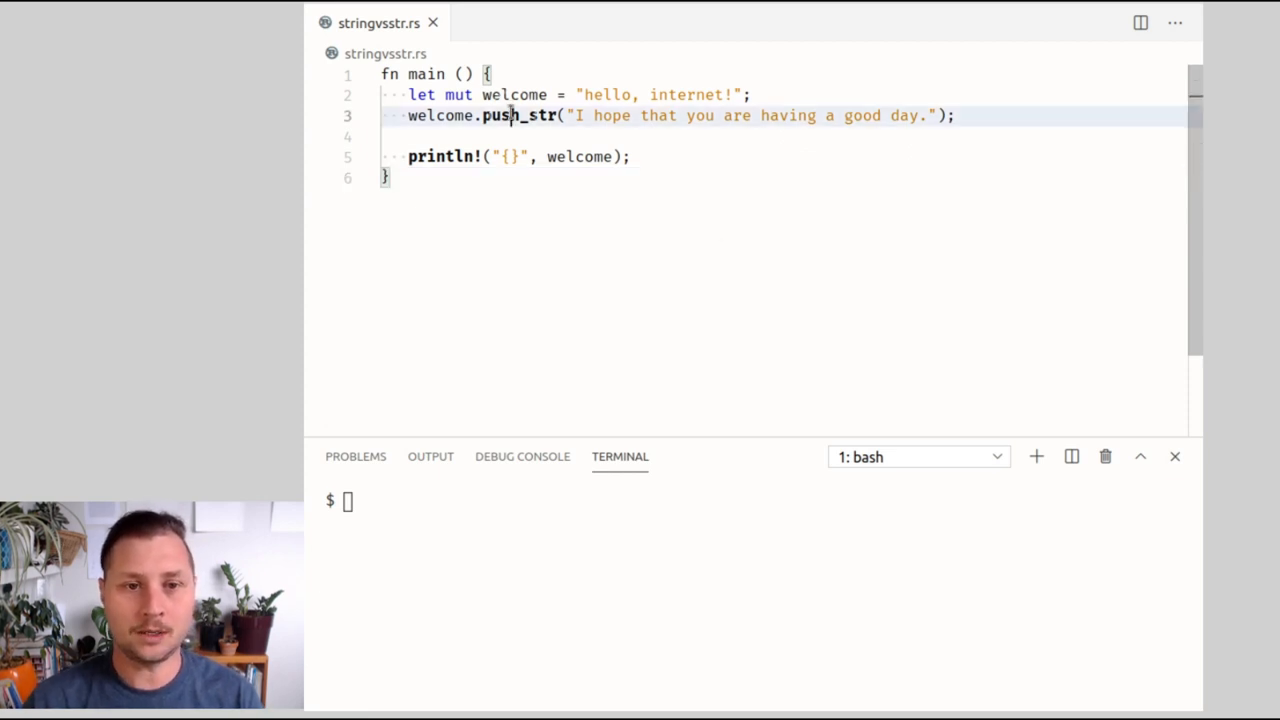
double_click(520, 114)
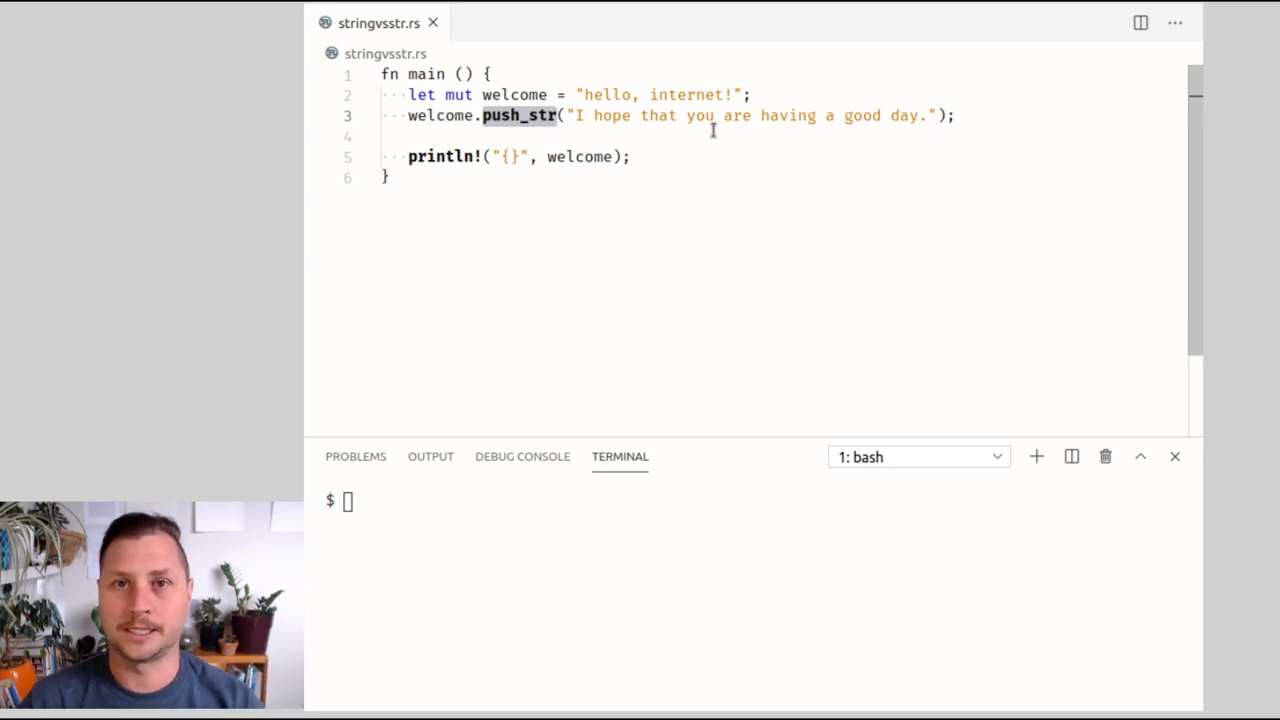
type("rustc st")
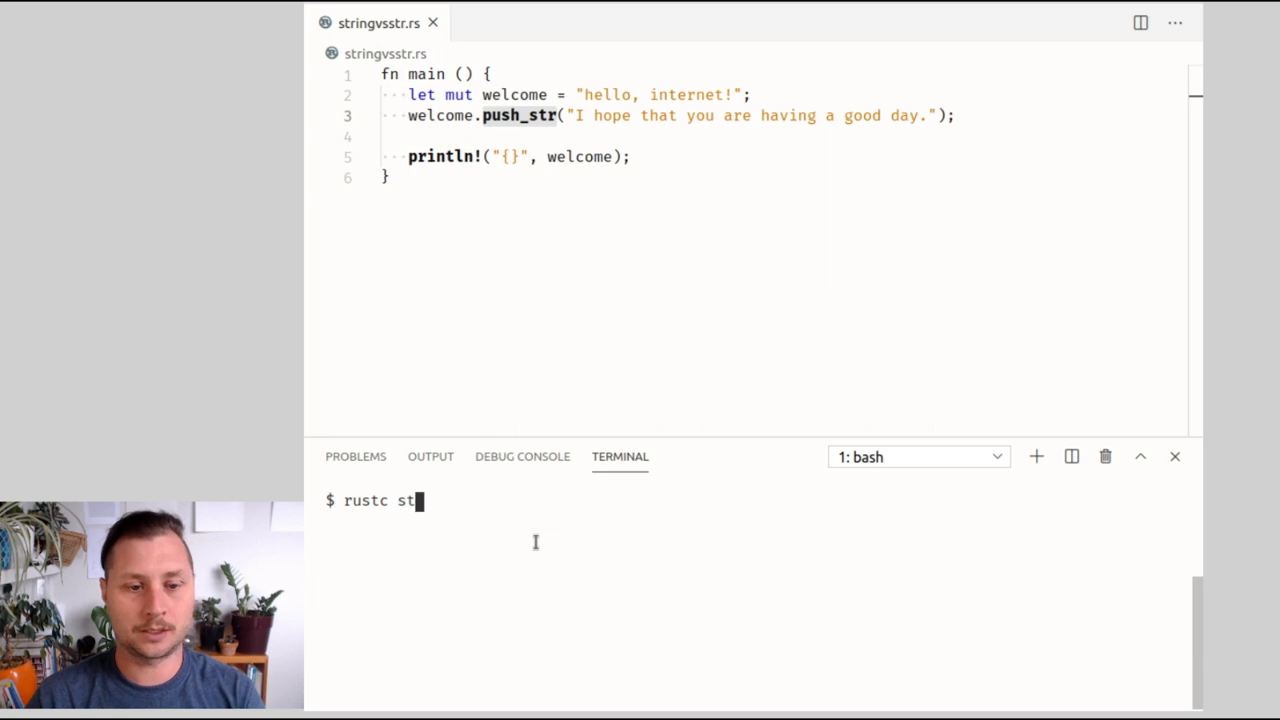
- Compile to get the push_str error on &str, then reduce main to an immutable printed welcome literal
key("Return")
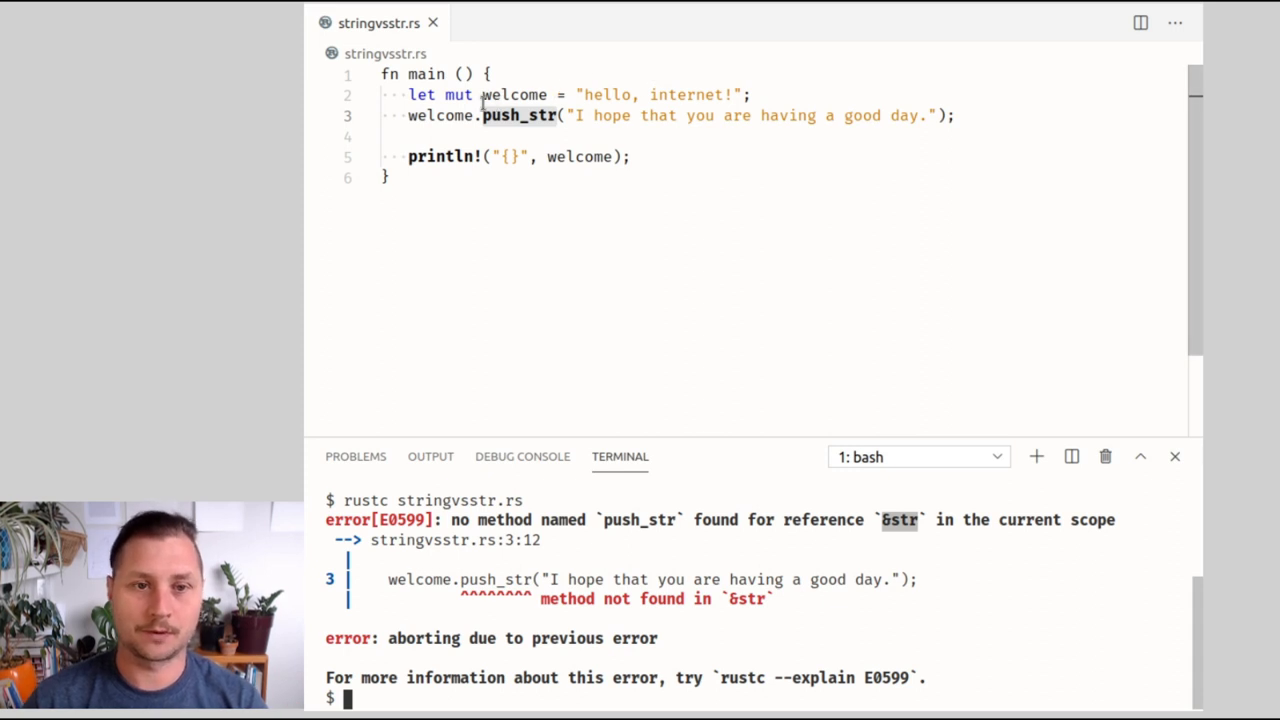
double_click(514, 94)
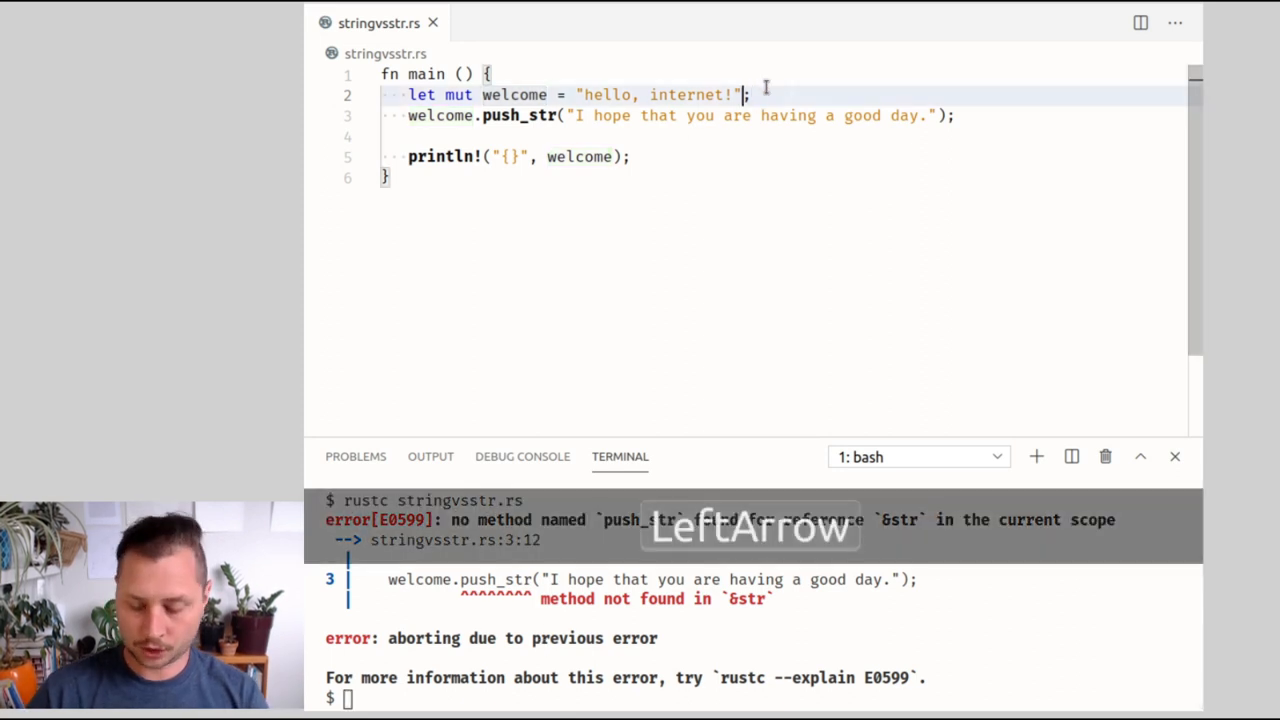
type(".to")
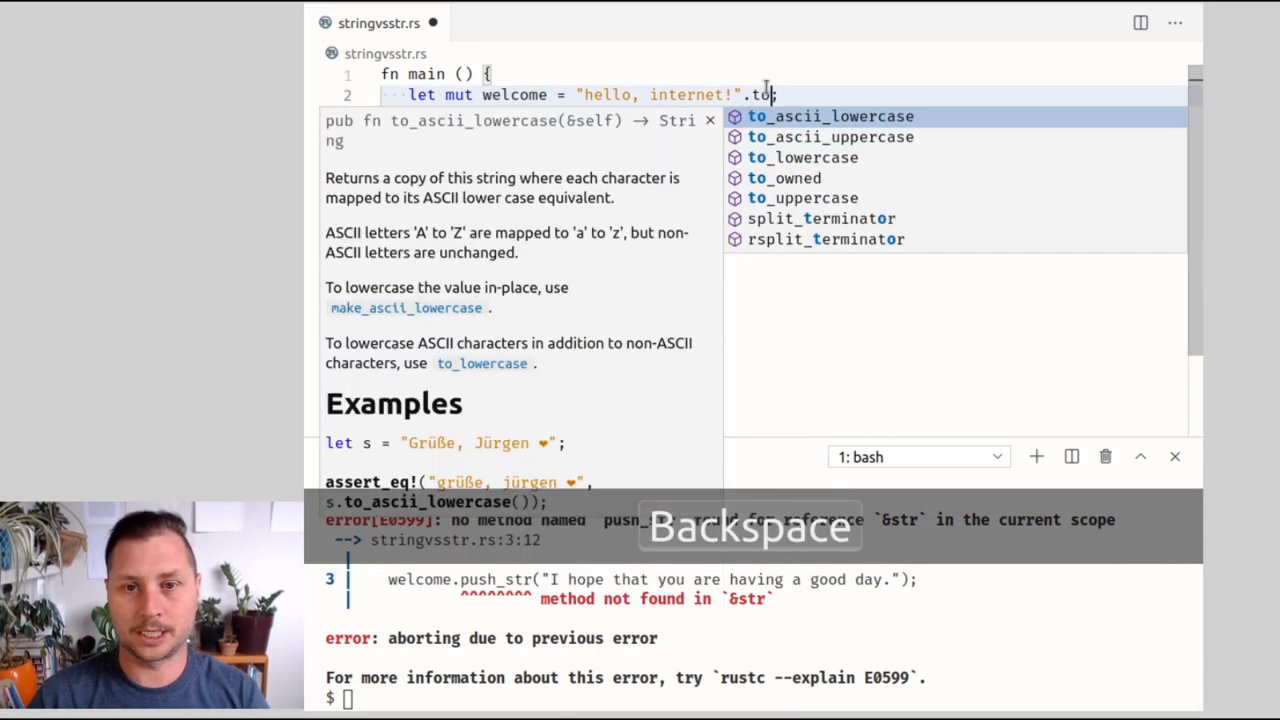
type("_string")
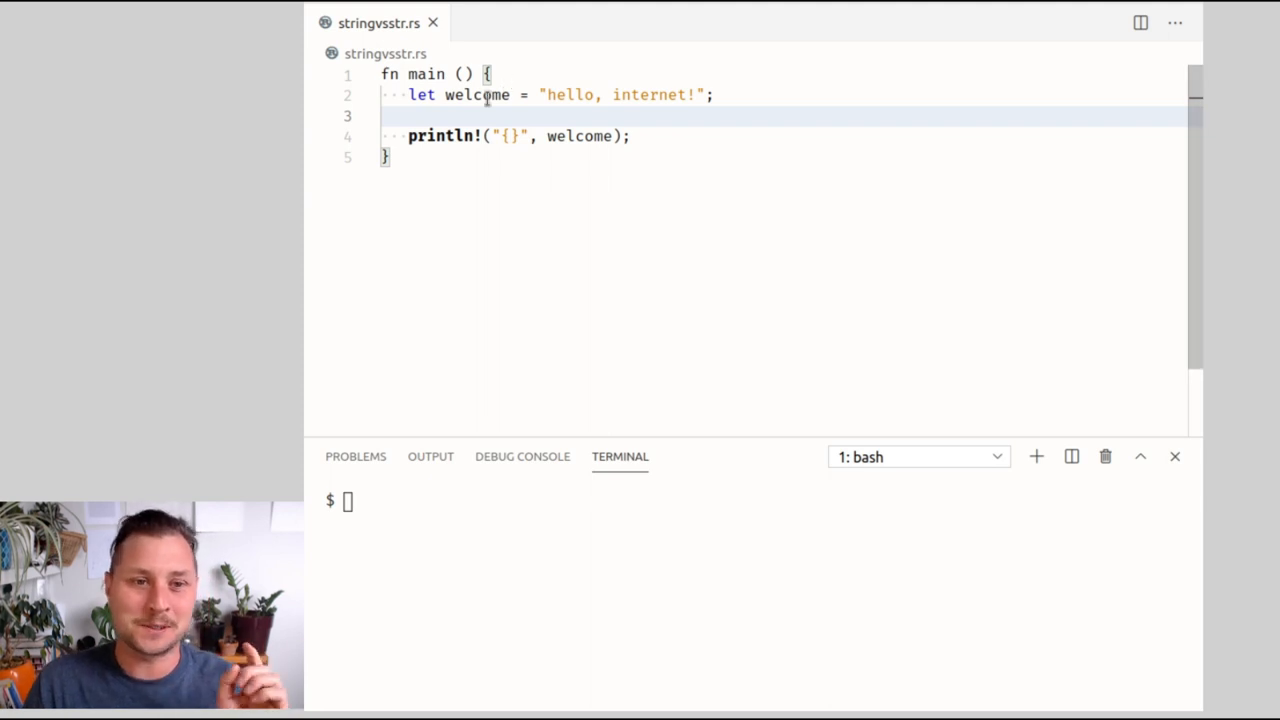
- Compile with rustc stringvsstr.rs and run ./stringvsstr, printing hello, internet!
key("ctrl+shift+Left")
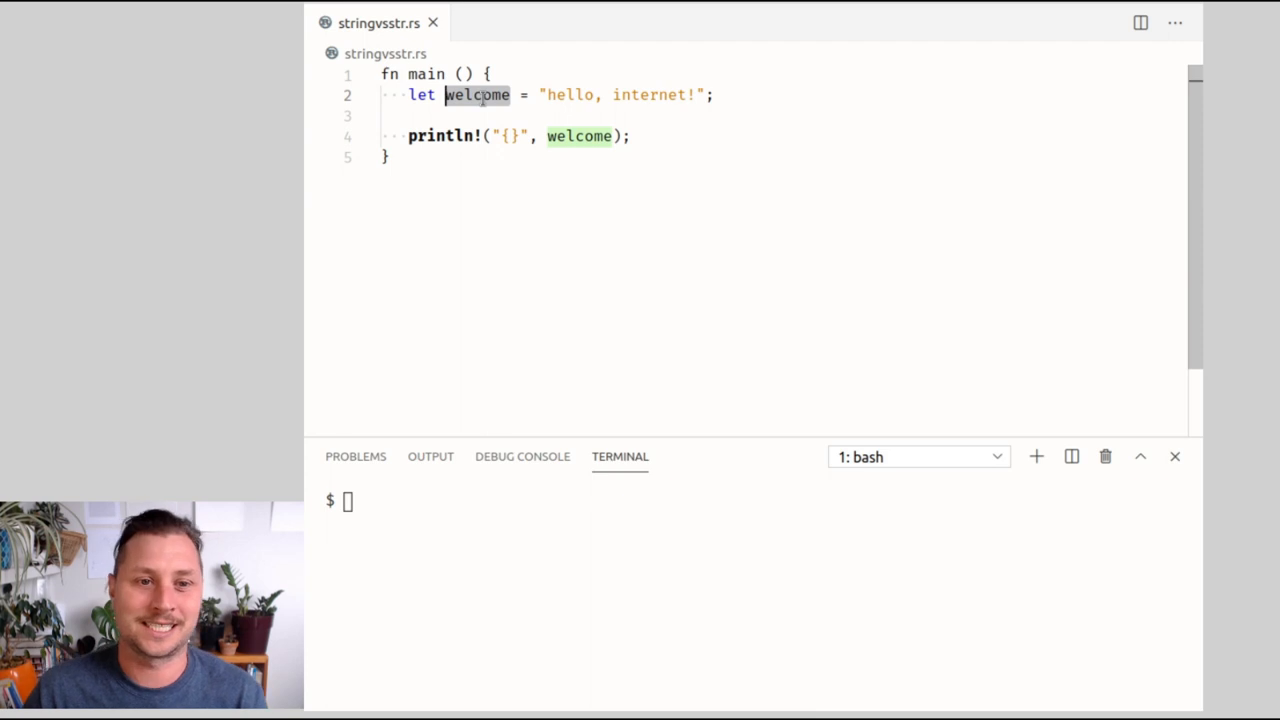
left_click(484, 500)
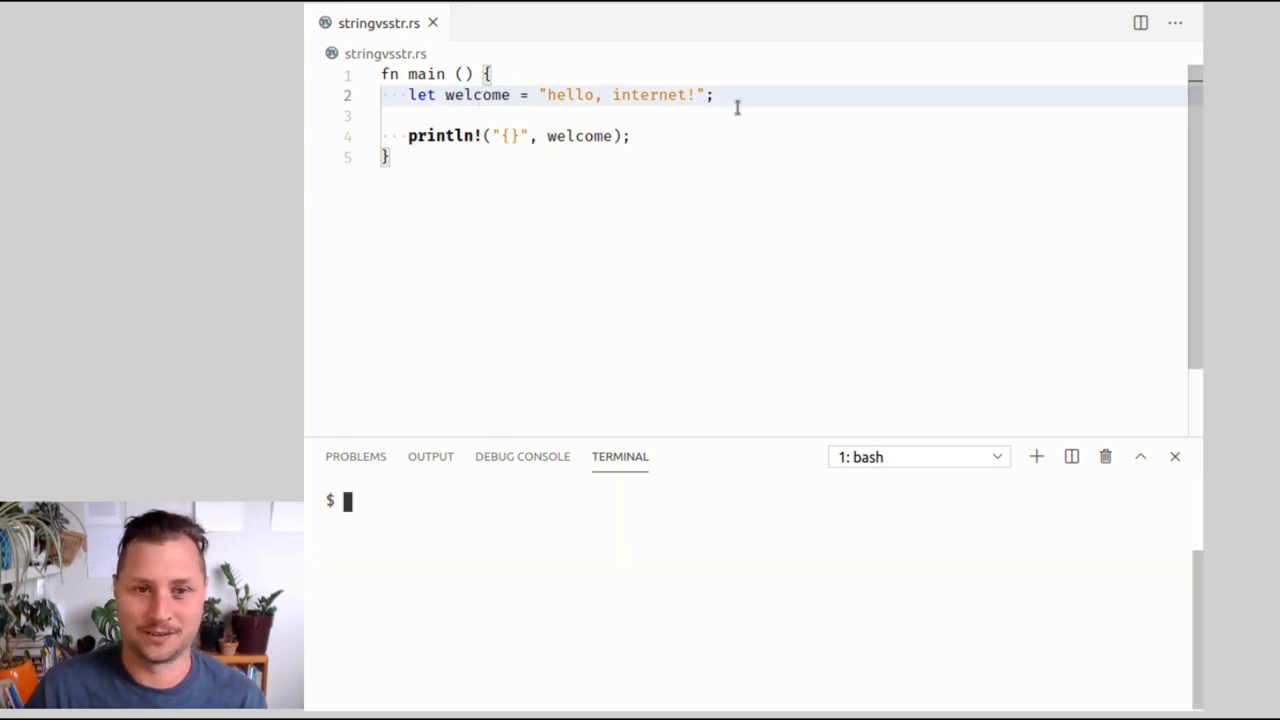
key("ctrl+shift+left")
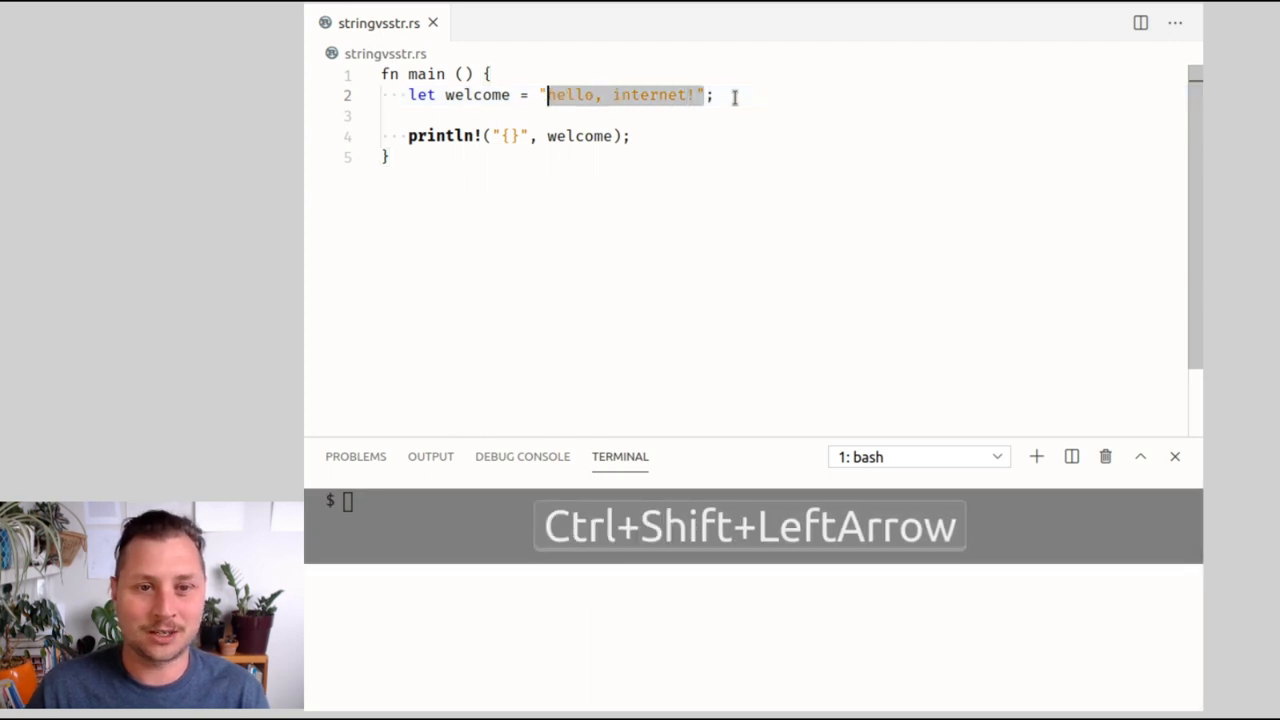
key("Ctrl+Shift+Left")
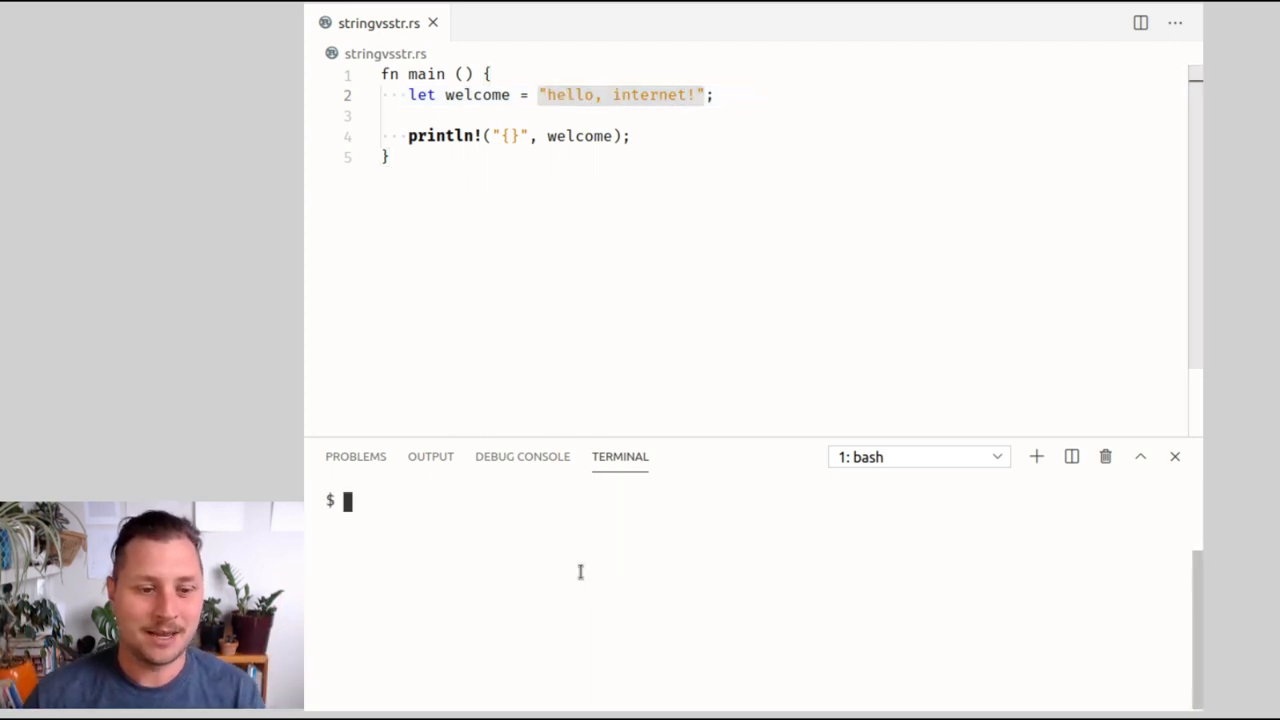
type("rustc stringvsstr.rs")
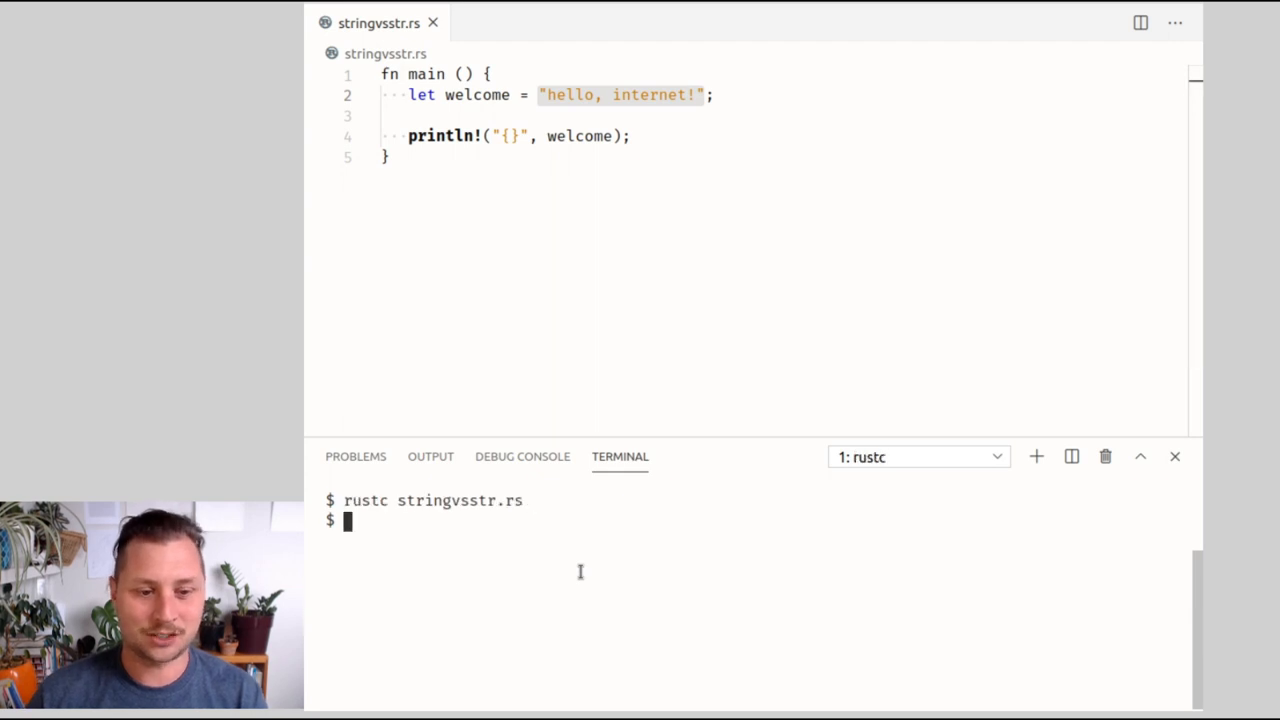
type("./stringvsstr")
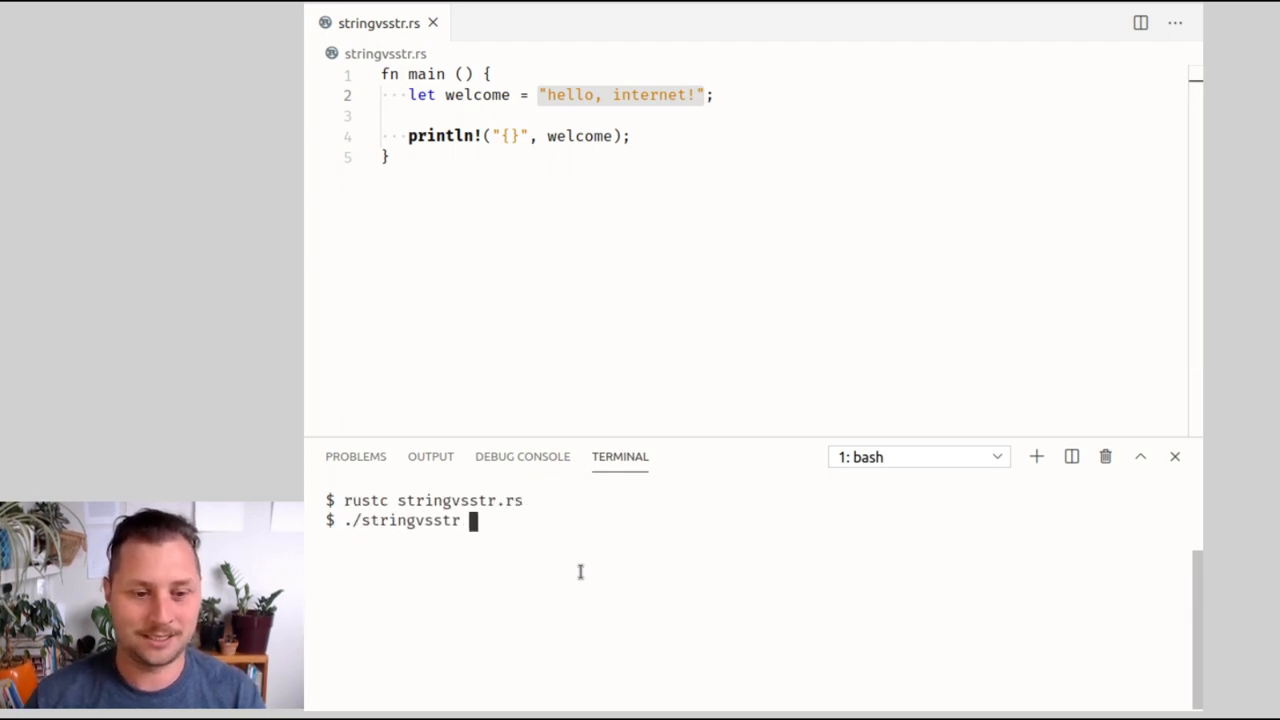
key("Return")
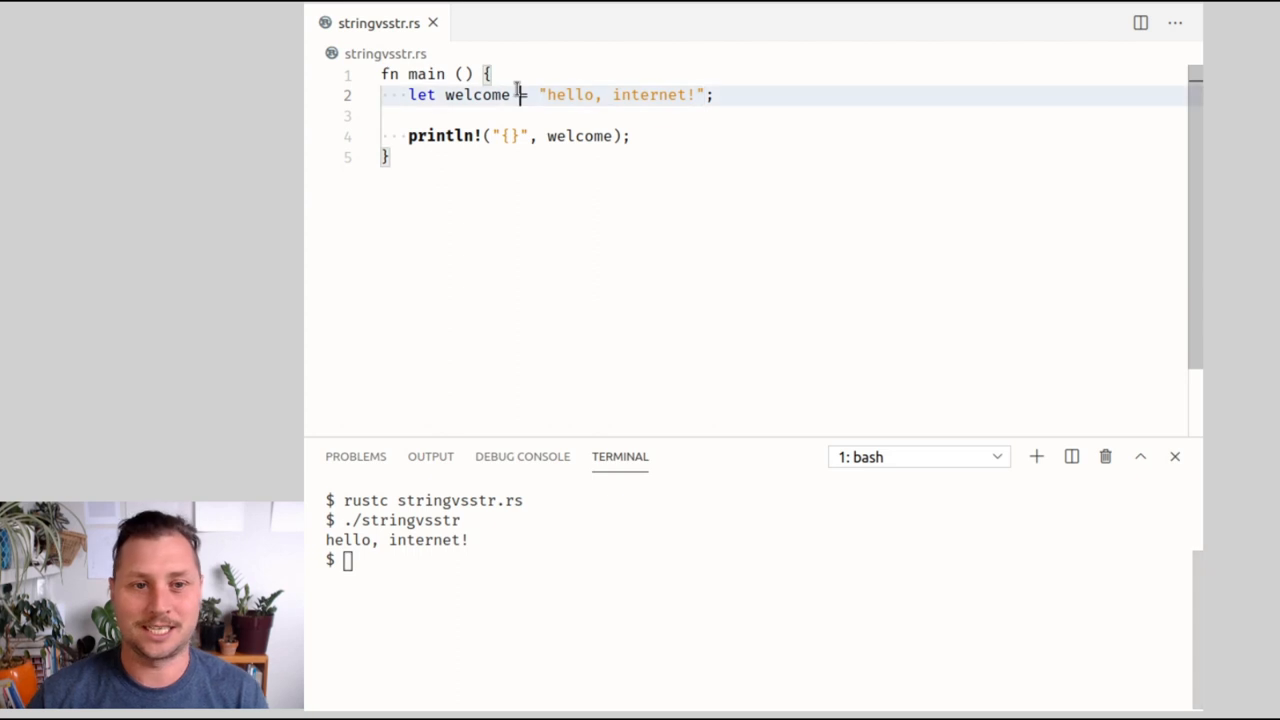
- Annotate welcome as &str, save, and rerun so hello, internet! prints again
key("Left")
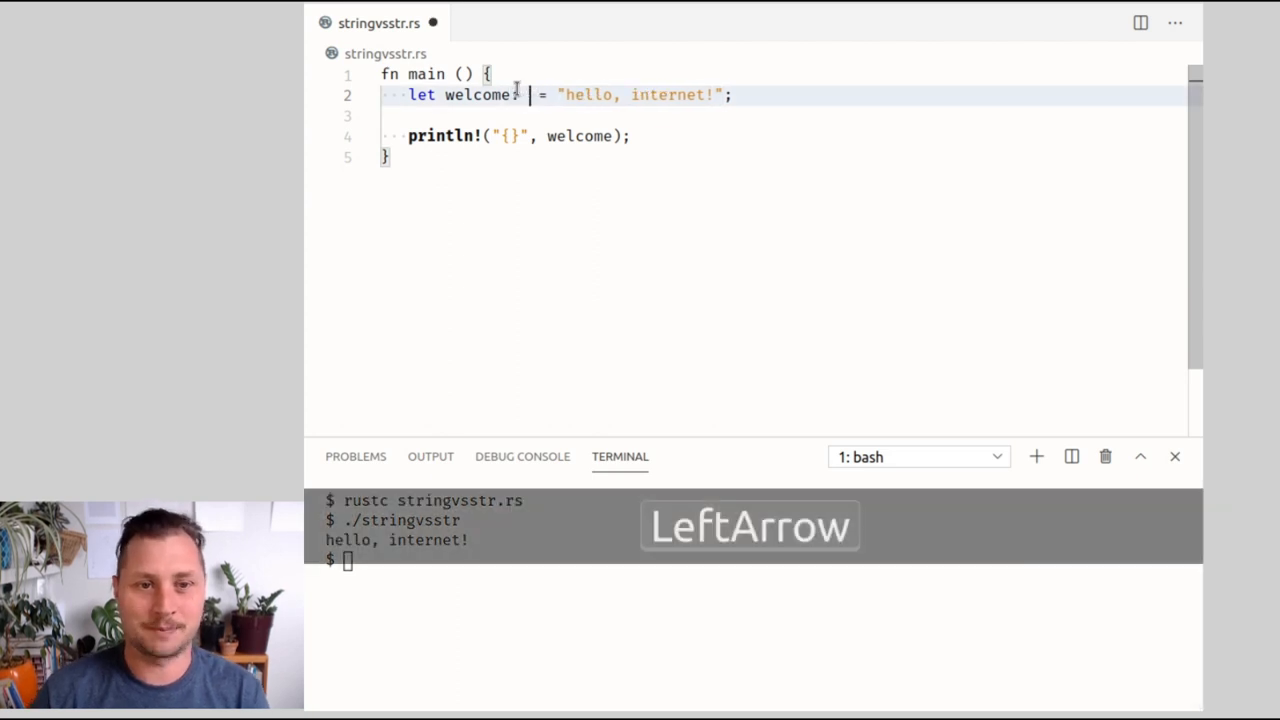
key("ctrl+s")
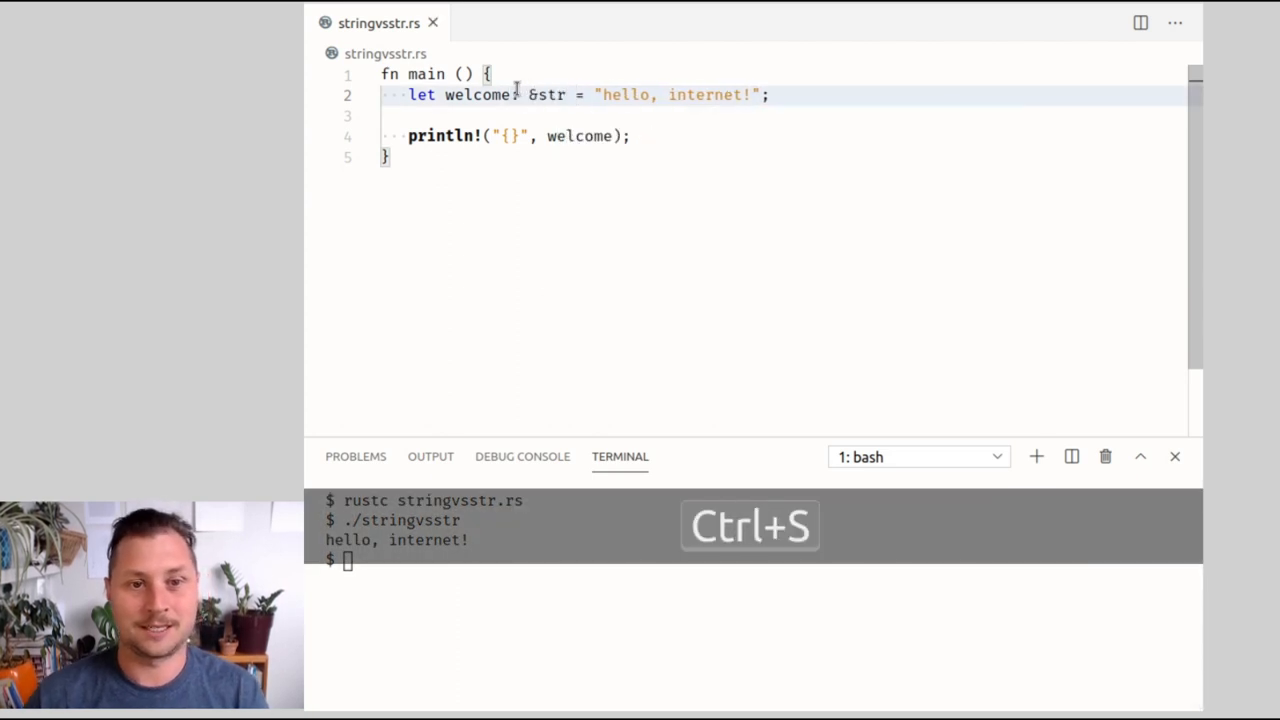
key("ctrl+s")
type("./stringvsstr")
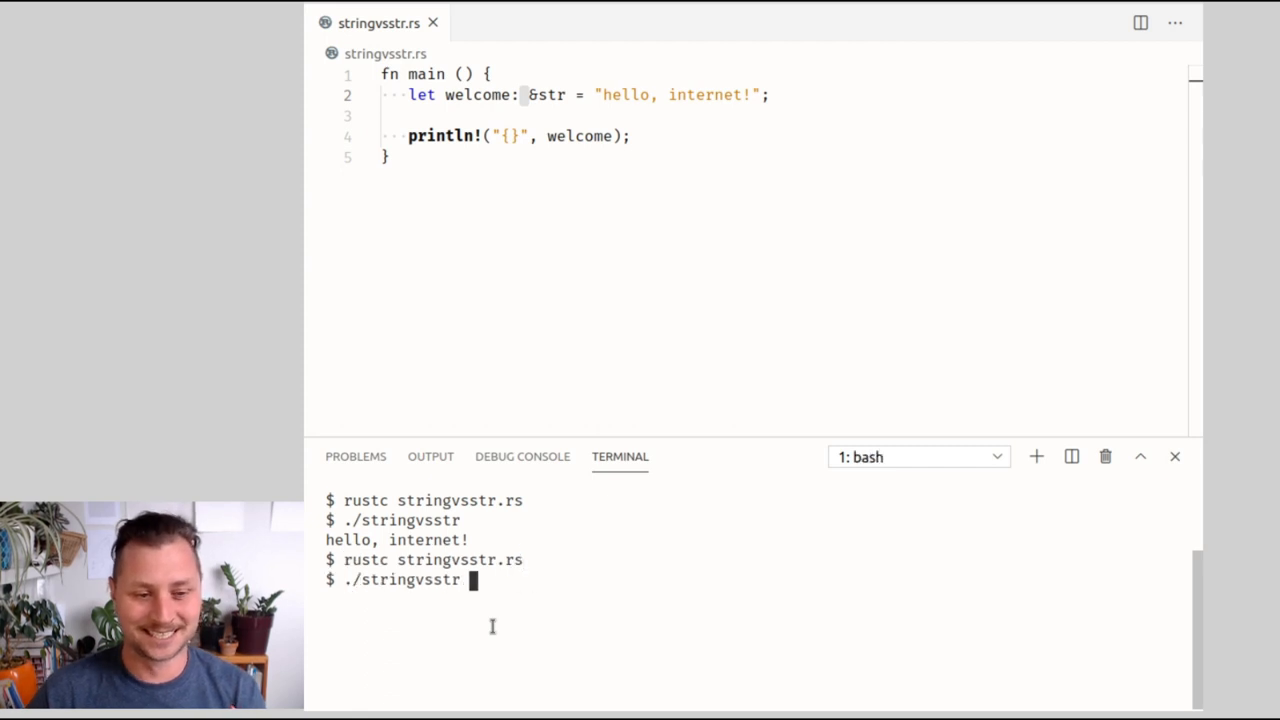
key("Return")
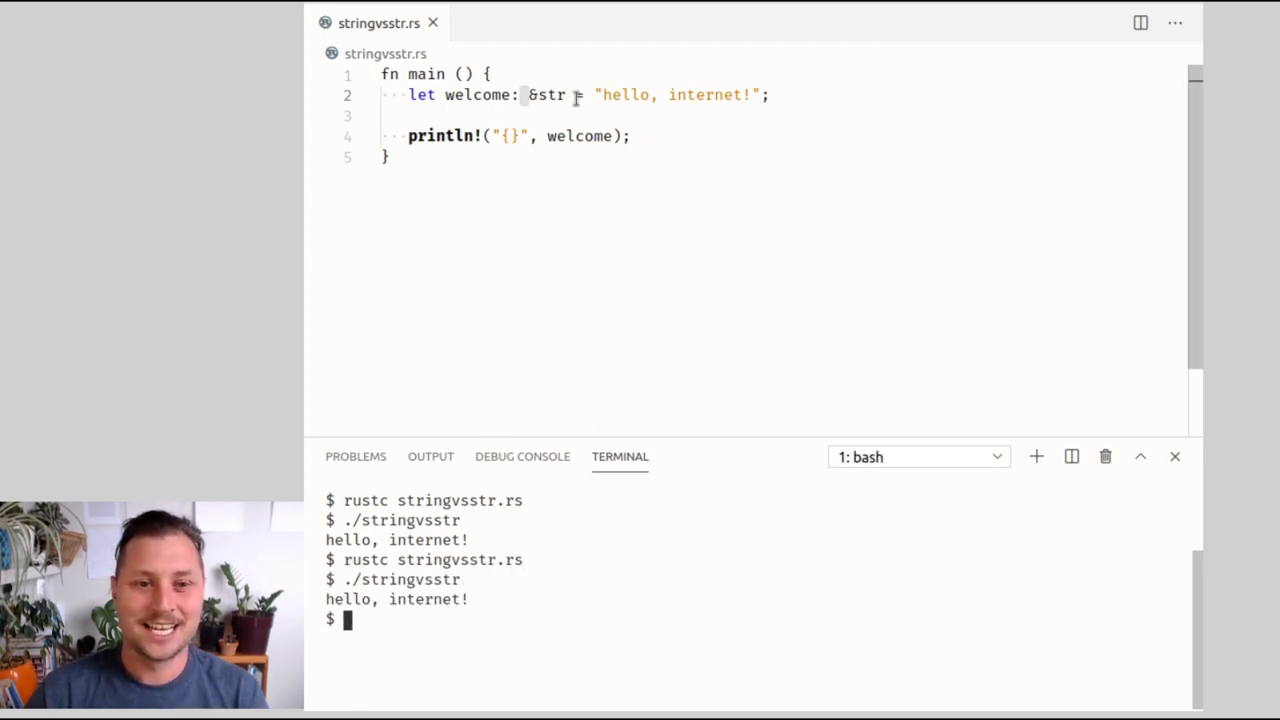
key("Shift+Left")
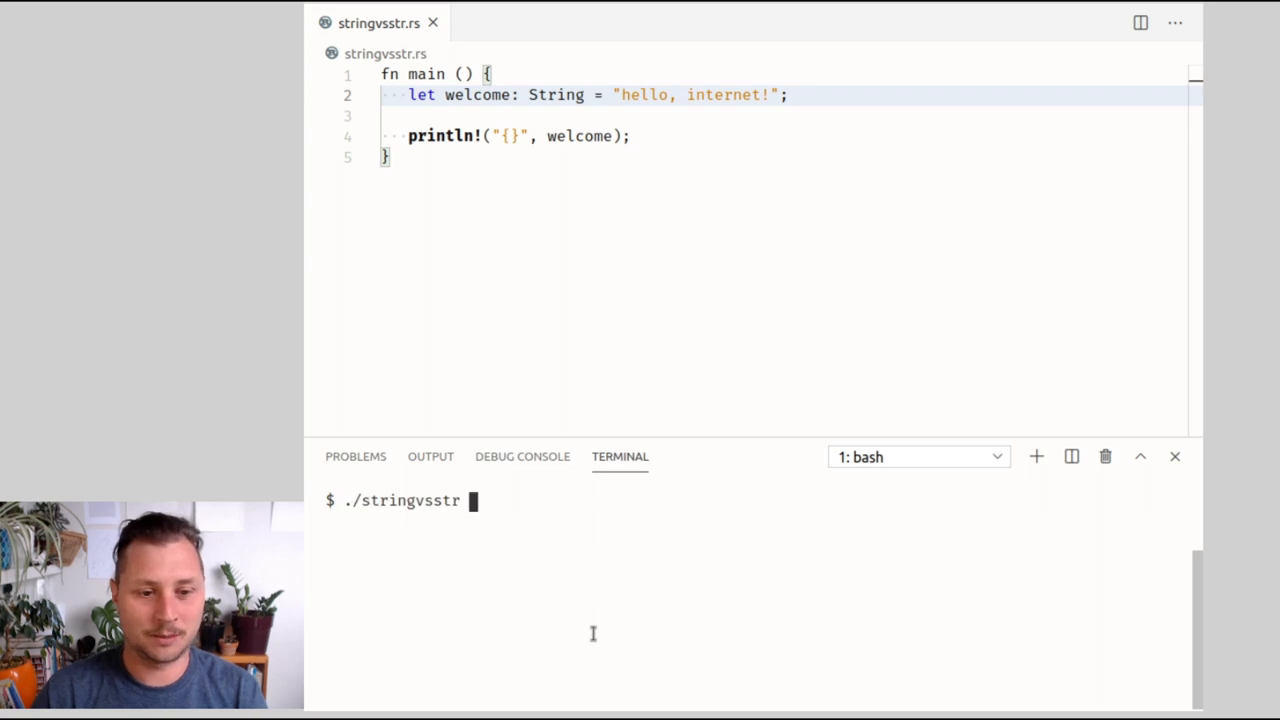
- Compile the String version to see E0308, fix it with .to_string(), run, then revert welcome to &str
key("Return")
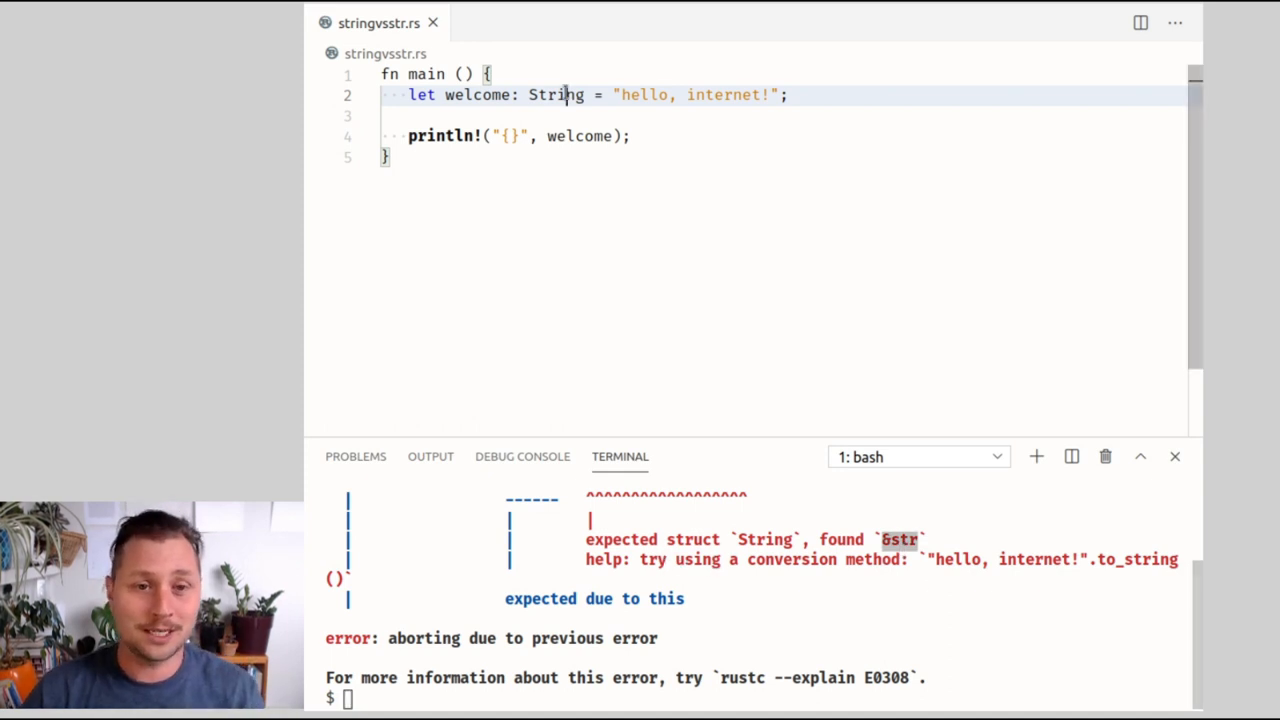
double_click(556, 94)
type(".to_string")
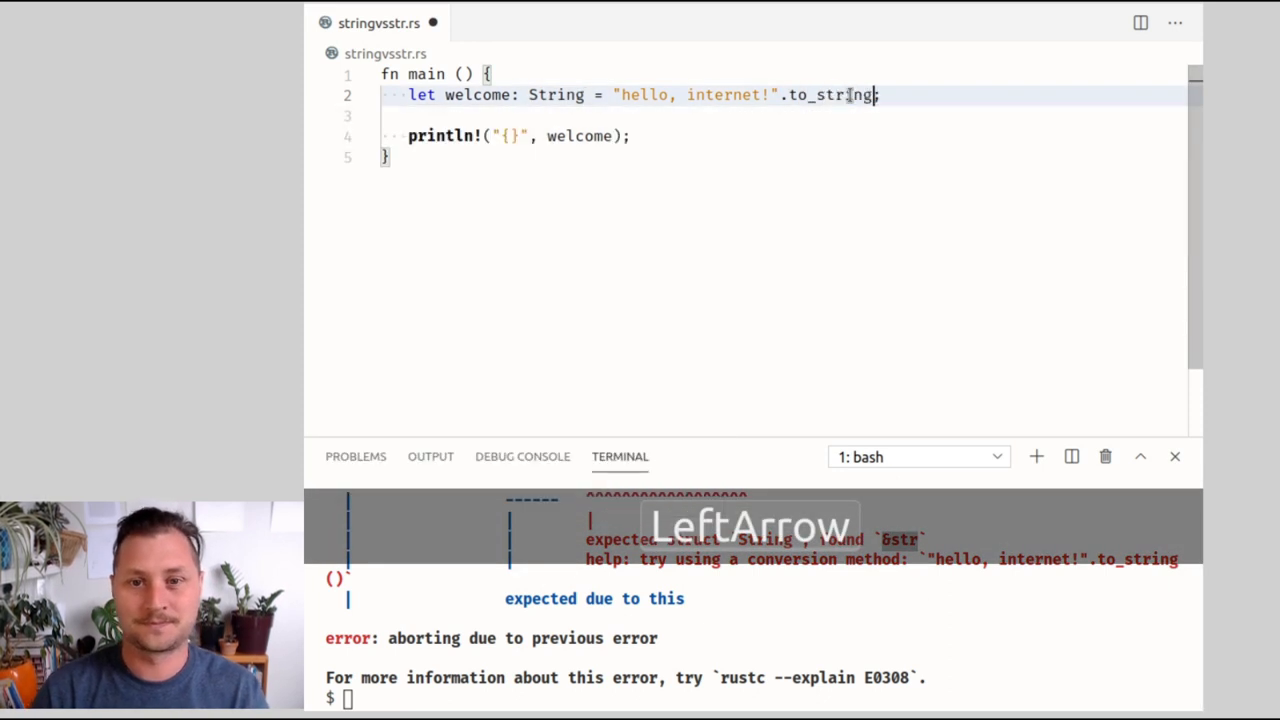
type("()")
left_click(756, 698)
type("./stringvsstr")
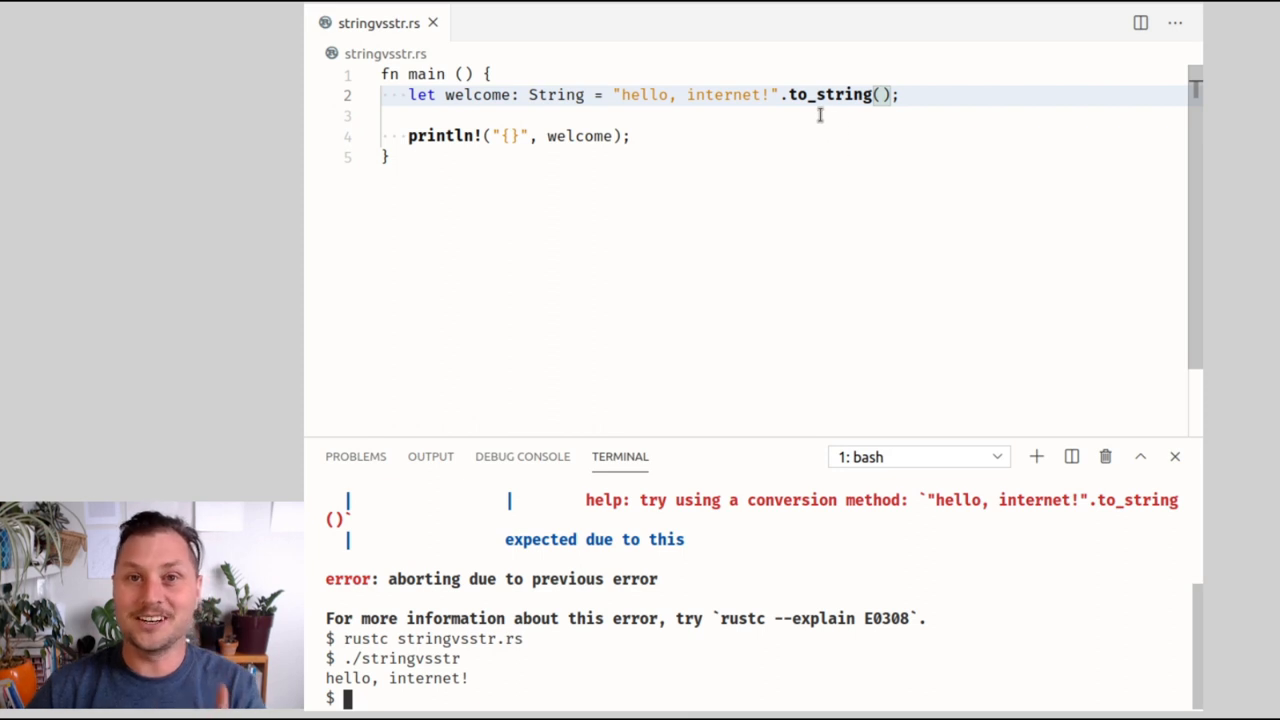
mouse_move(566, 70)
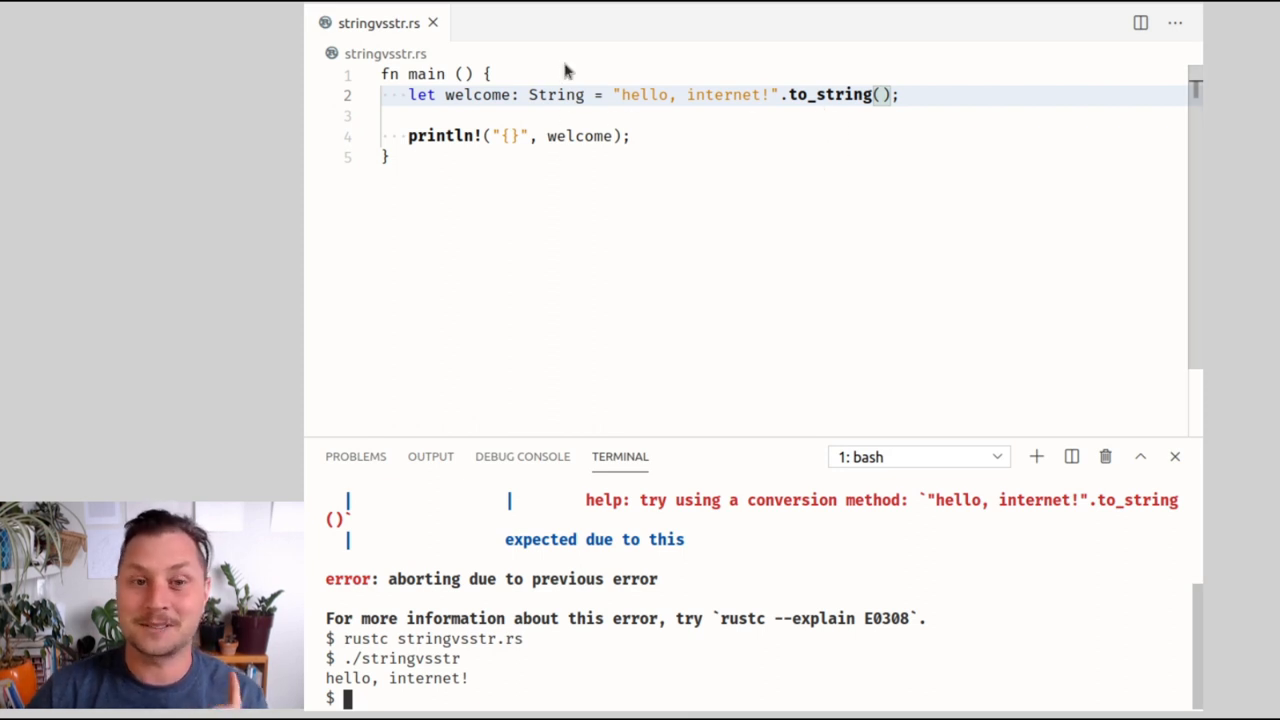
double_click(556, 94)
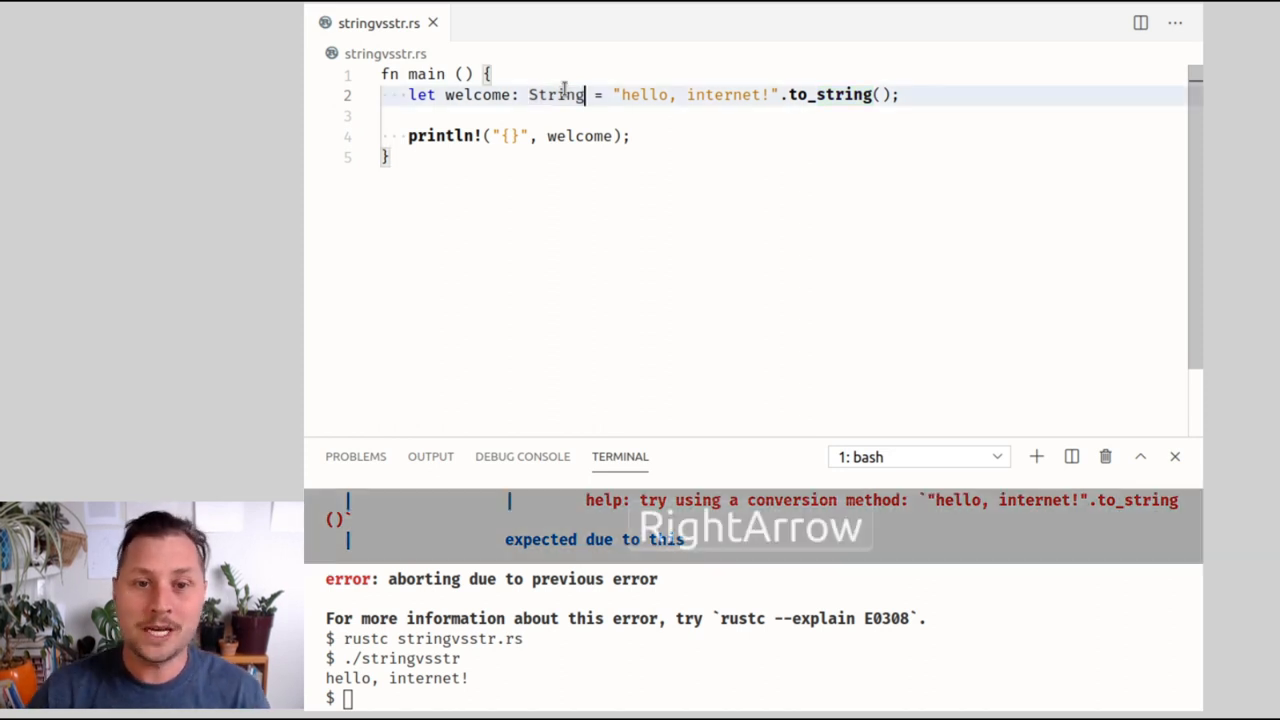
key("shift+Right")
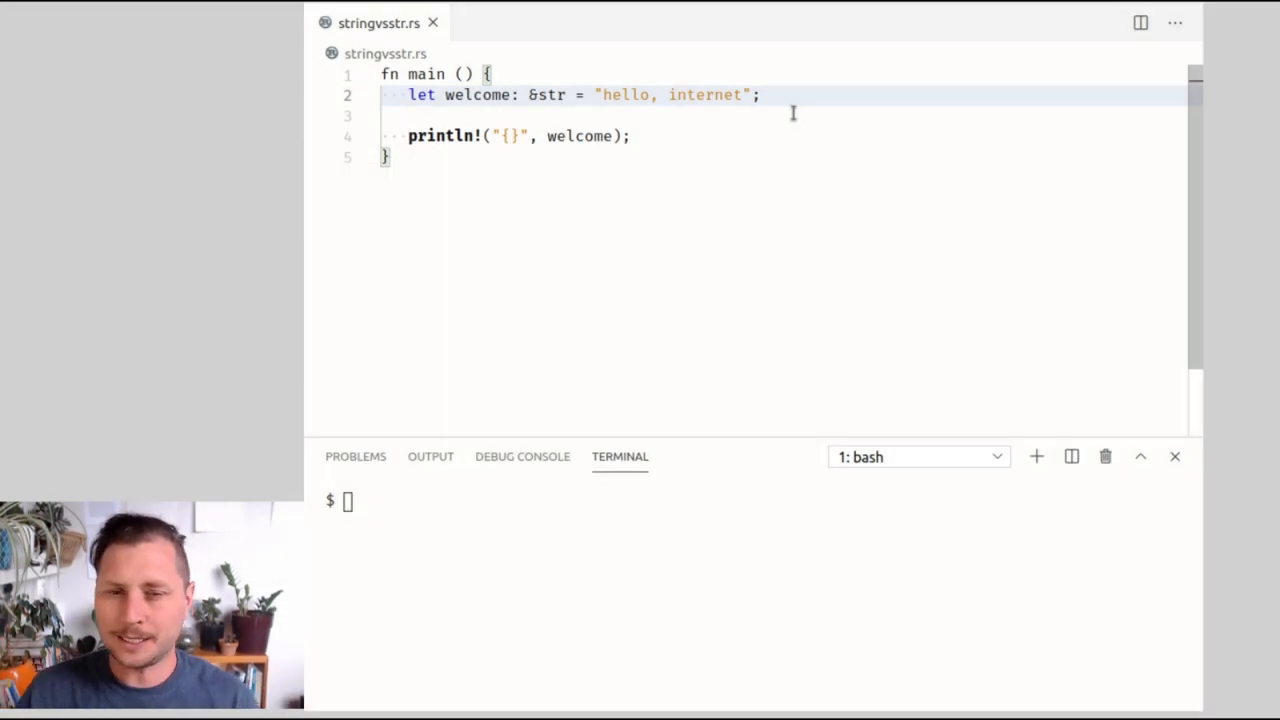
- Run rustc stringvsstr.rs && ./stringvsstr for the &str version, then drop the & to leave plain str
key("Shift+Left")
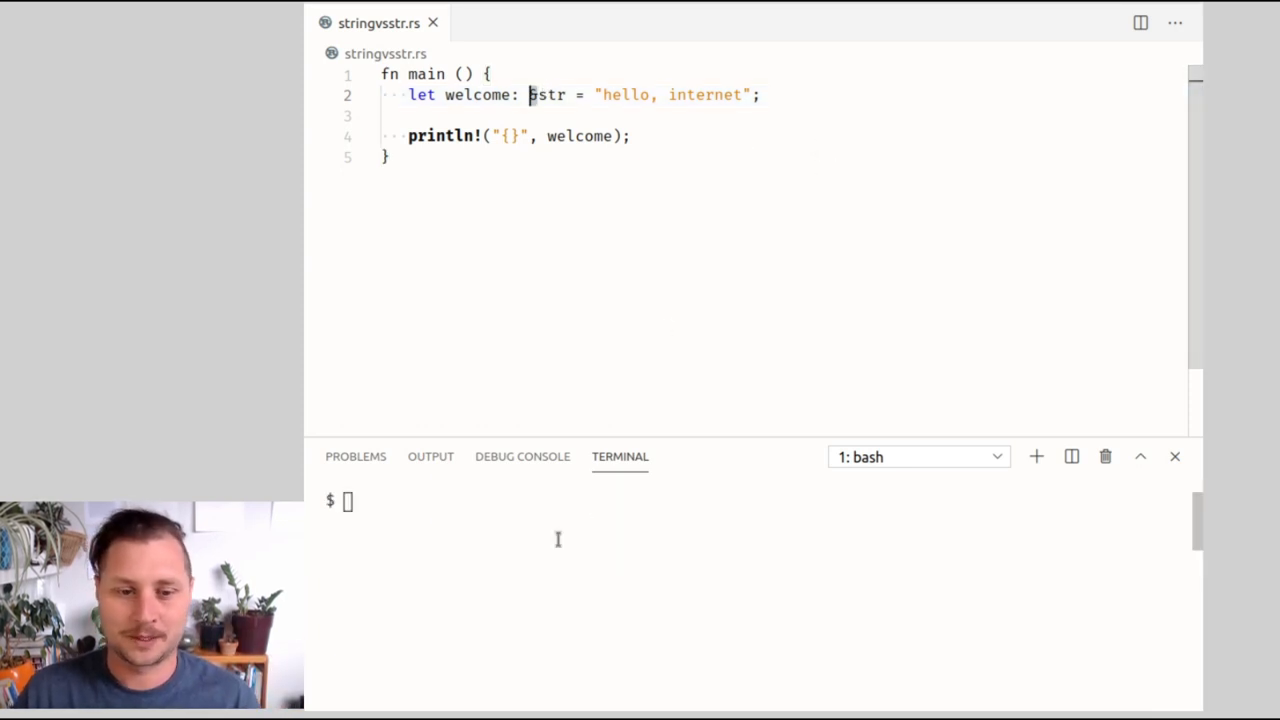
type("rustc stringvsstr.rs && ./stringvsstr")
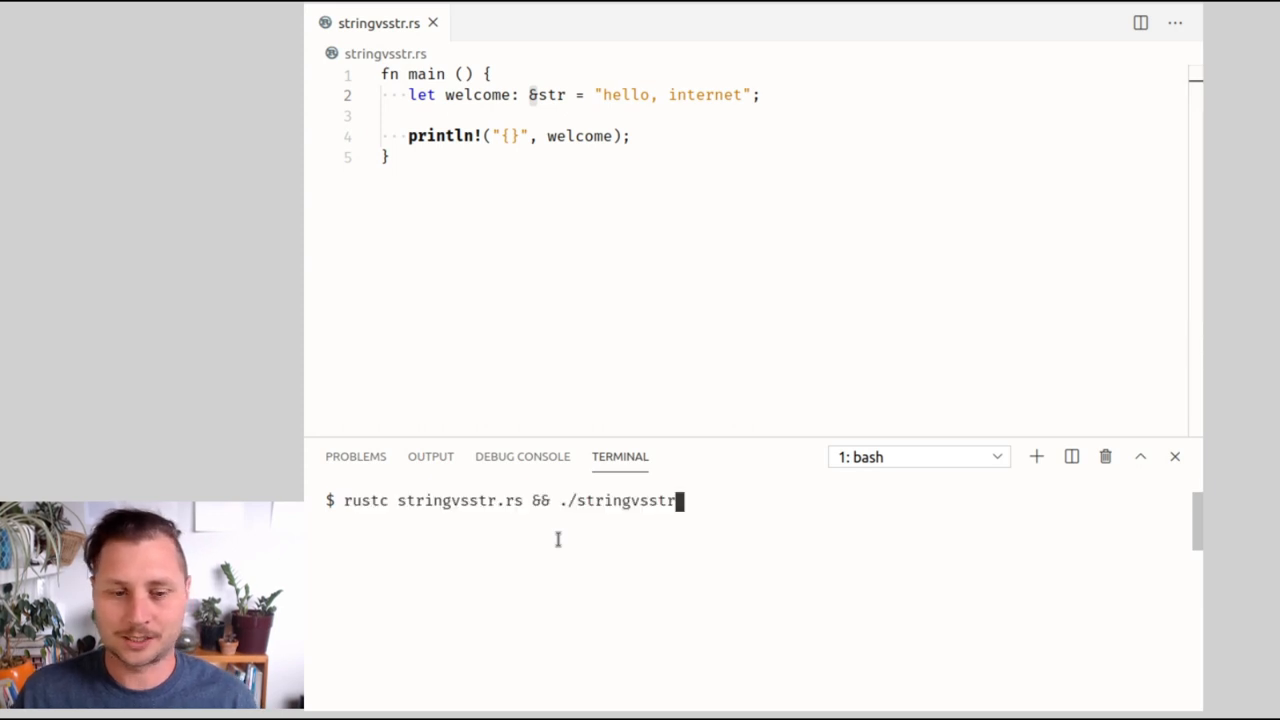
key("Return")
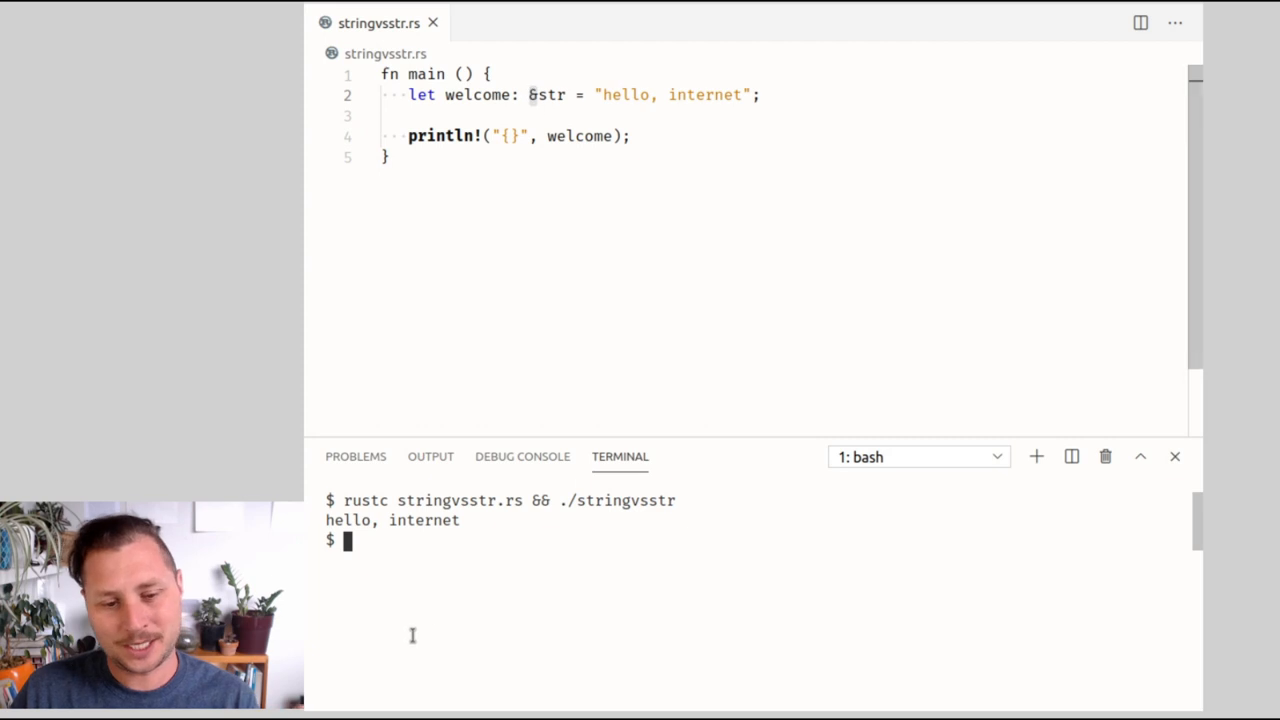
mouse_move(444, 528)
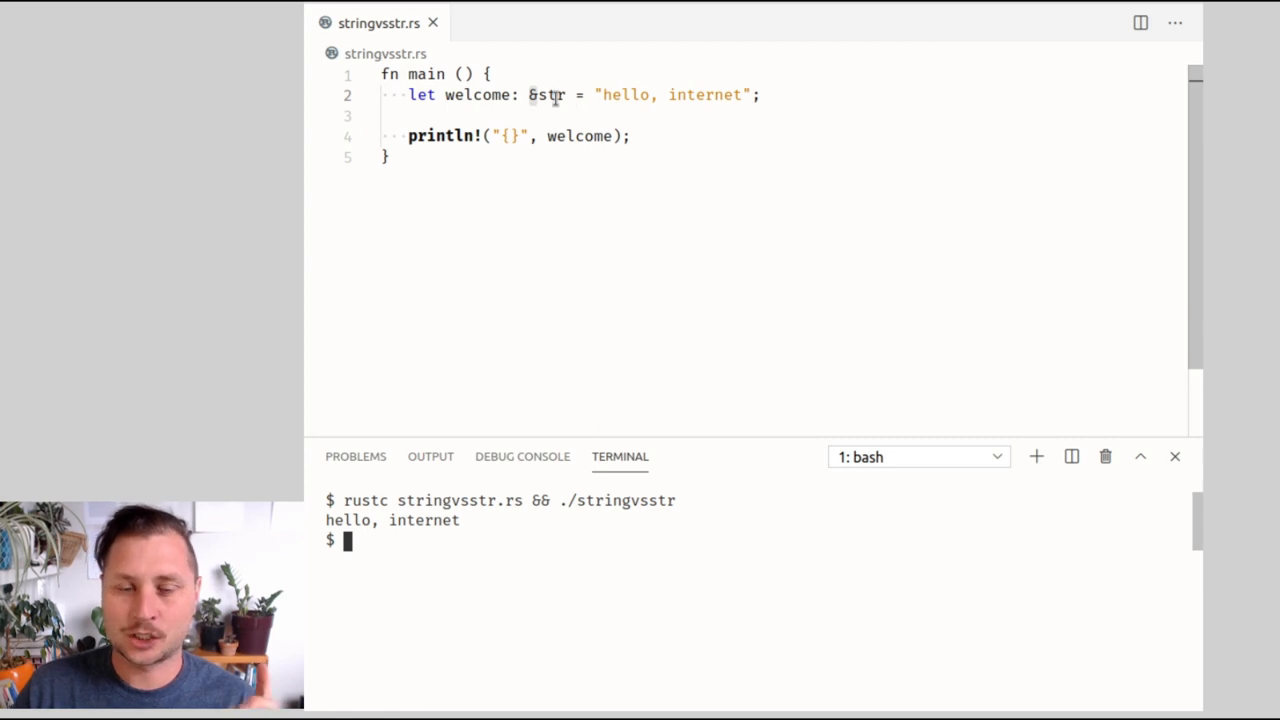
key("Left")
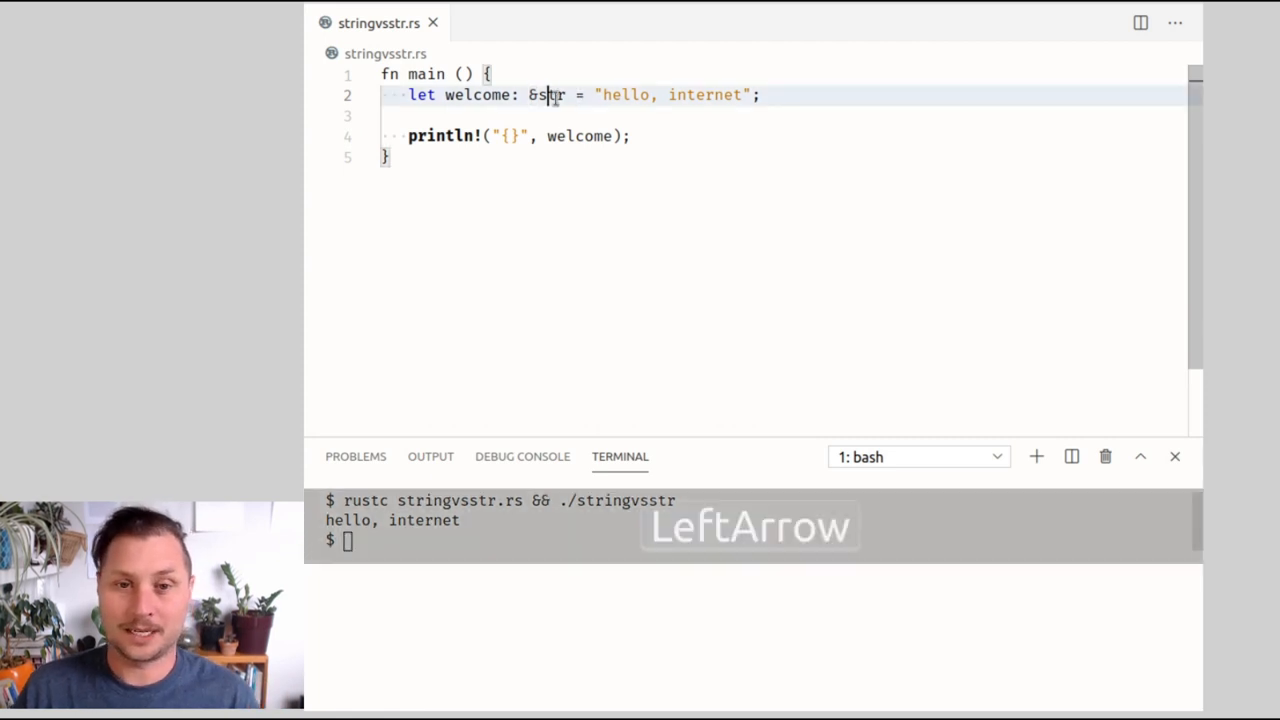
key("Backspace")
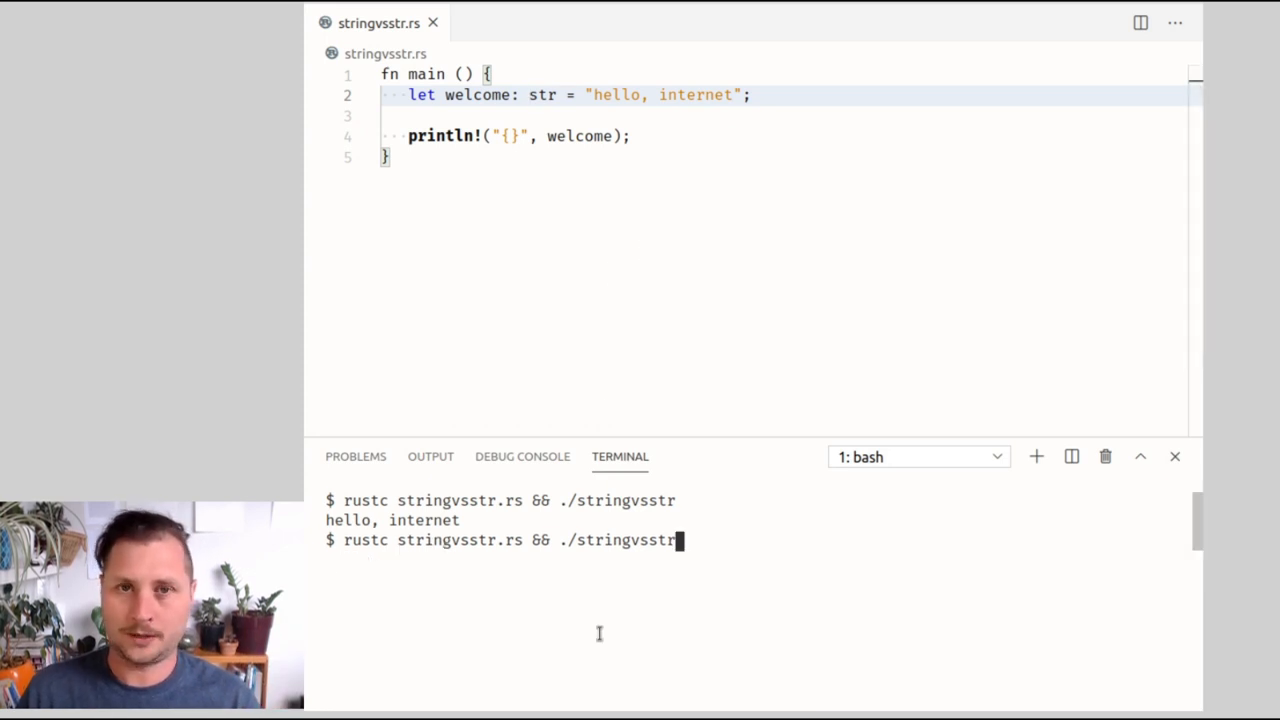
- Compile the str version, read the E0277 unknown-size error, and restore welcome's type to &str
key("Return")
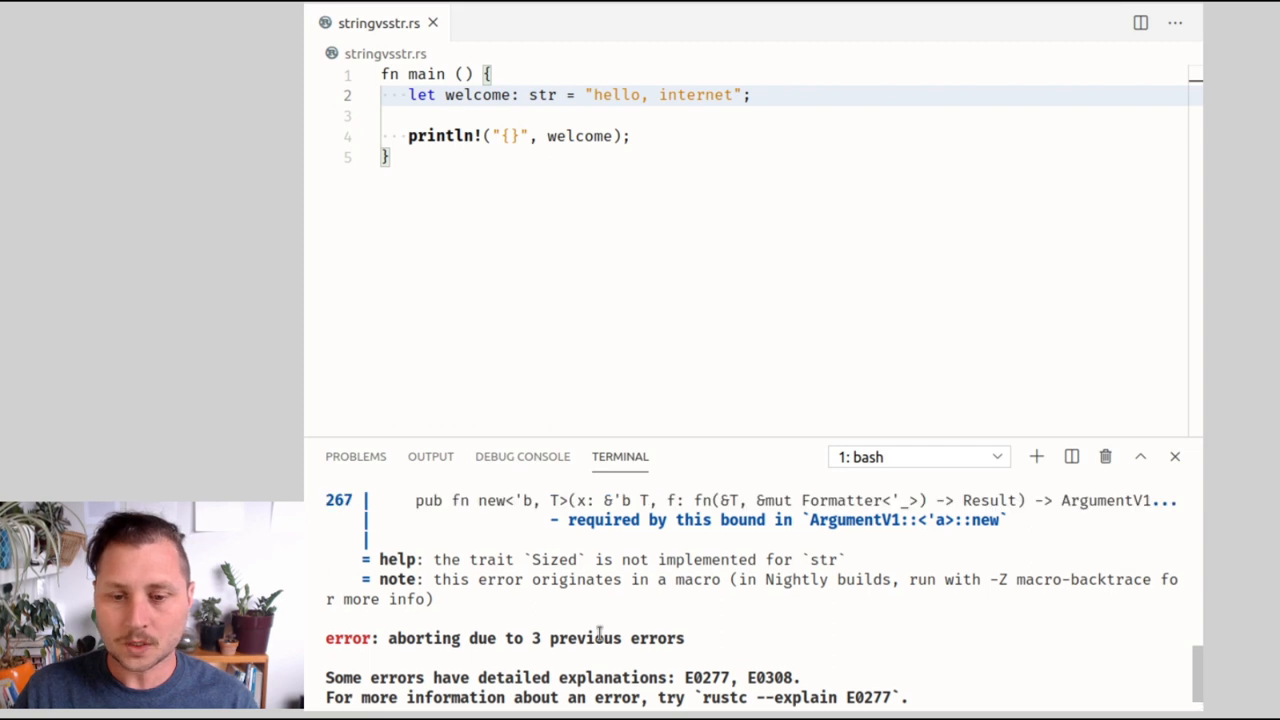
scroll("up", 3)
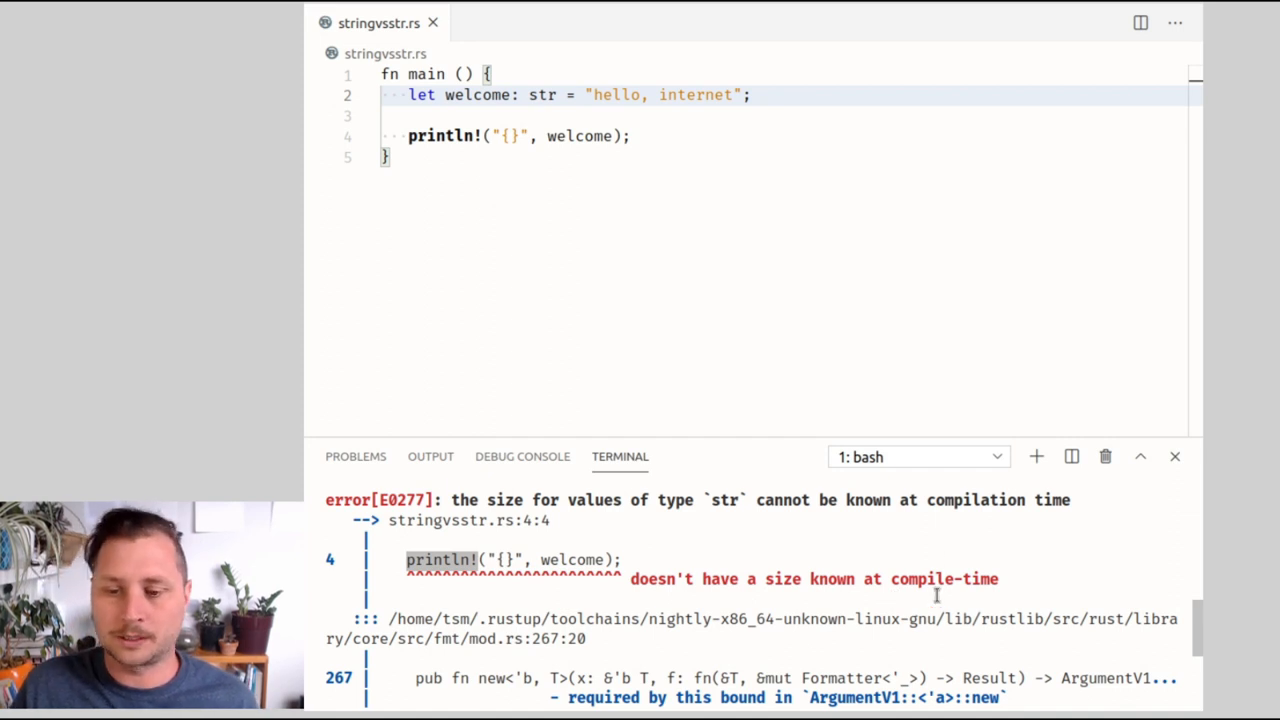
mouse_move(714, 64)
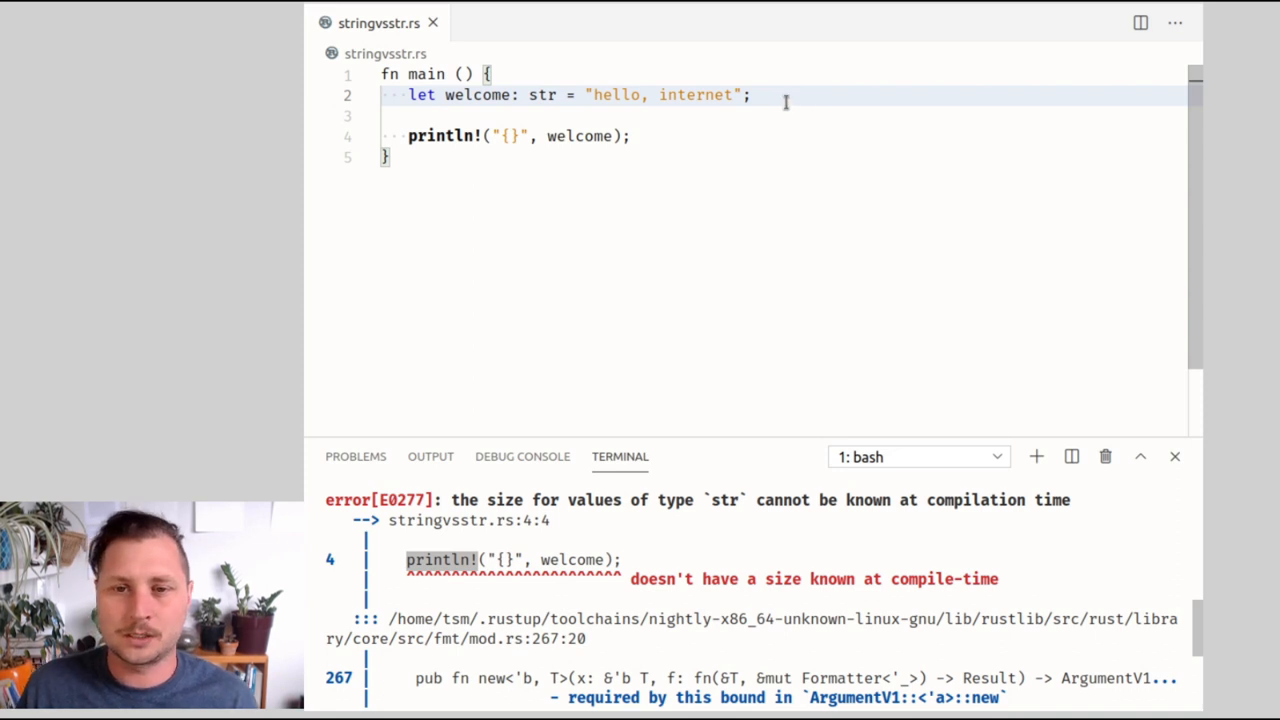
key("Ctrl+Shift+Left")
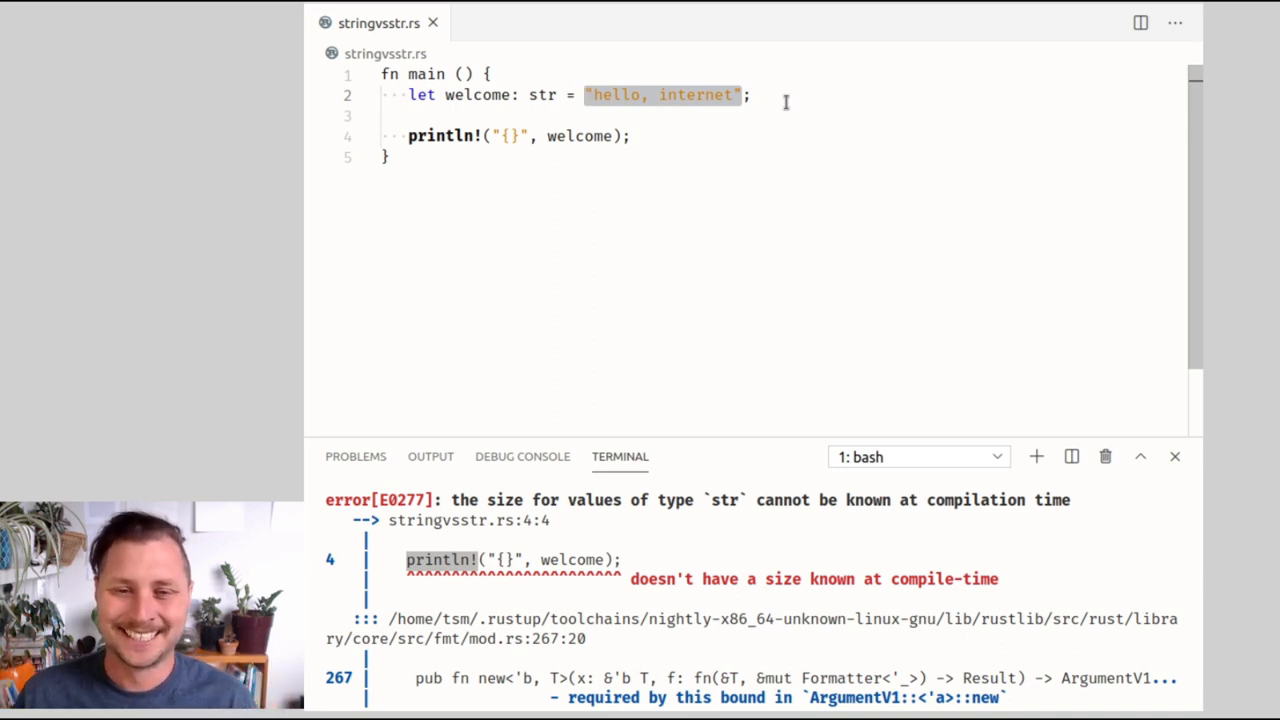
double_click(544, 96)
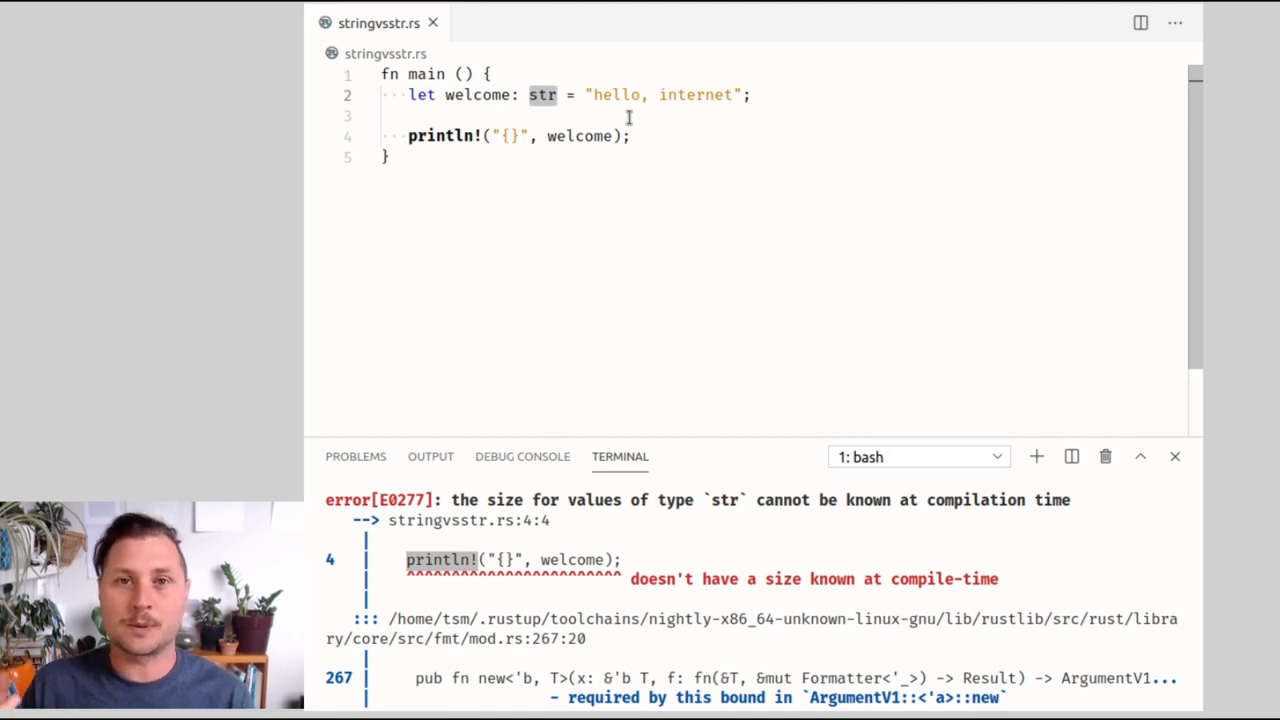
left_click(388, 156)
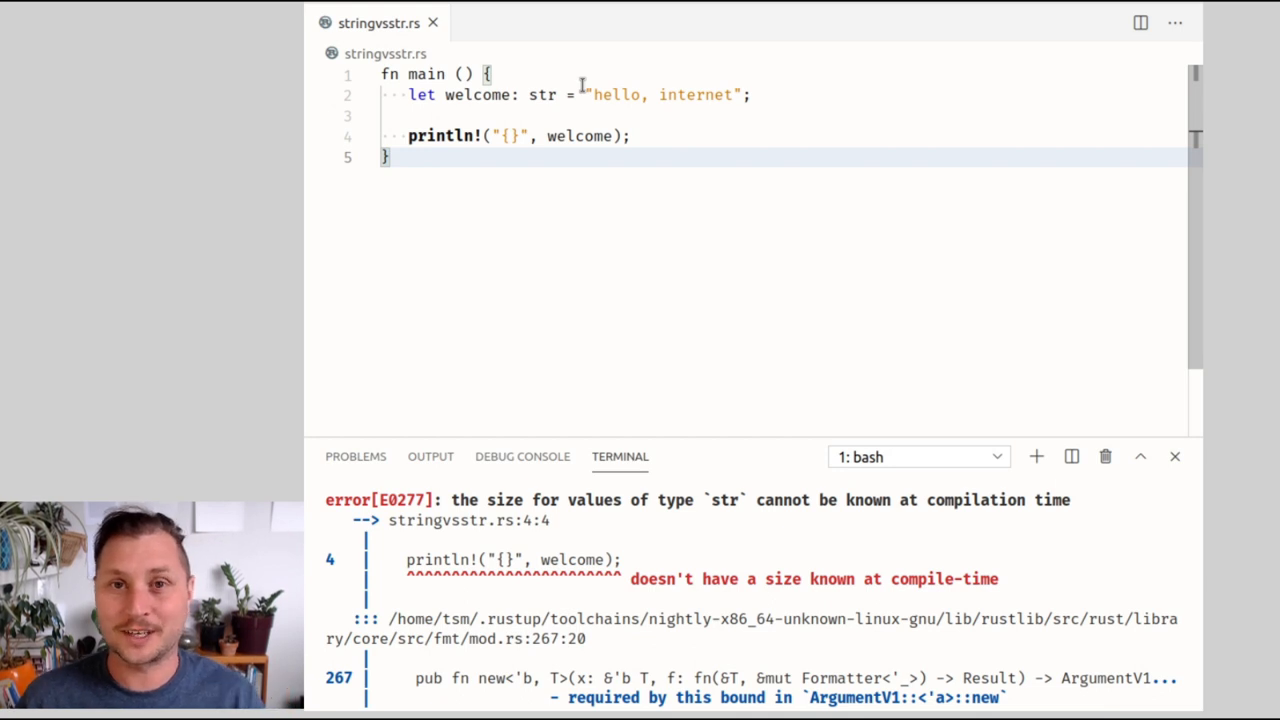
key("Ctrl+Right")
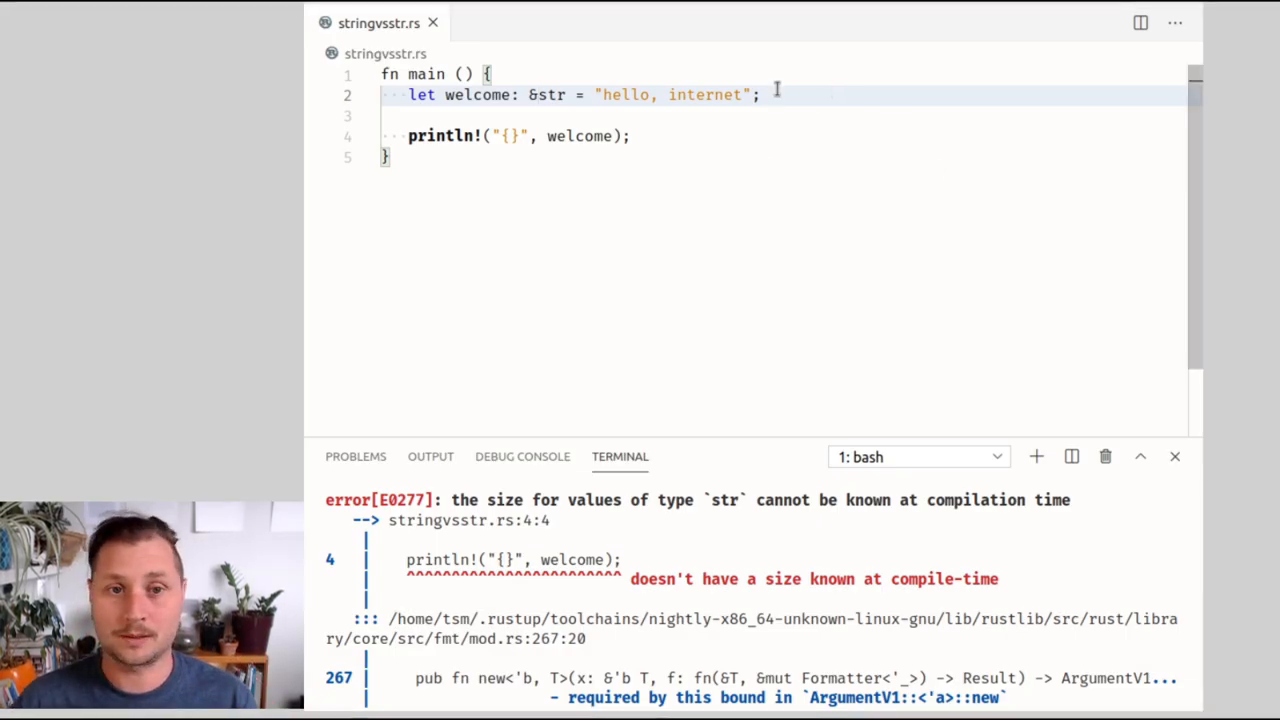
- Add let ptr = welcome.as_ptr(); and let len = welcome.len(); using autocomplete
type("s")
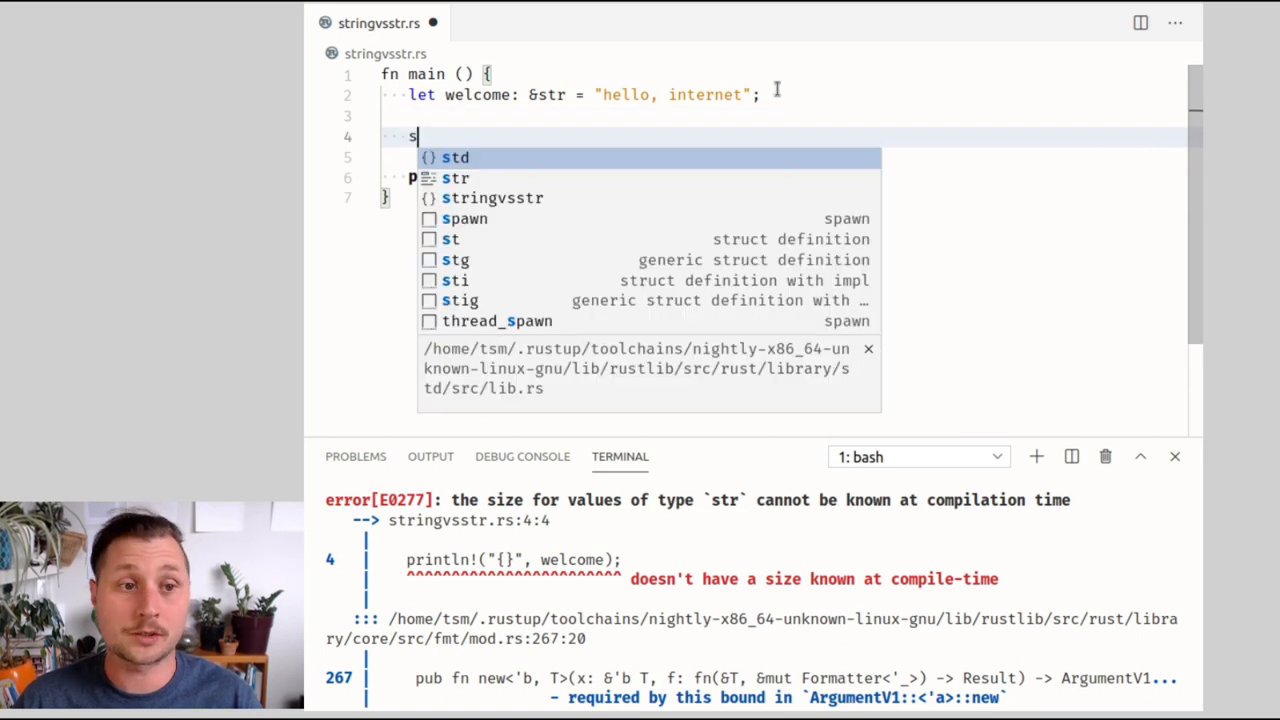
type("welcome.")
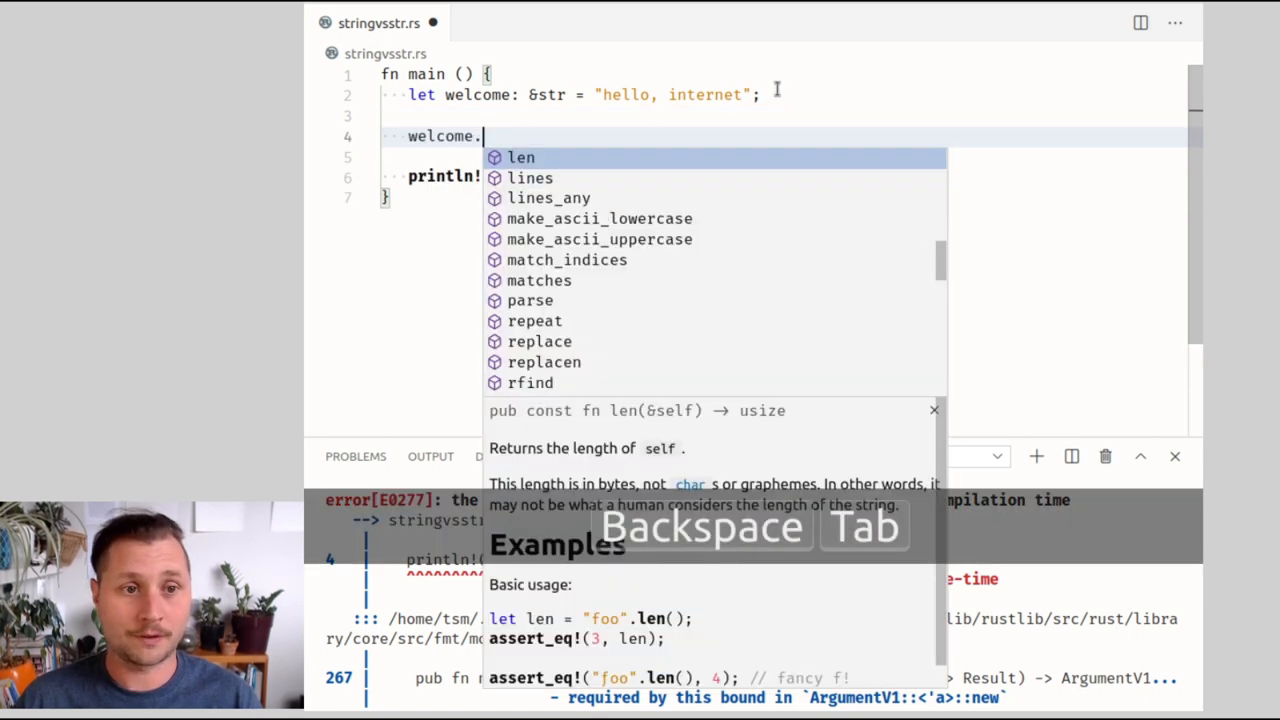
type("as_ptr();")
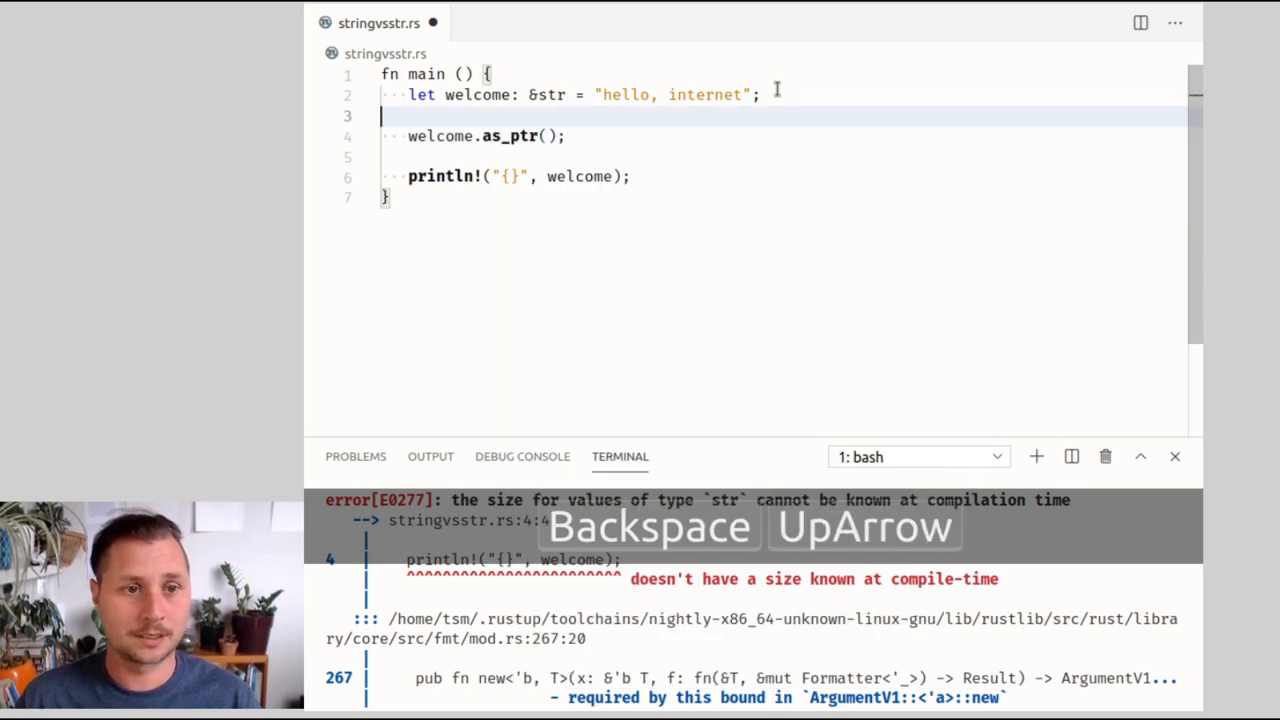
type("let ptr =")
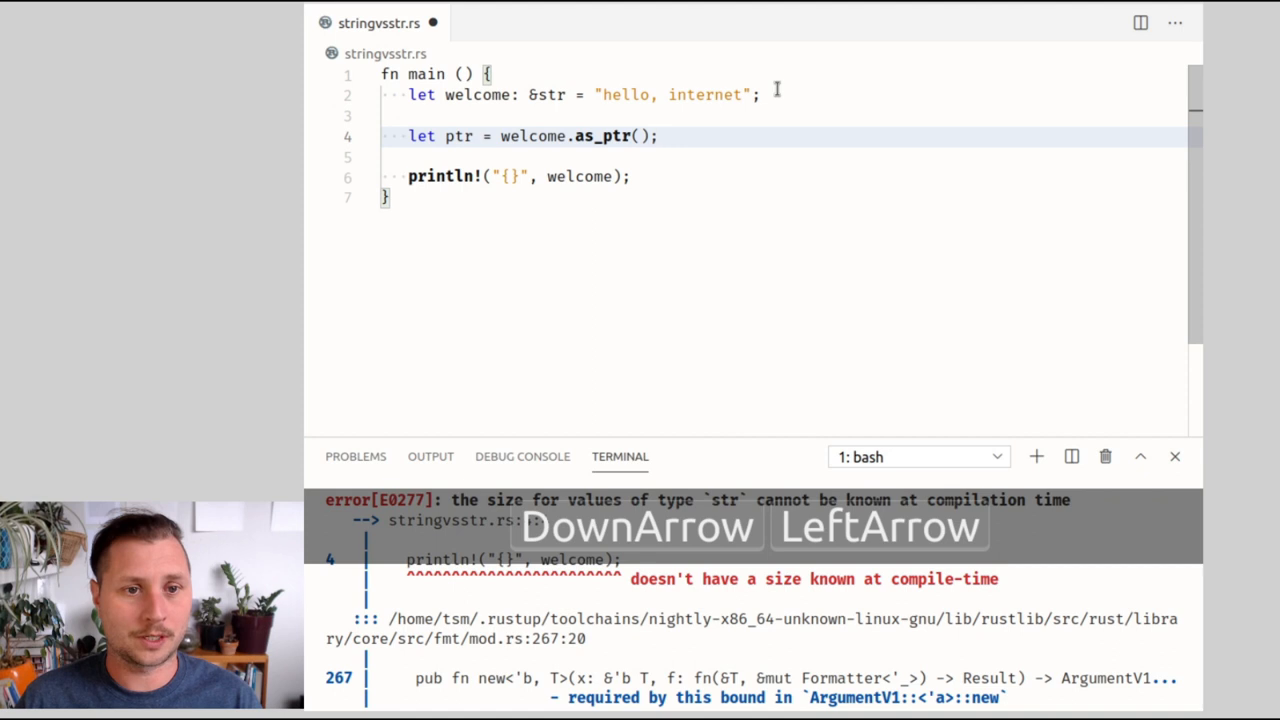
type("let len")
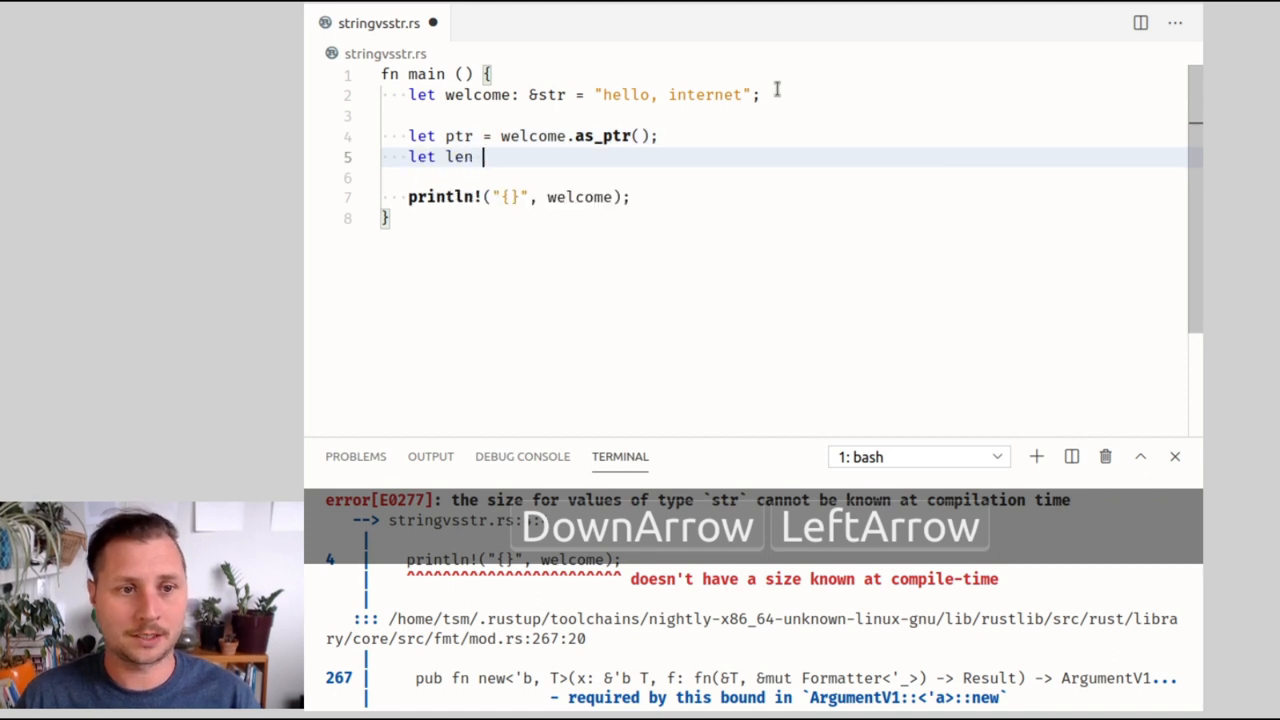
type("= welcome.c")
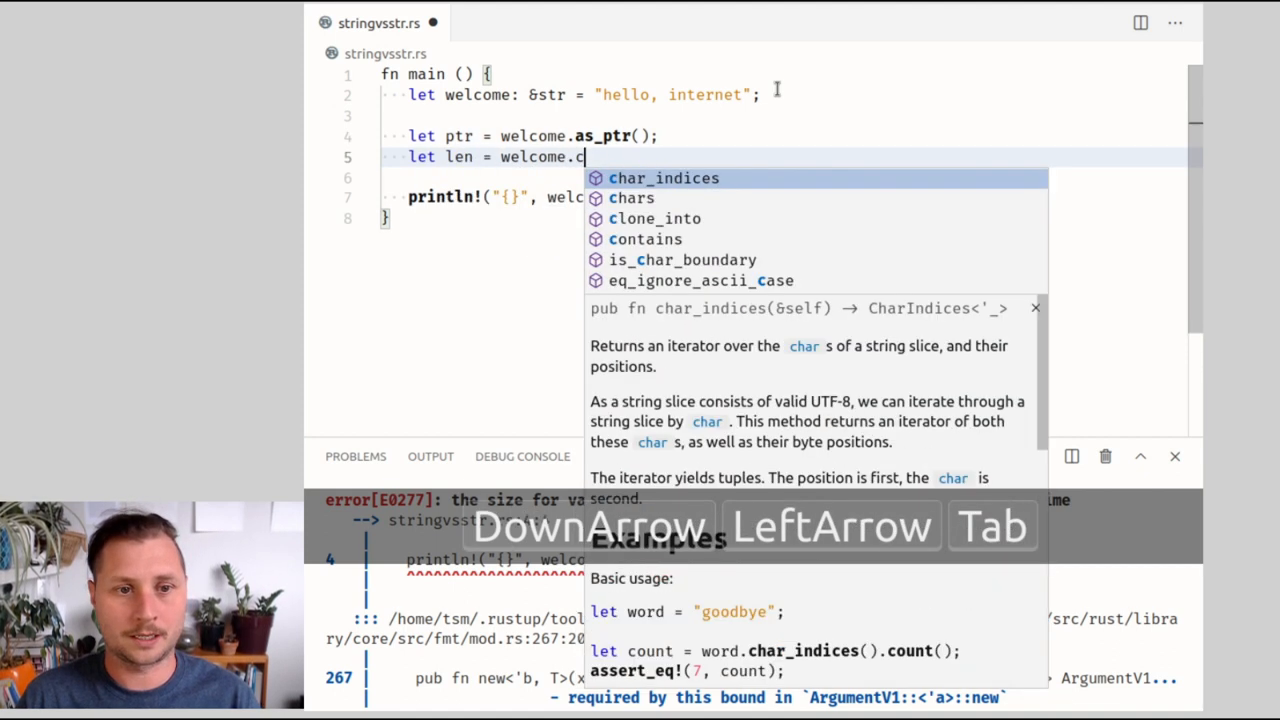
type("len")
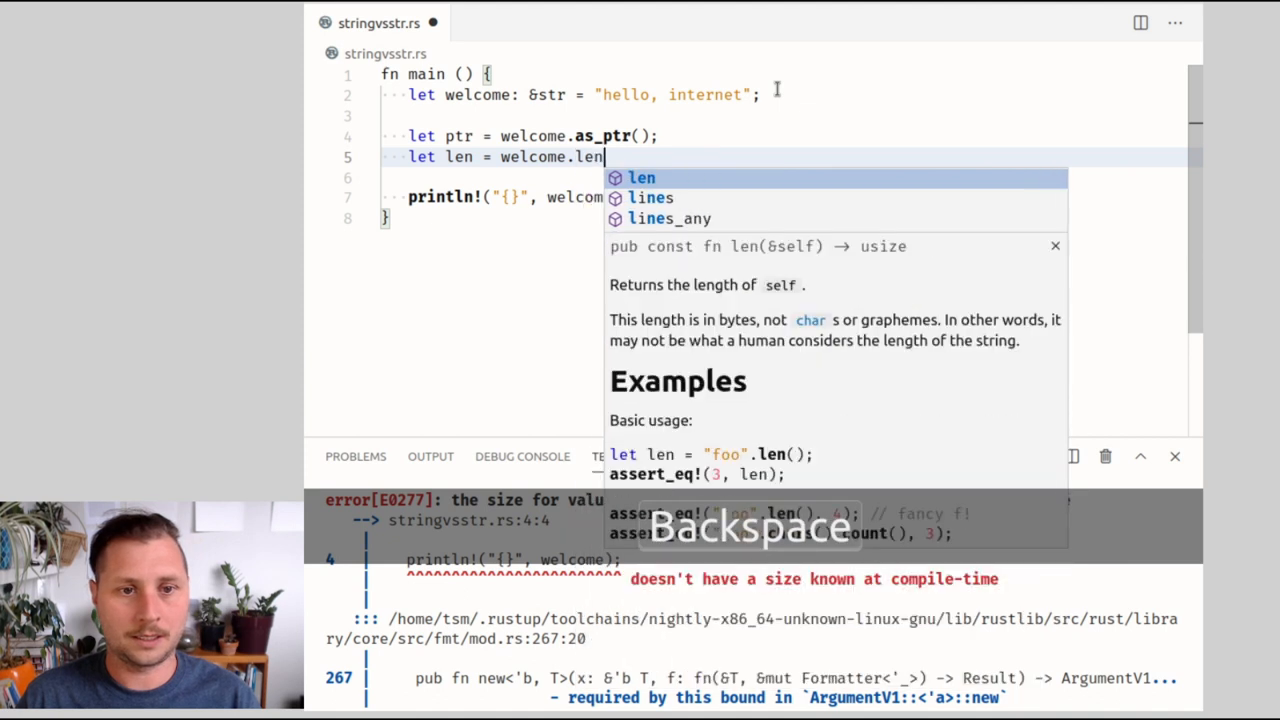
key("Tab")
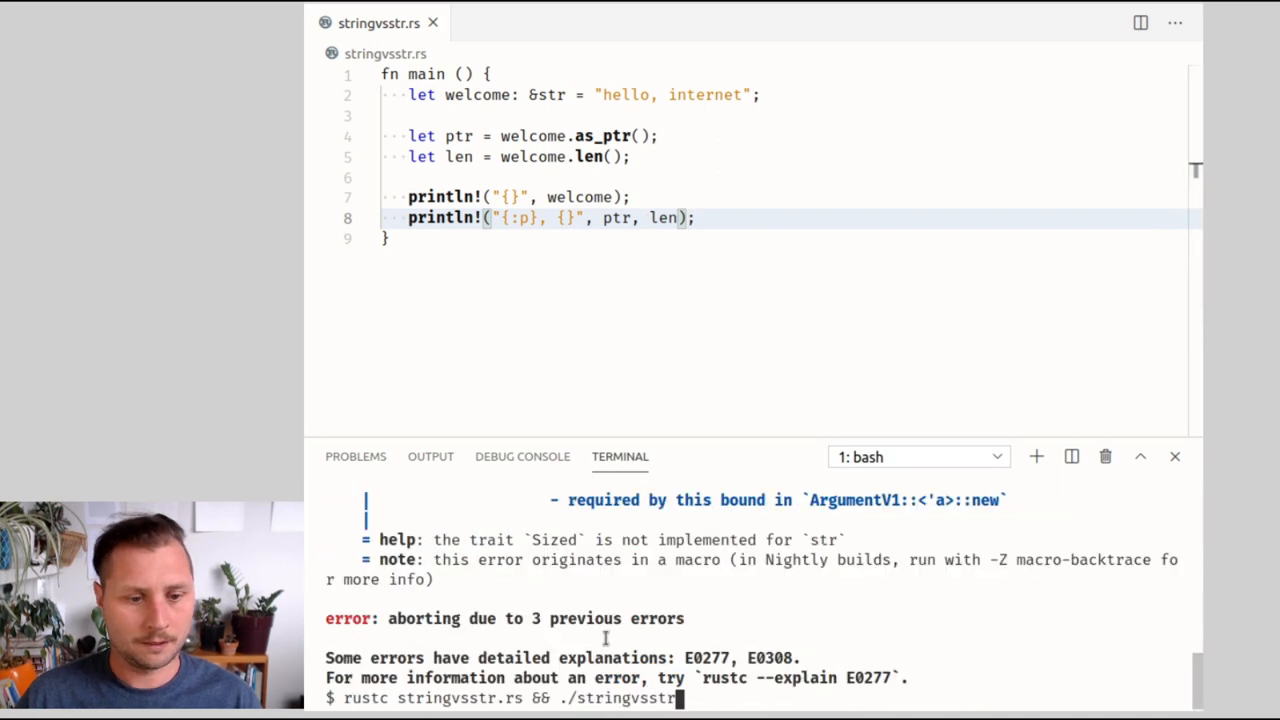
- Clear the terminal and rerun the program, printing the pointer address and length 15
type("clear")
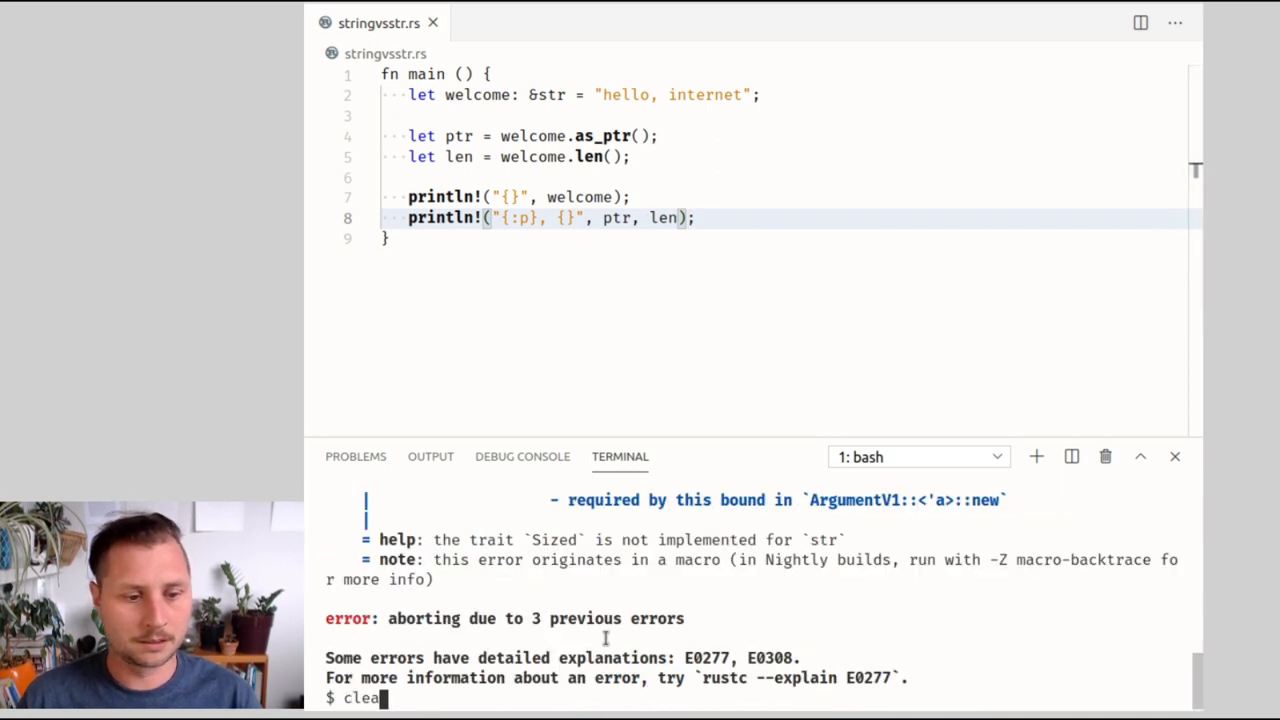
key("Return")
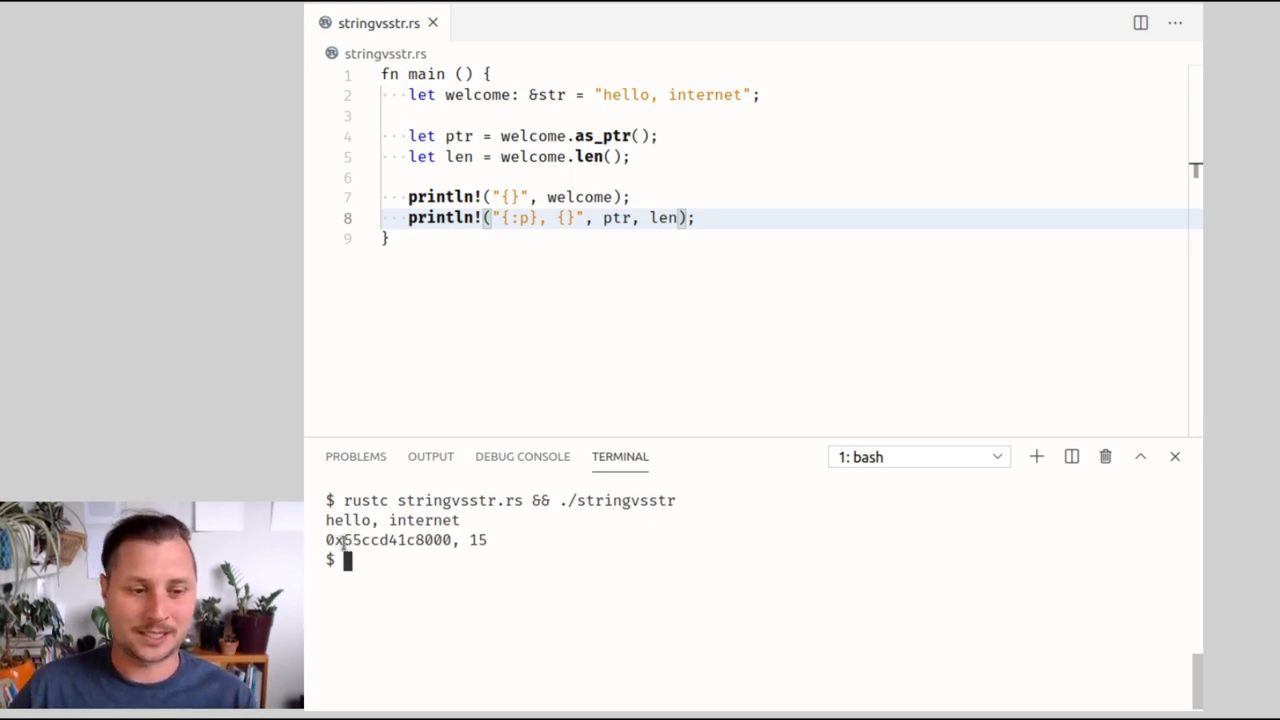
type("welcome")
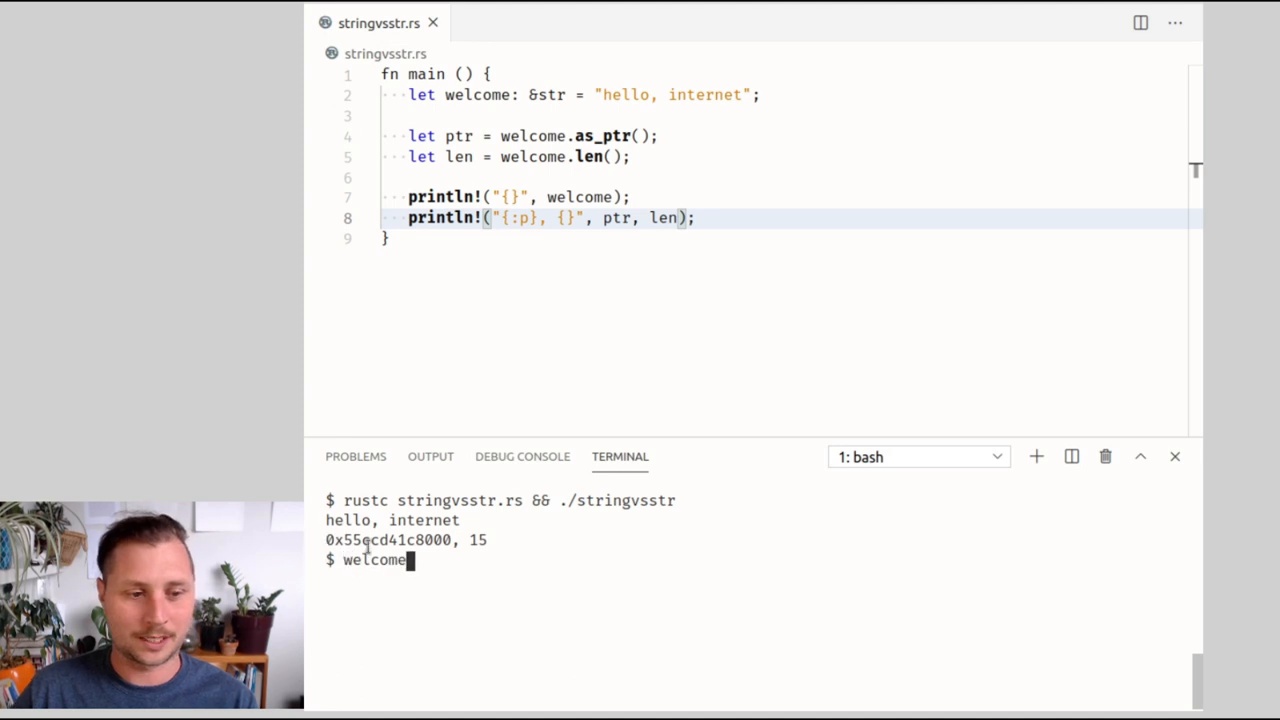
key("ctrl+c")
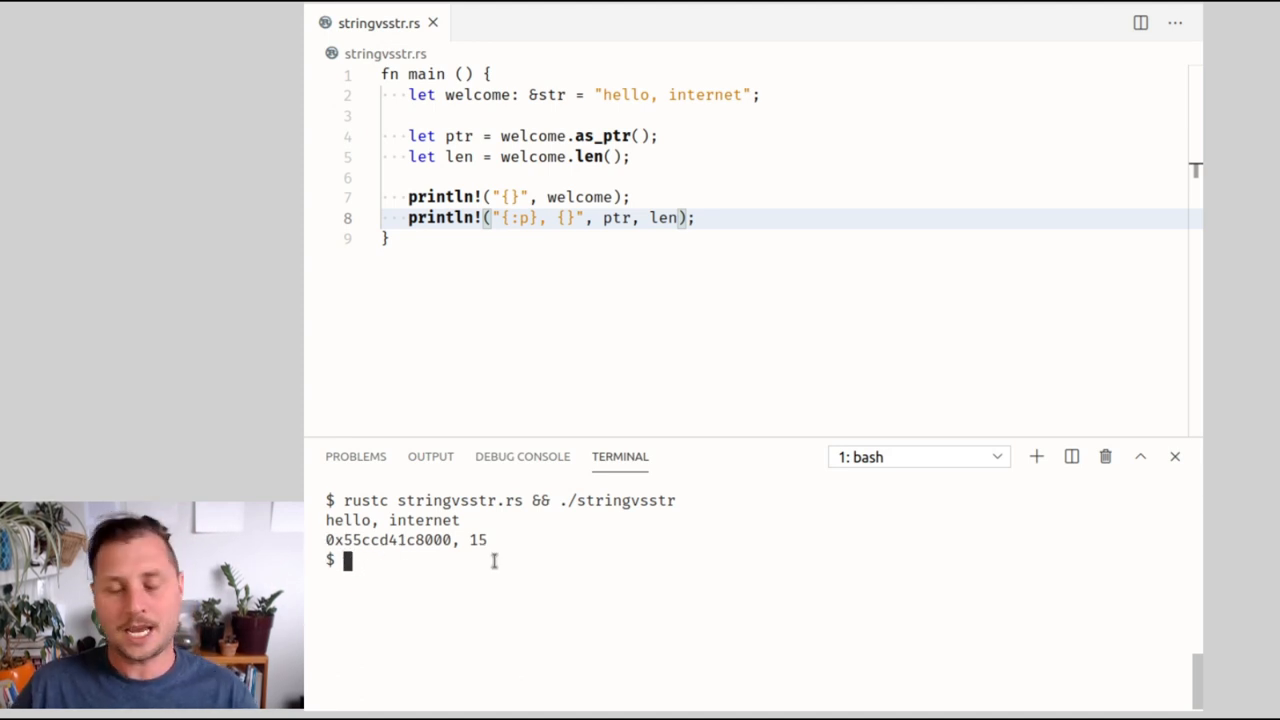
mouse_move(596, 268)
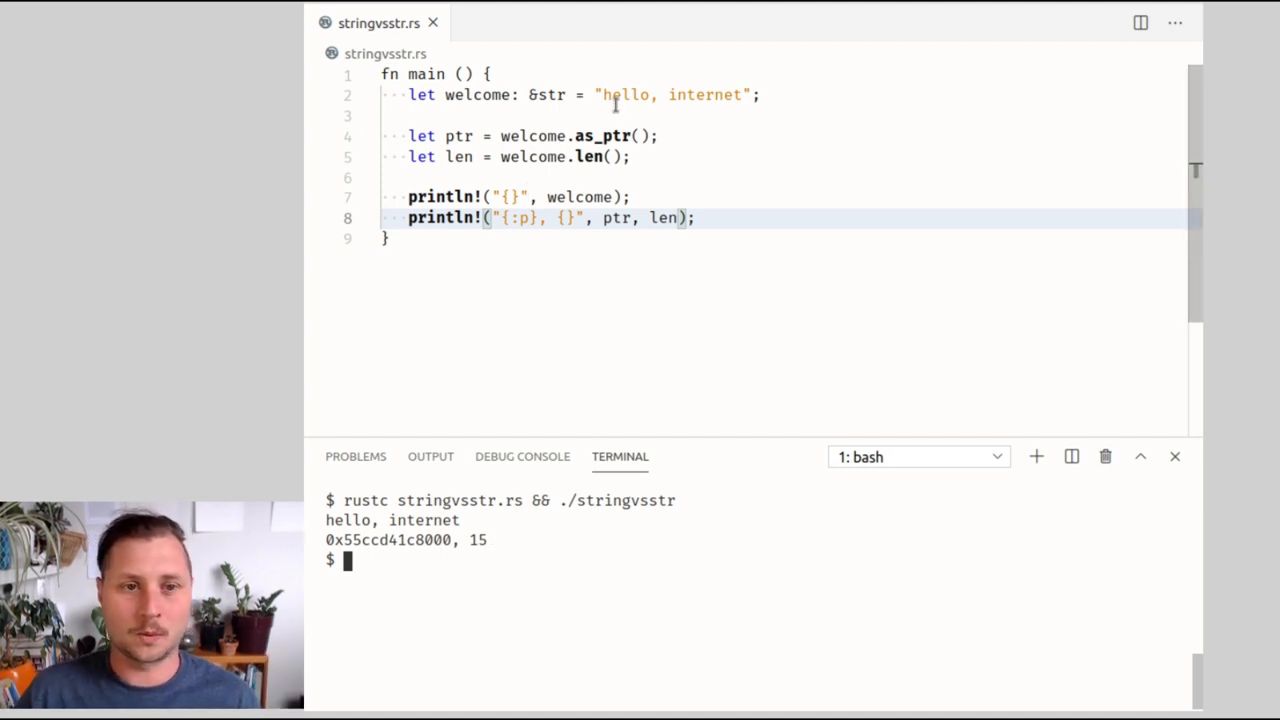
- Select the hello, internet literal on line 2, then drop the selection
left_click(610, 94)
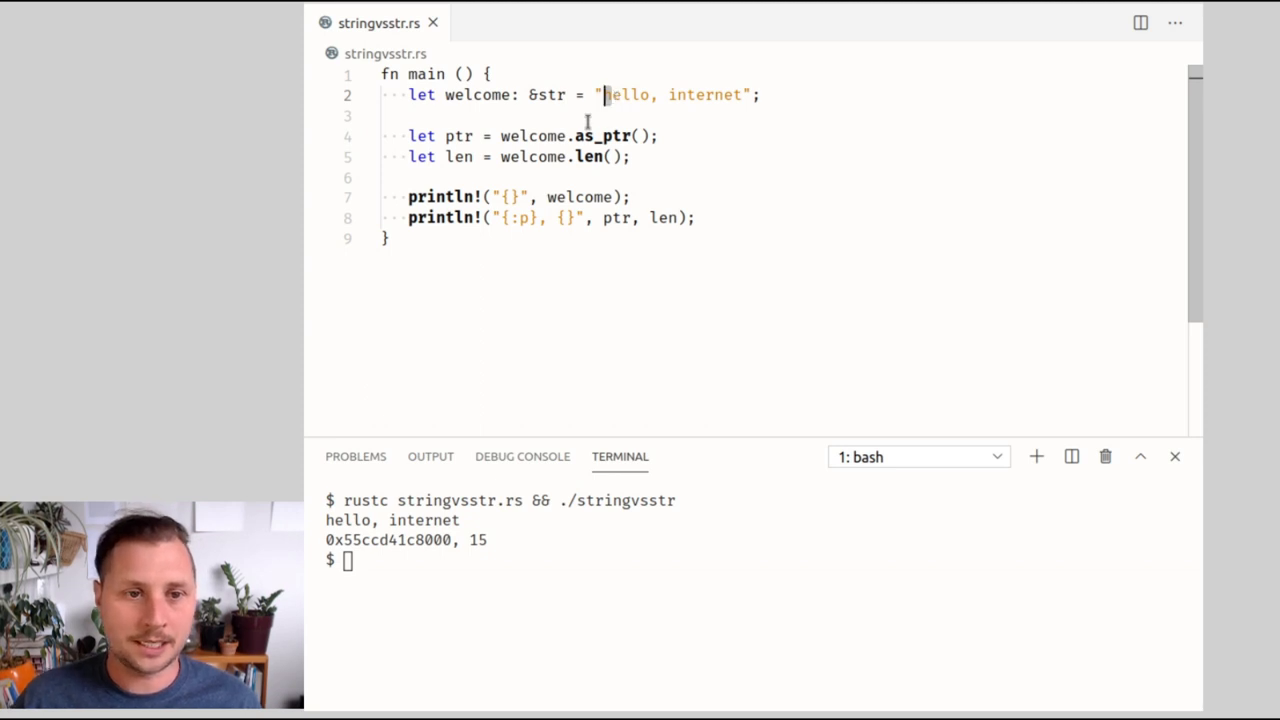
left_click(744, 94)
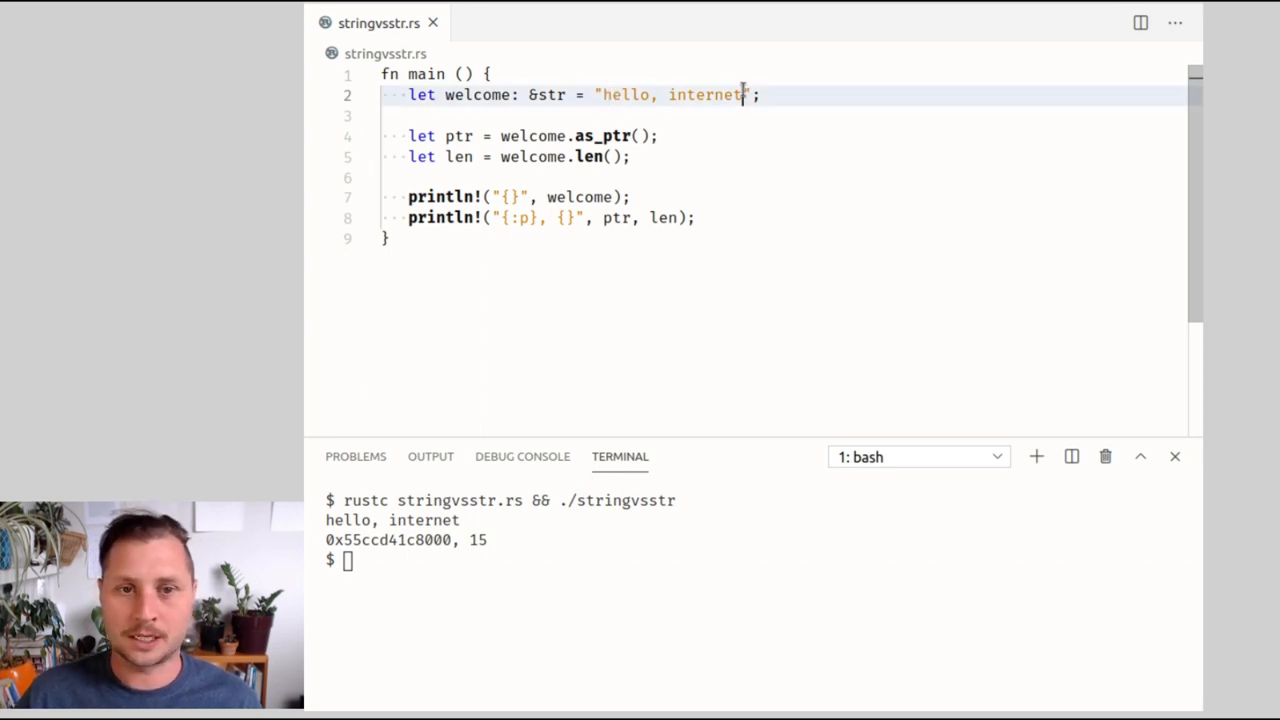
key("ctrl+shift+right")
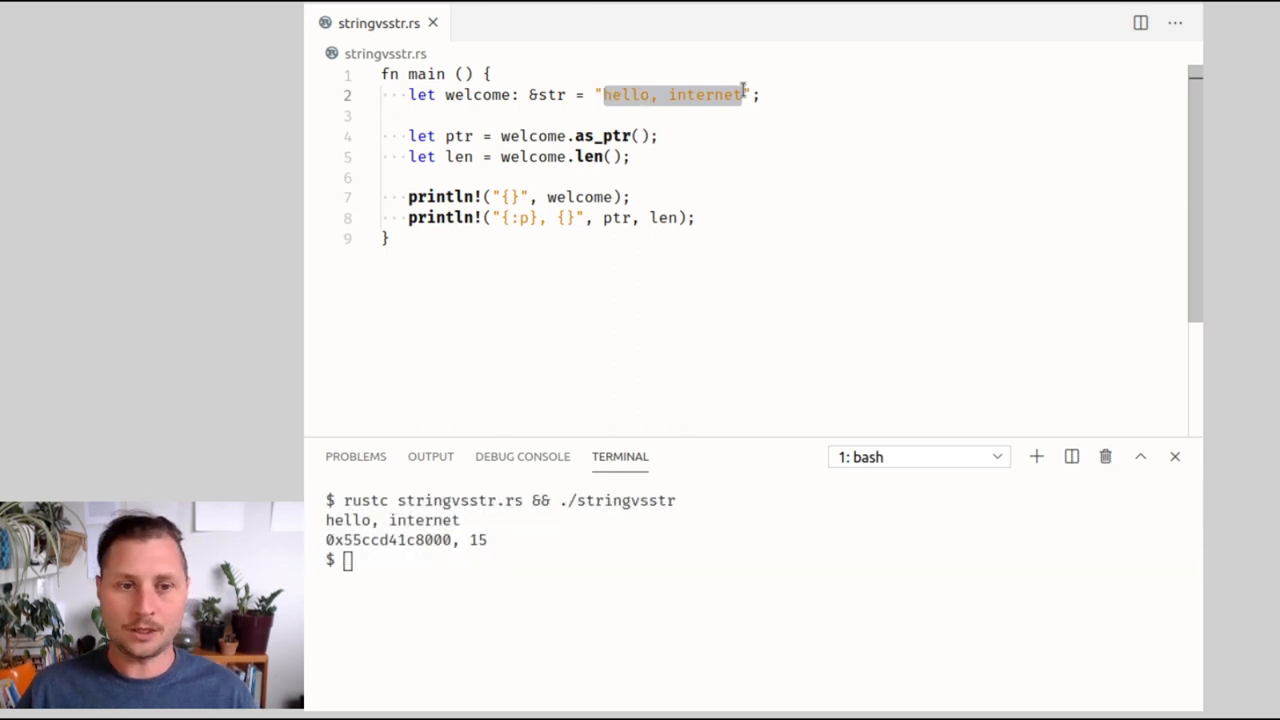
left_click(630, 198)
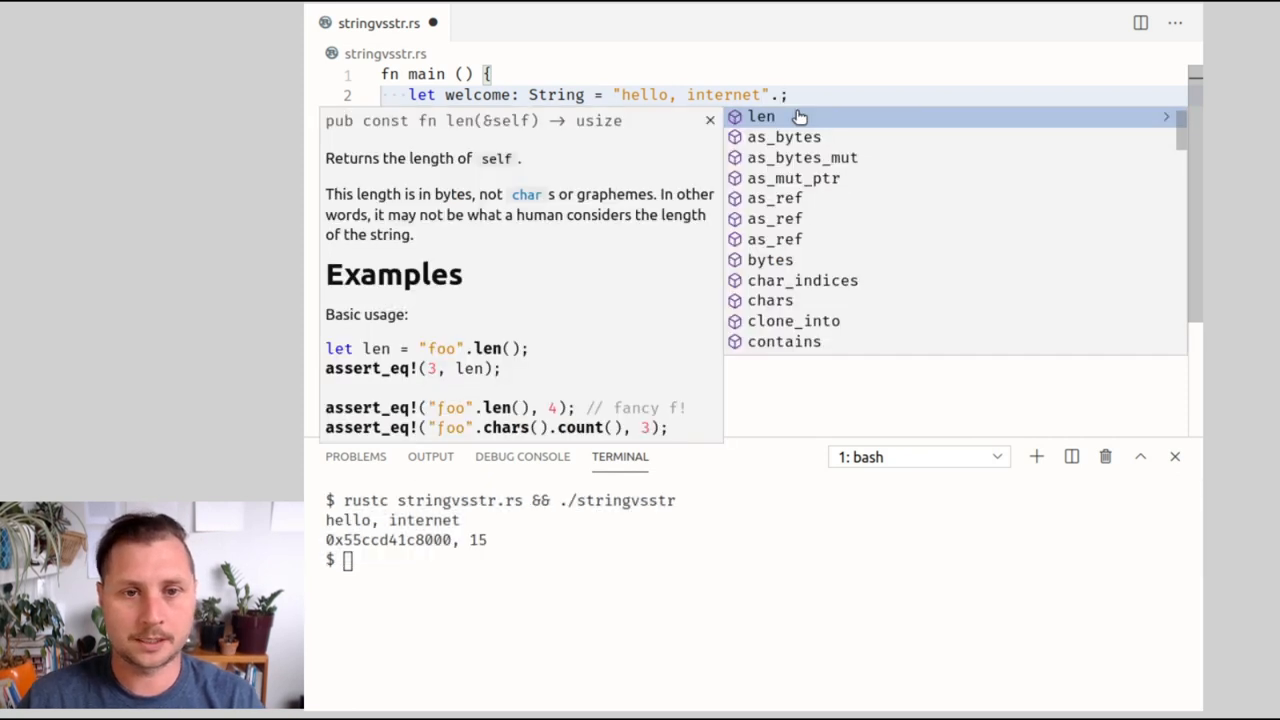
- Add let cap = welcome.capacity(); and a {} placeholder printing cap after the length
key("Backspace")
type("to_string(")
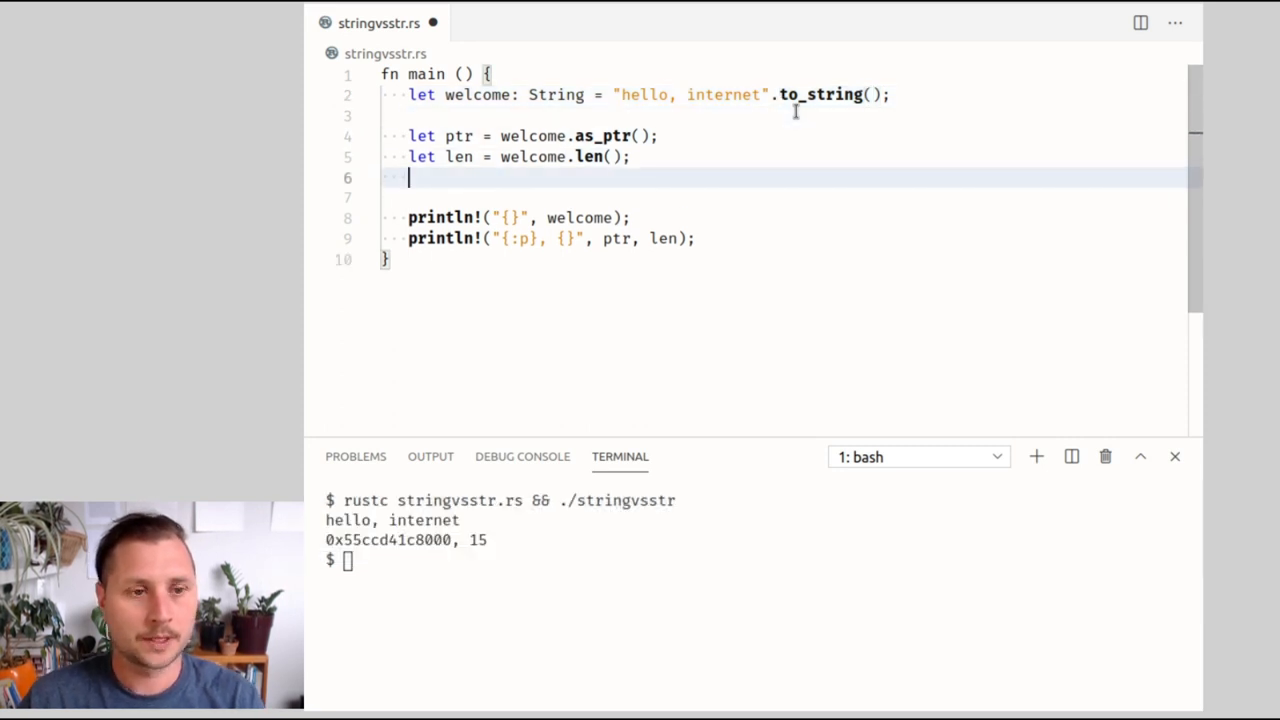
type("let ca")
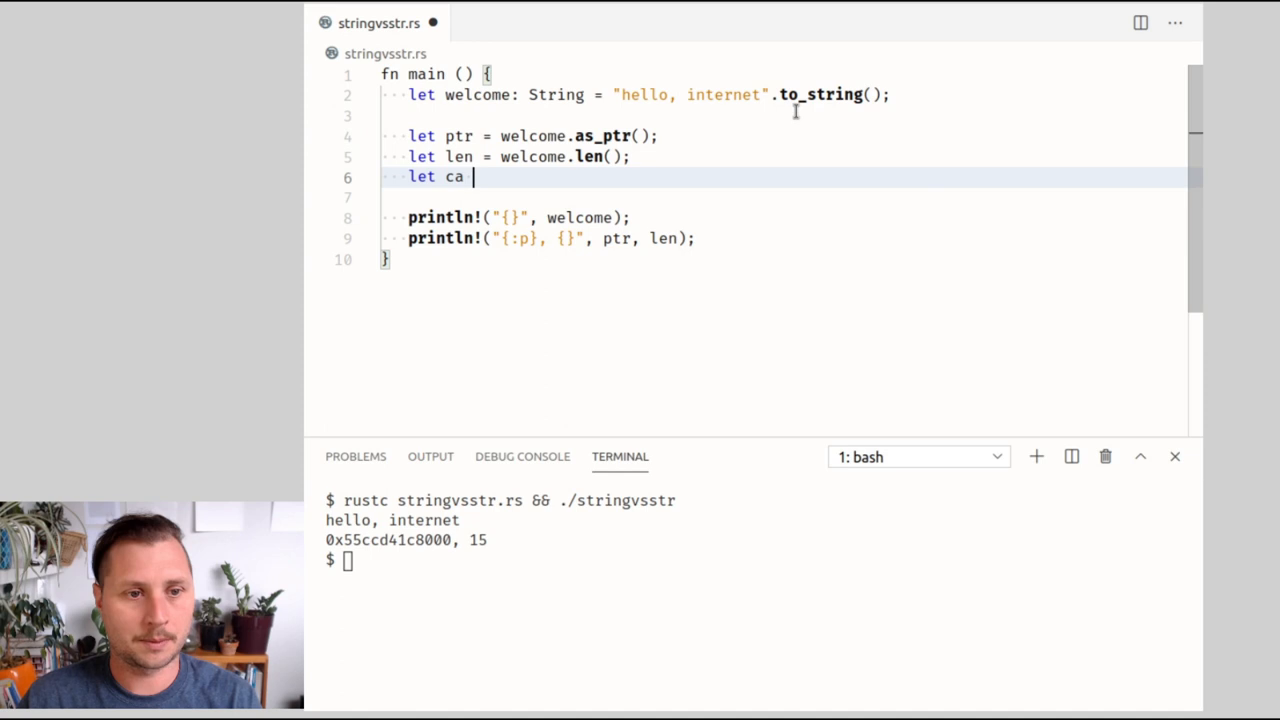
type("p = welcome.")
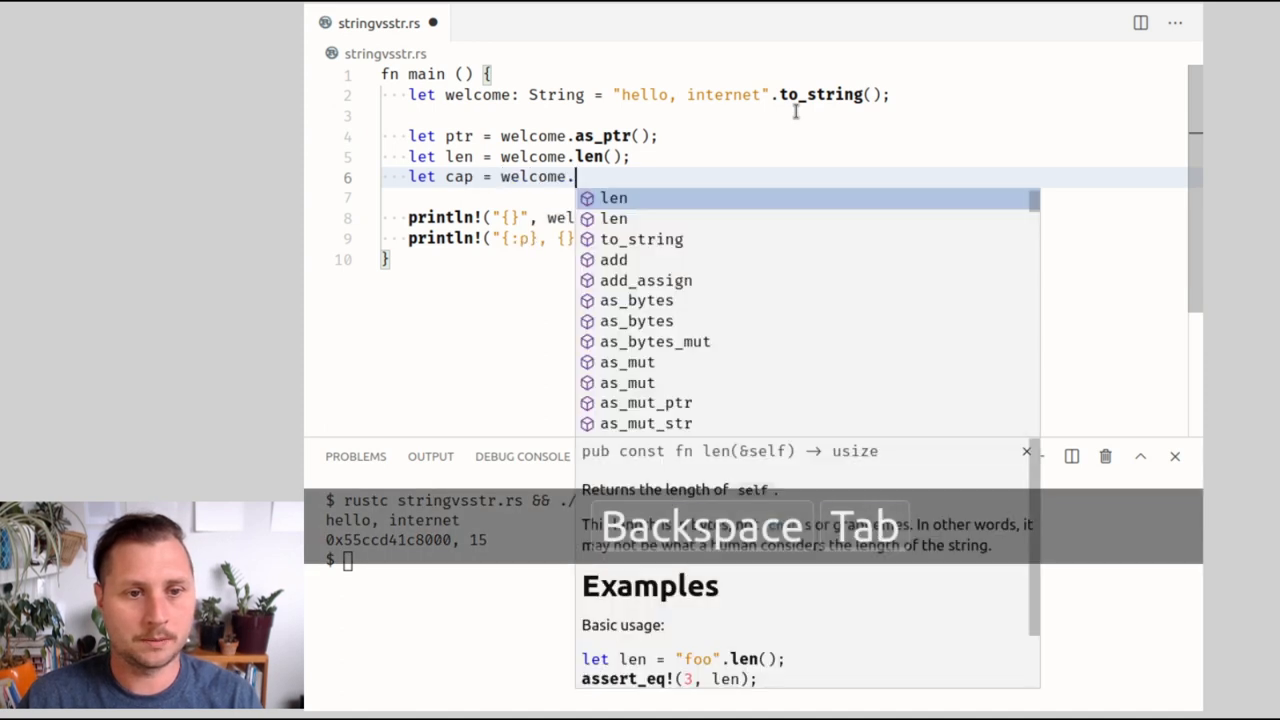
type("capacity();")
left_click(784, 238)
type(", ")
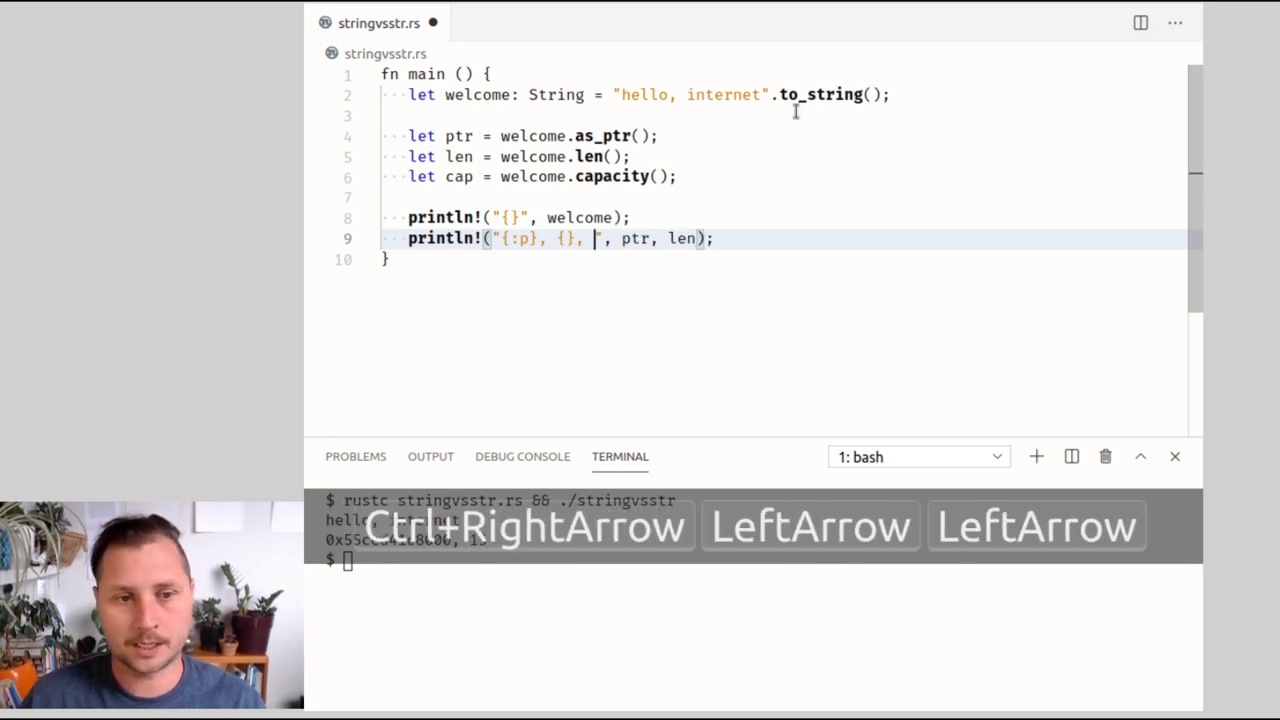
key("Backspace")
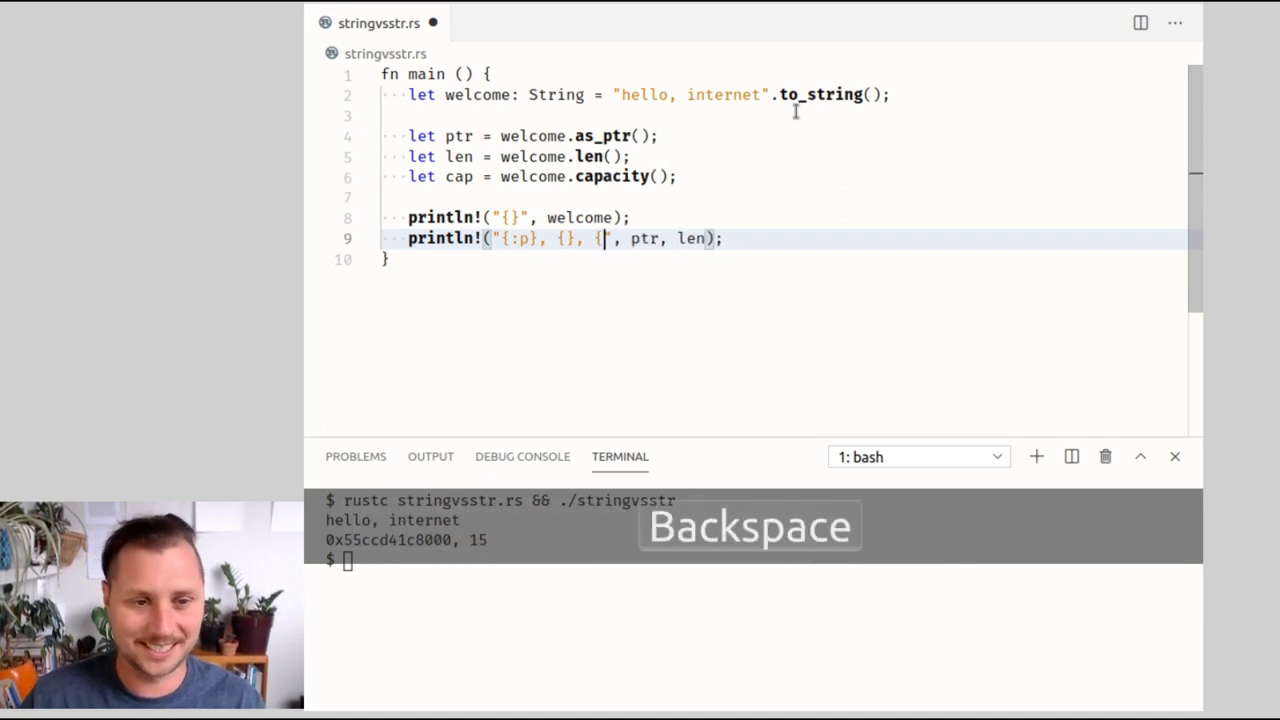
key("ctrl+Right")
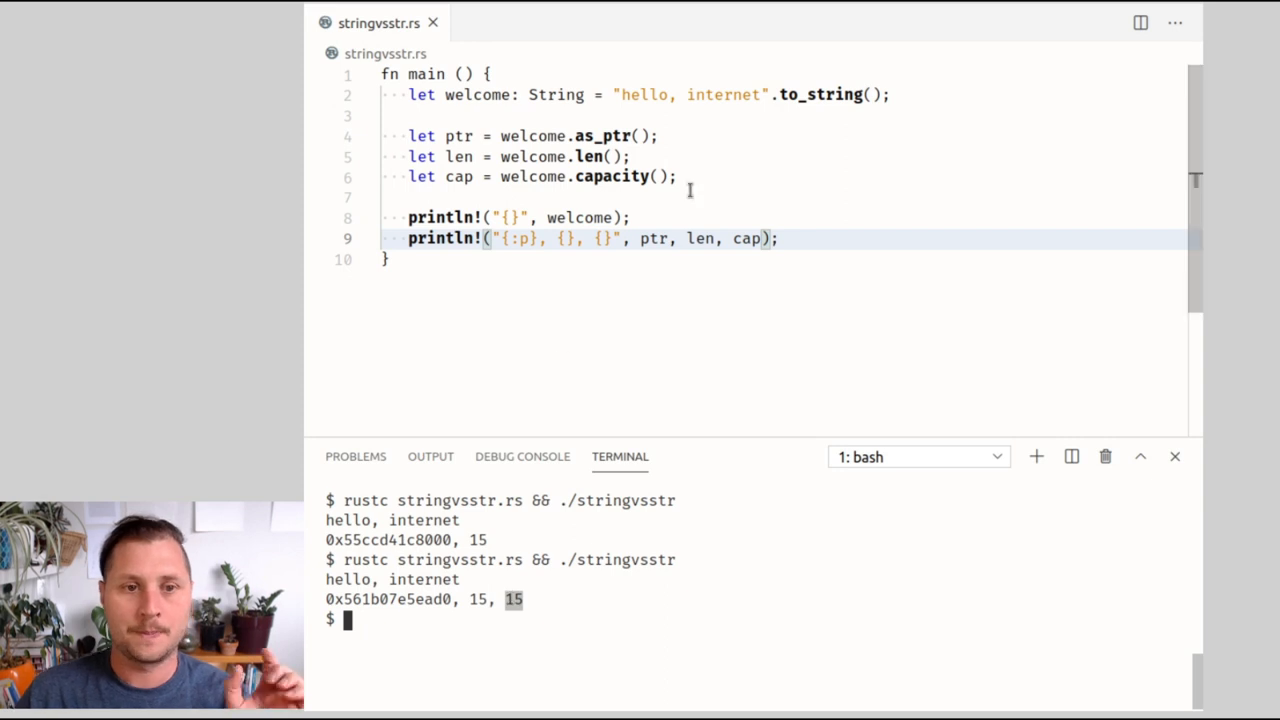
- Insert a blank line directly below the welcome declaration
left_click(564, 94)
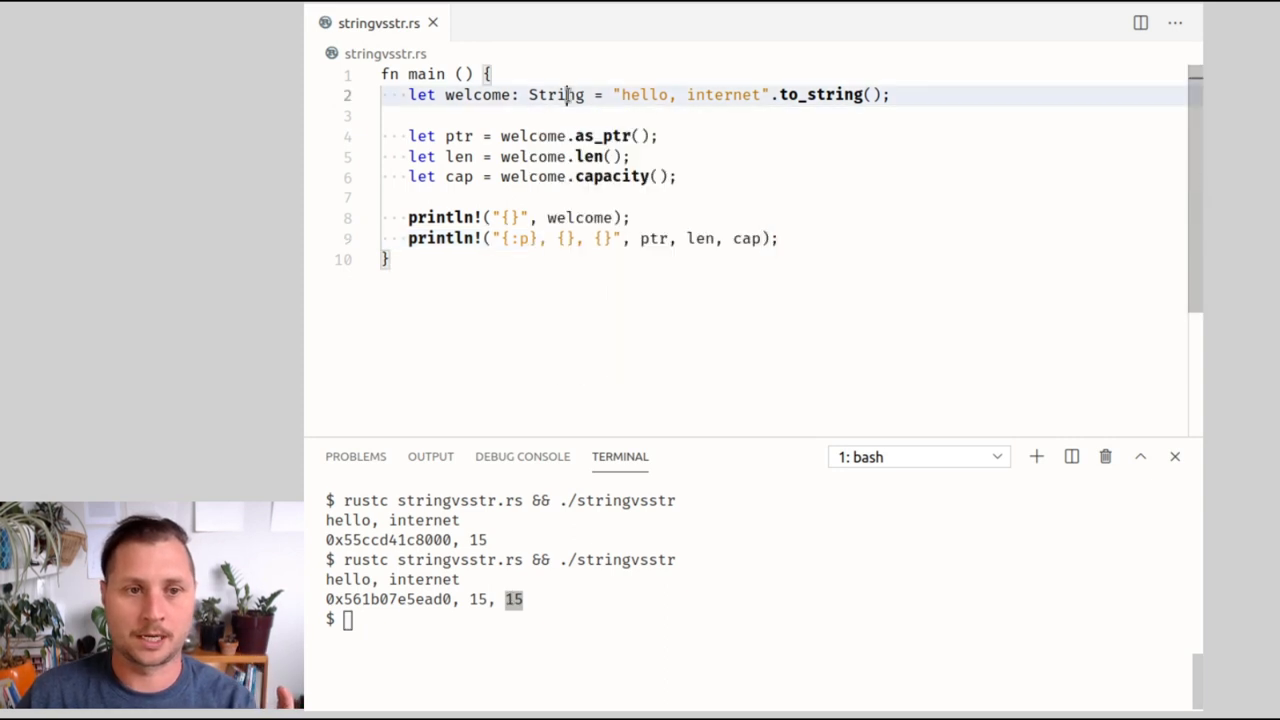
double_click(556, 94)
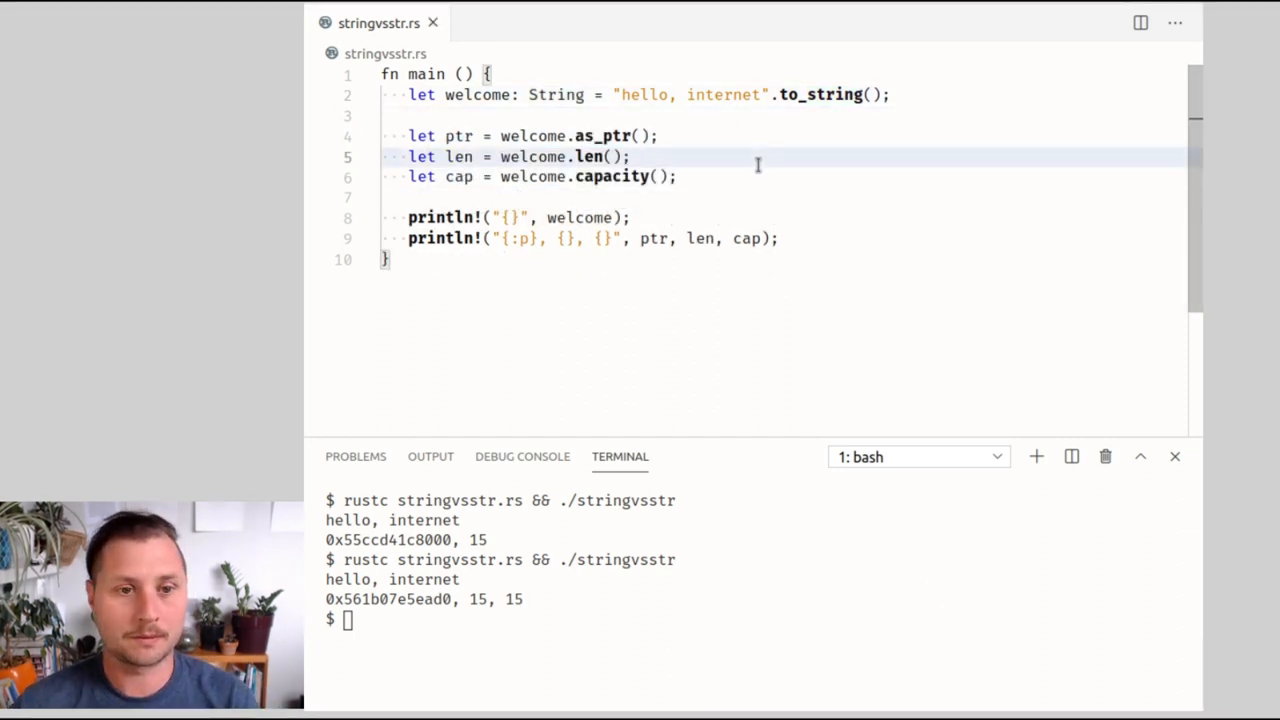
key("Down")
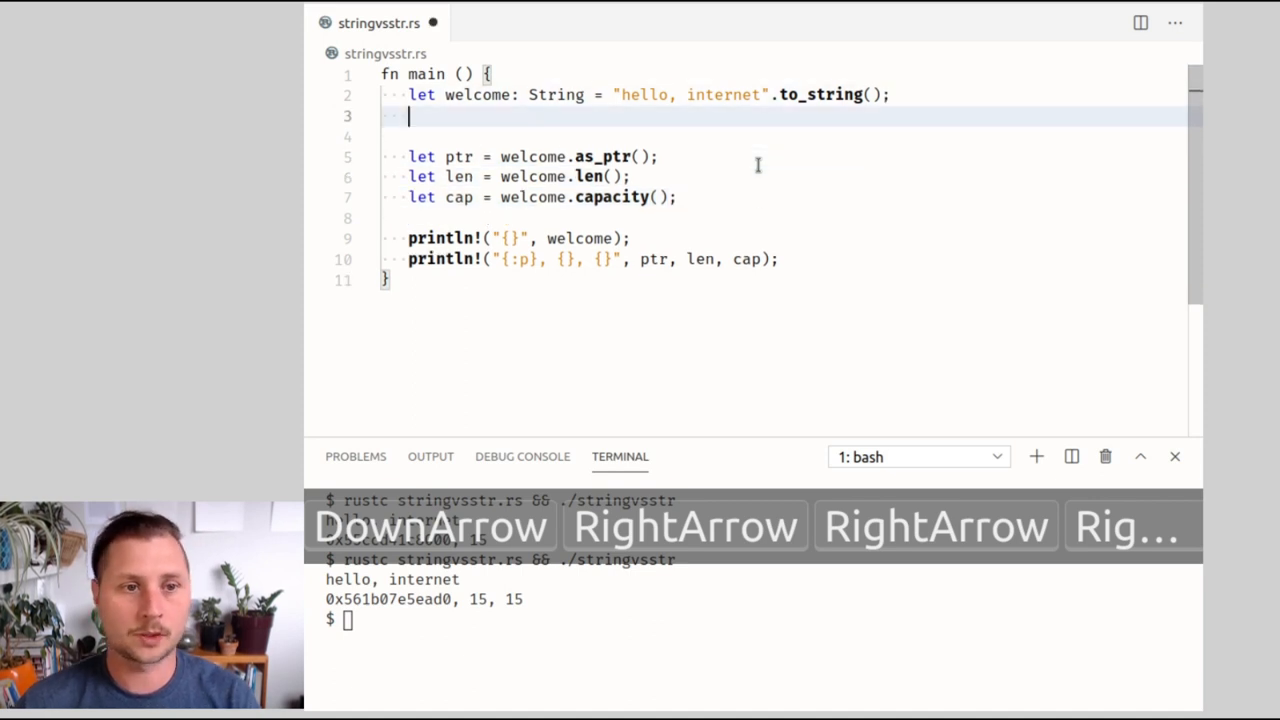
- Add welcome.reserve(1024), save and compile, hitting the mutability error
type("welcome.re")
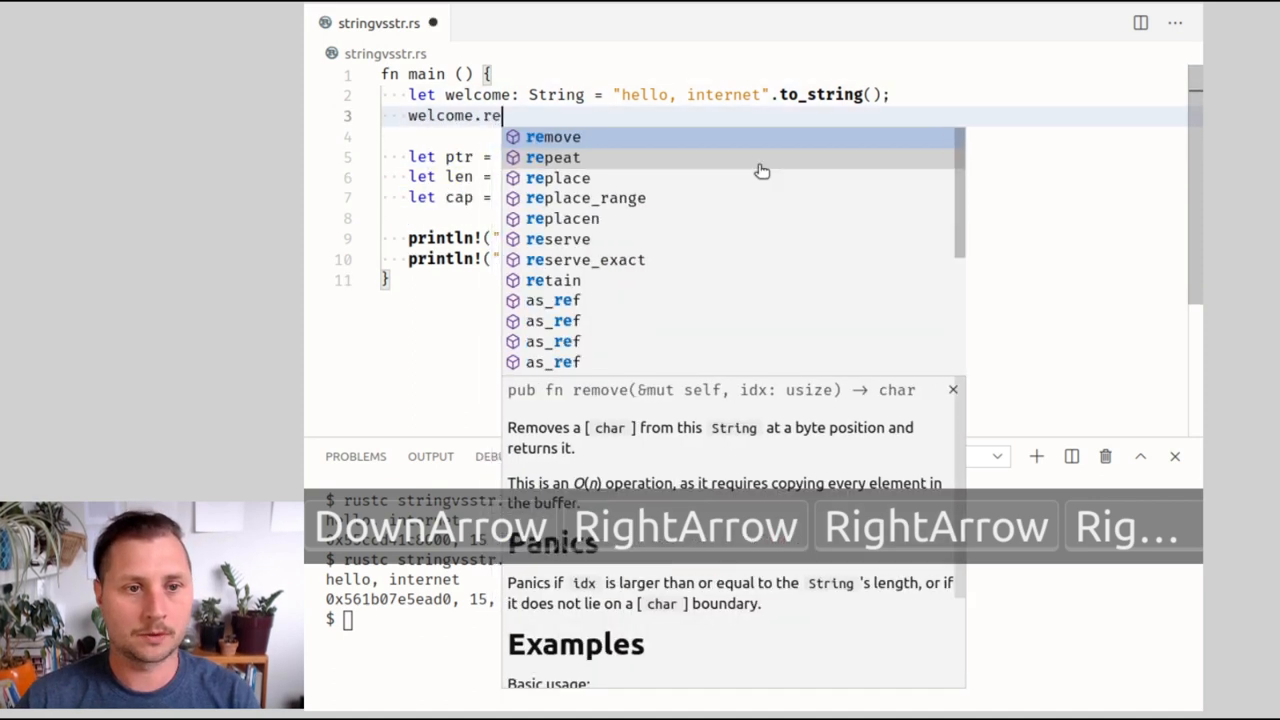
key("Tab")
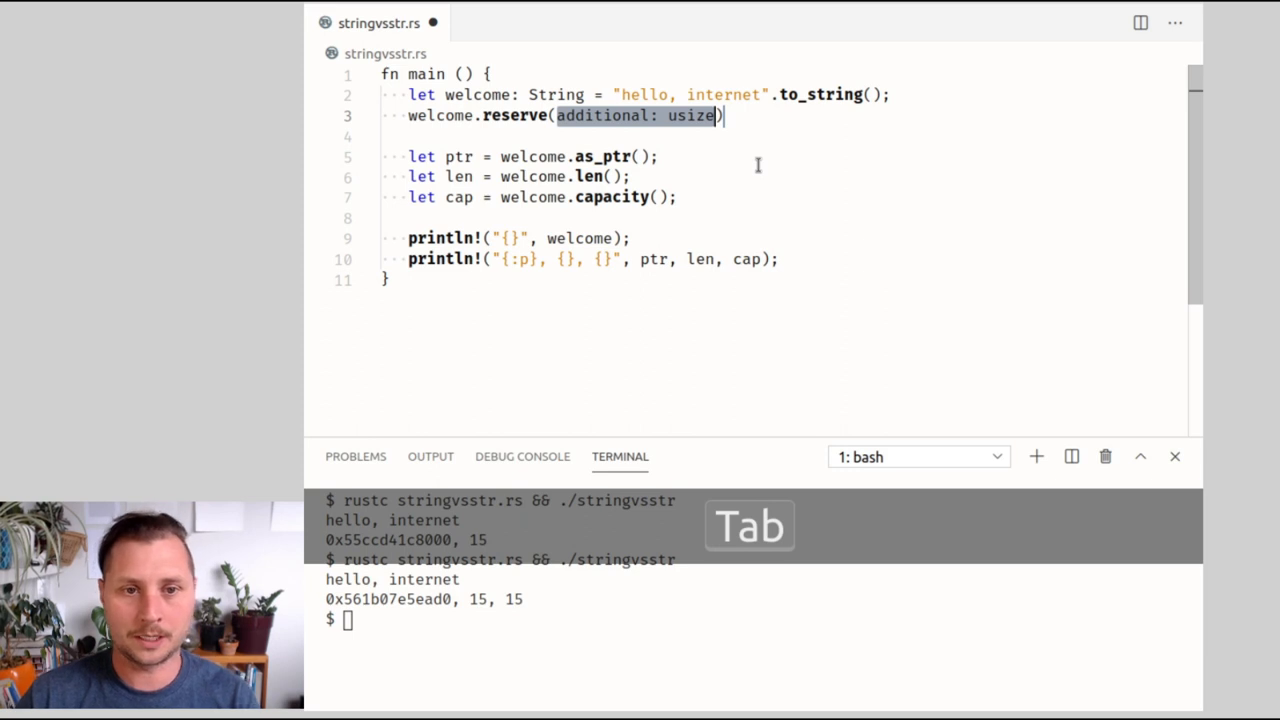
key("Backspace")
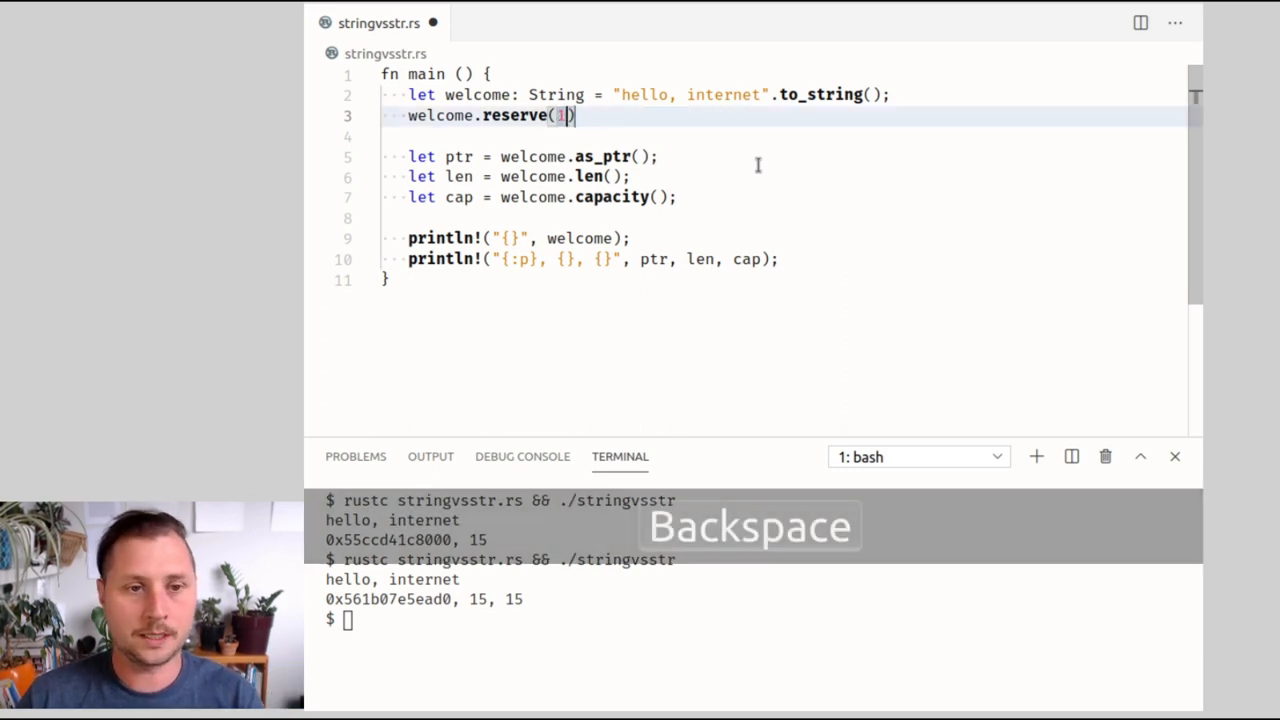
key("ctrl+s")
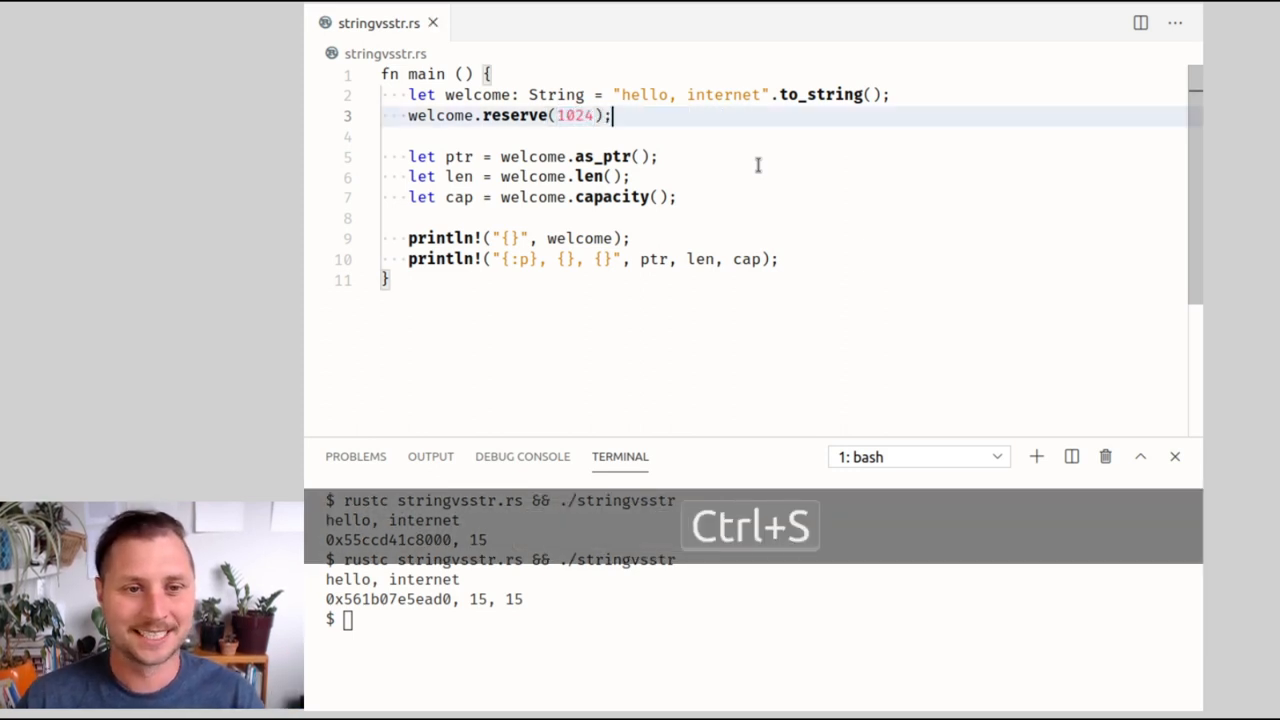
key("ctrl+s")
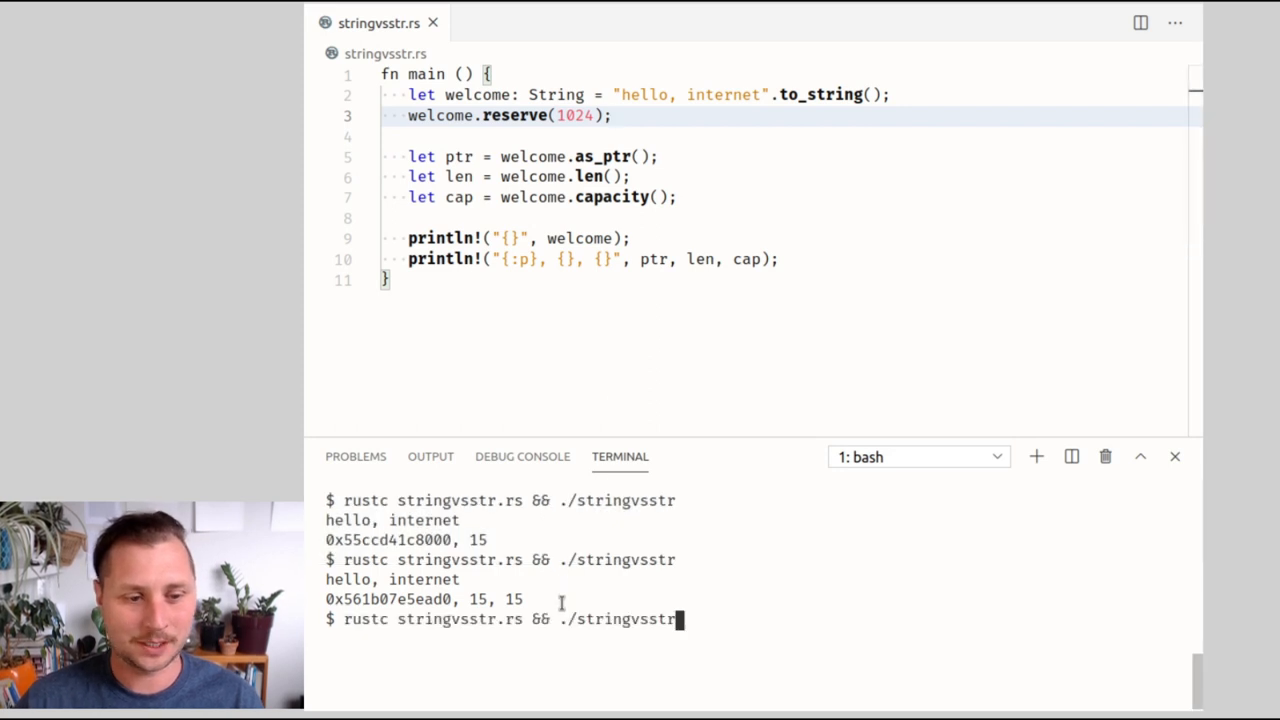
key("Return")
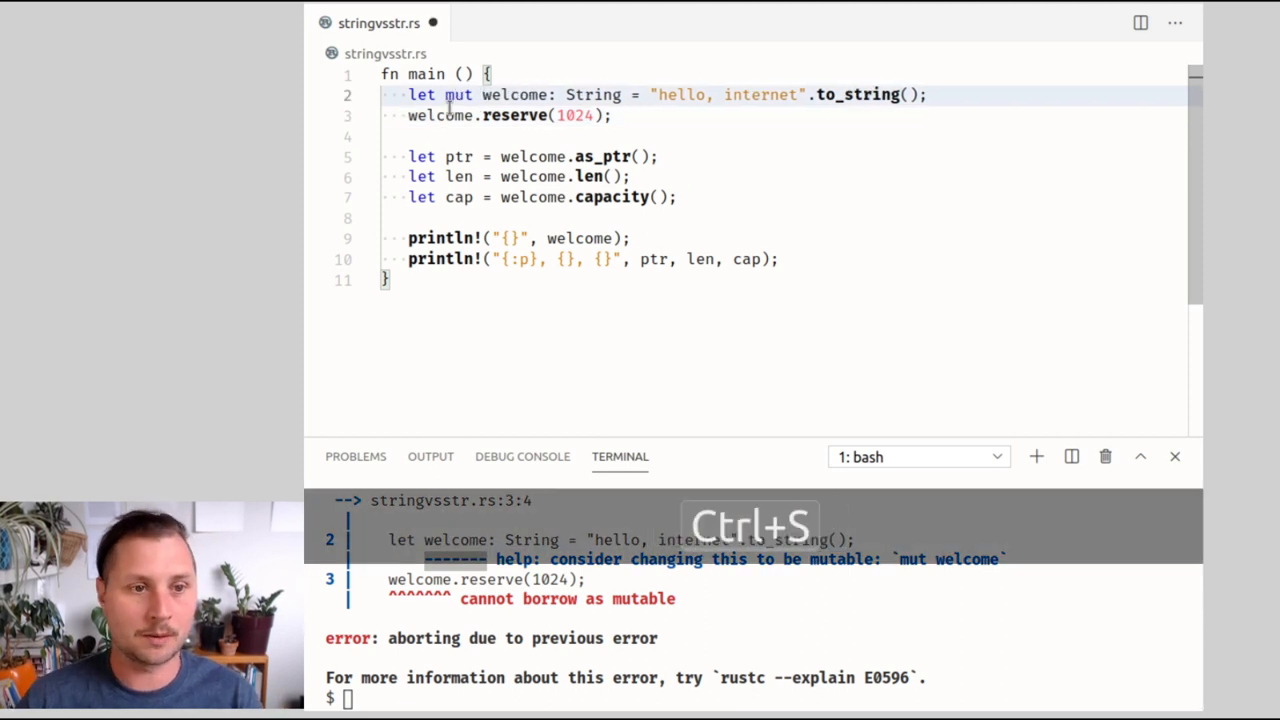
- Make welcome mutable, save, clear the terminal and rerun to get capacity 1039
key("ctrl+s")
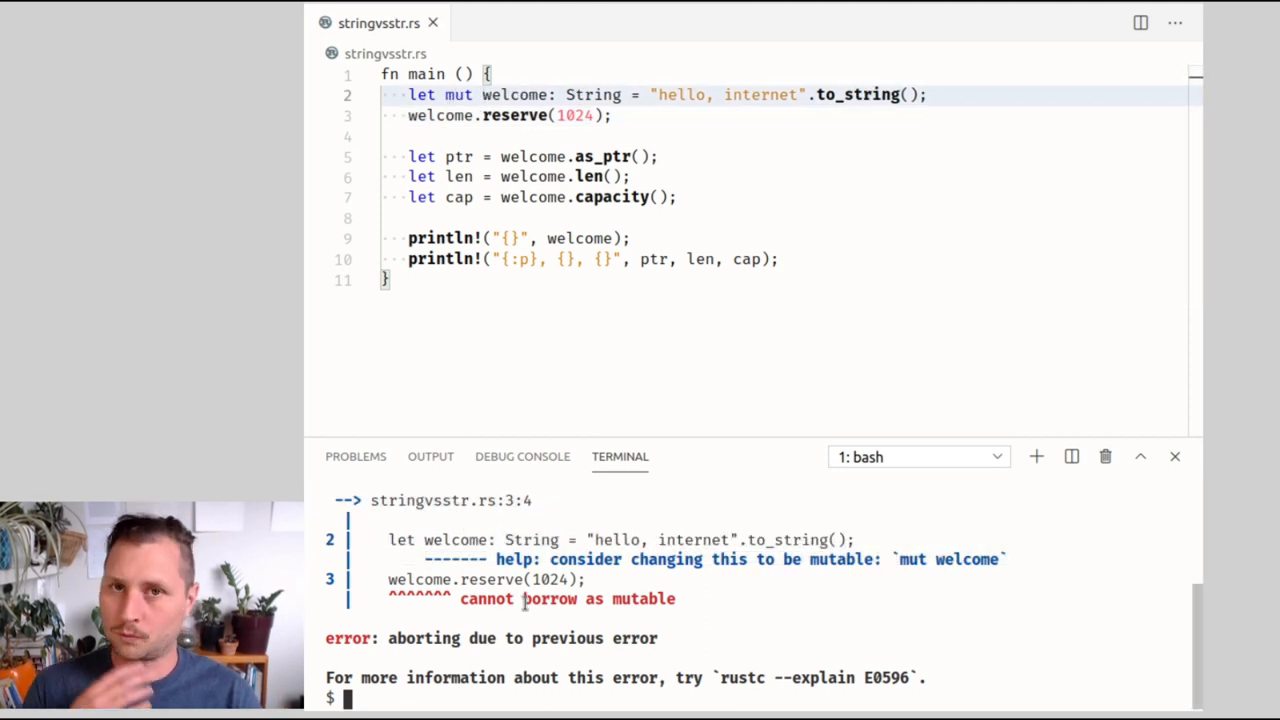
type("clear")
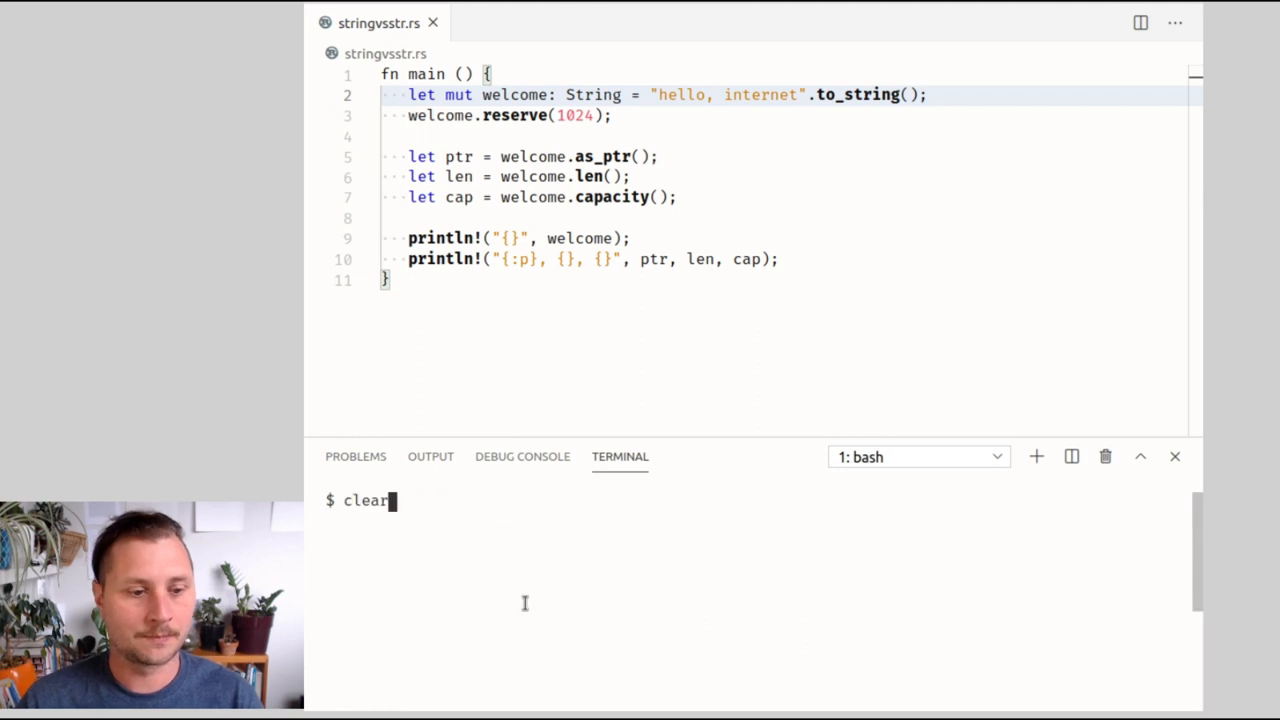
type("rustc stringvsstr.rs && ./stringvsstr")
key("Return")
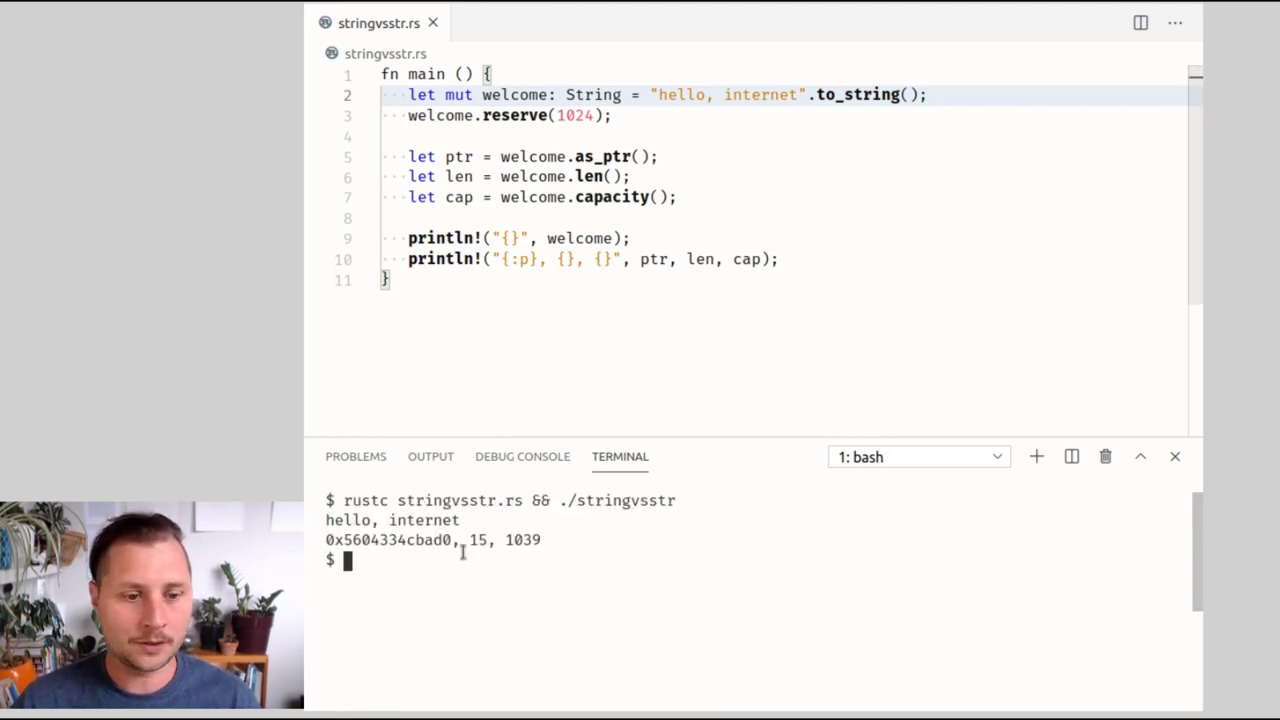
double_click(480, 540)
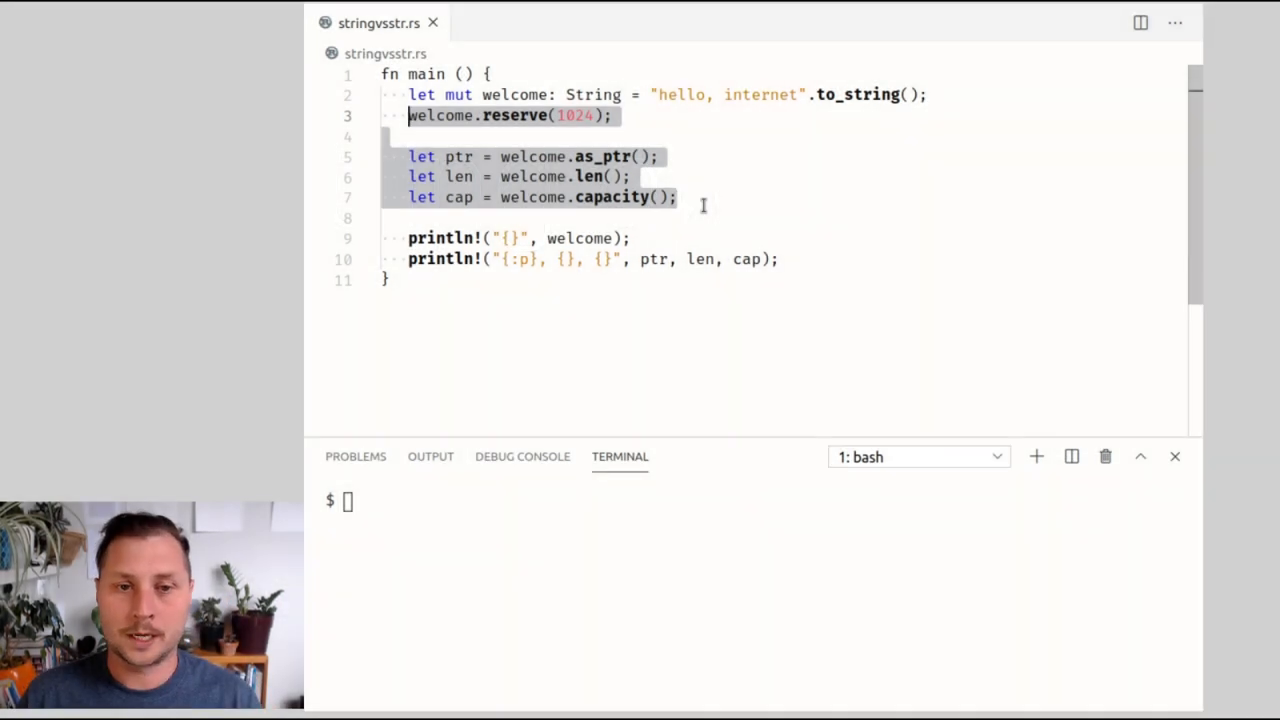
- Delete the reserve, ptr, len and cap lines and comment out both println! calls
key("Backspace")
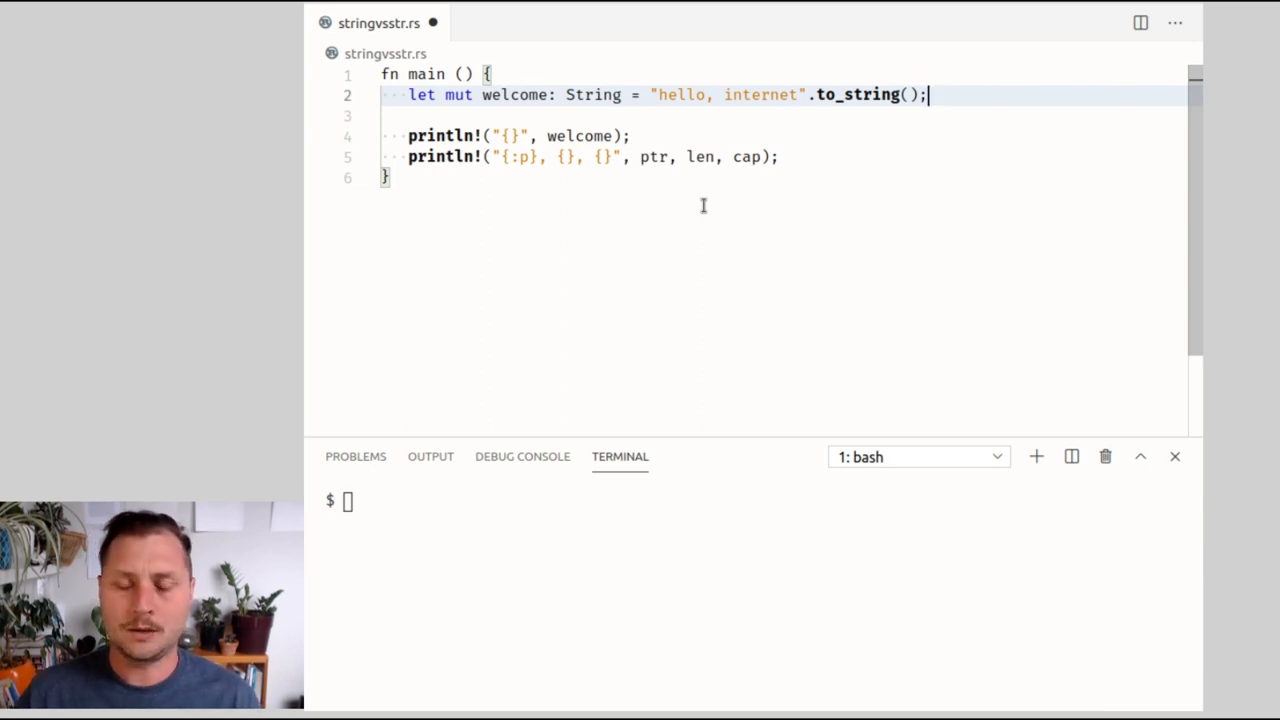
key("Shift+Down")
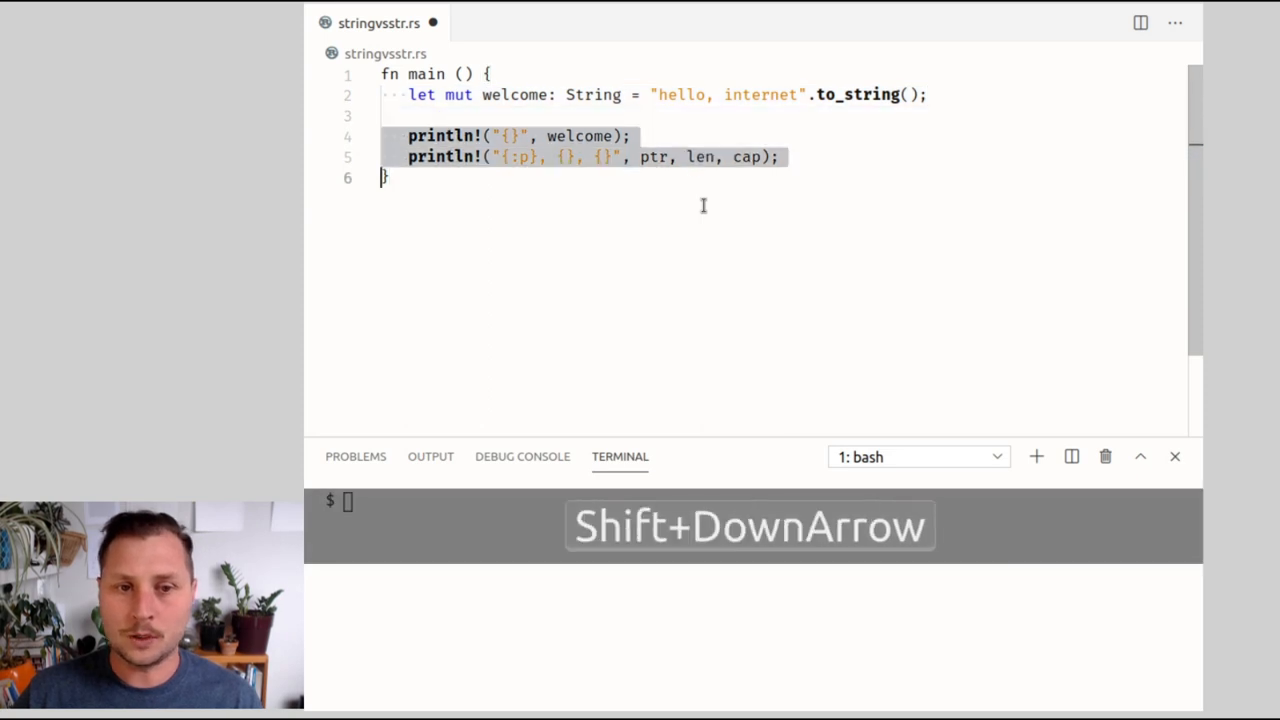
key("ctrl+/")
type("fn")
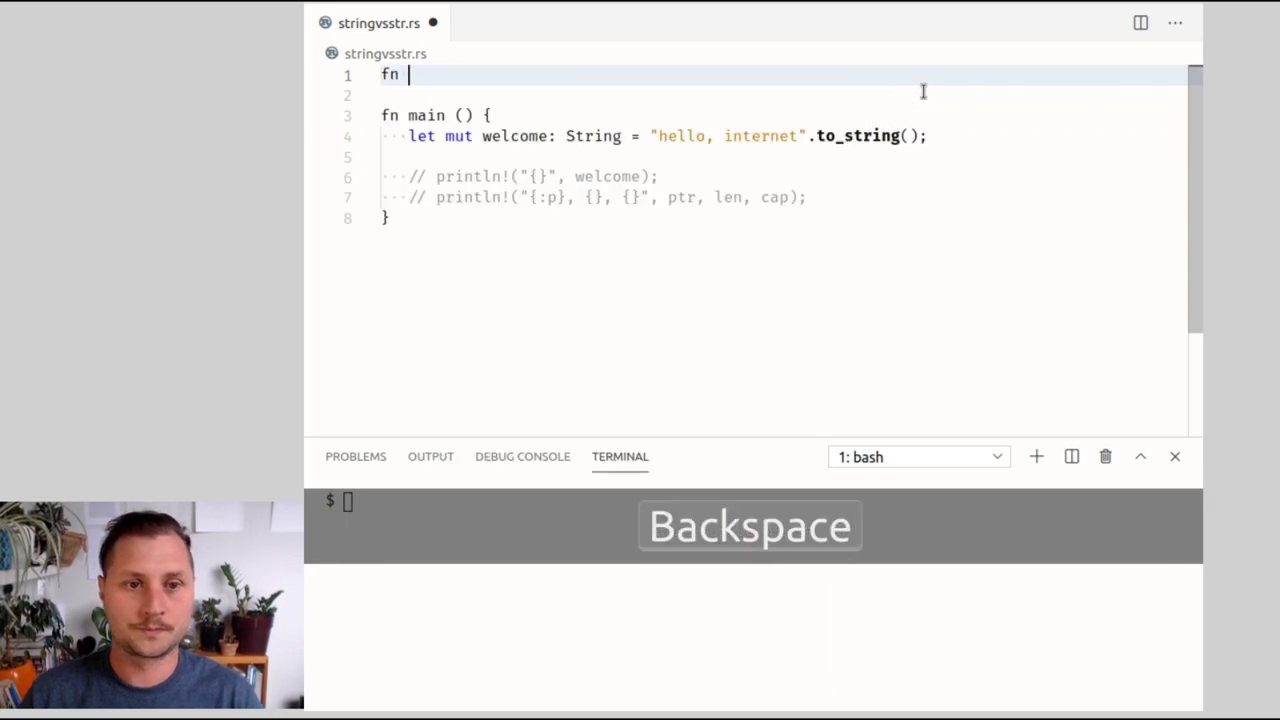
- Begin fn print_ above main and return to the welcome declaration
type("print")
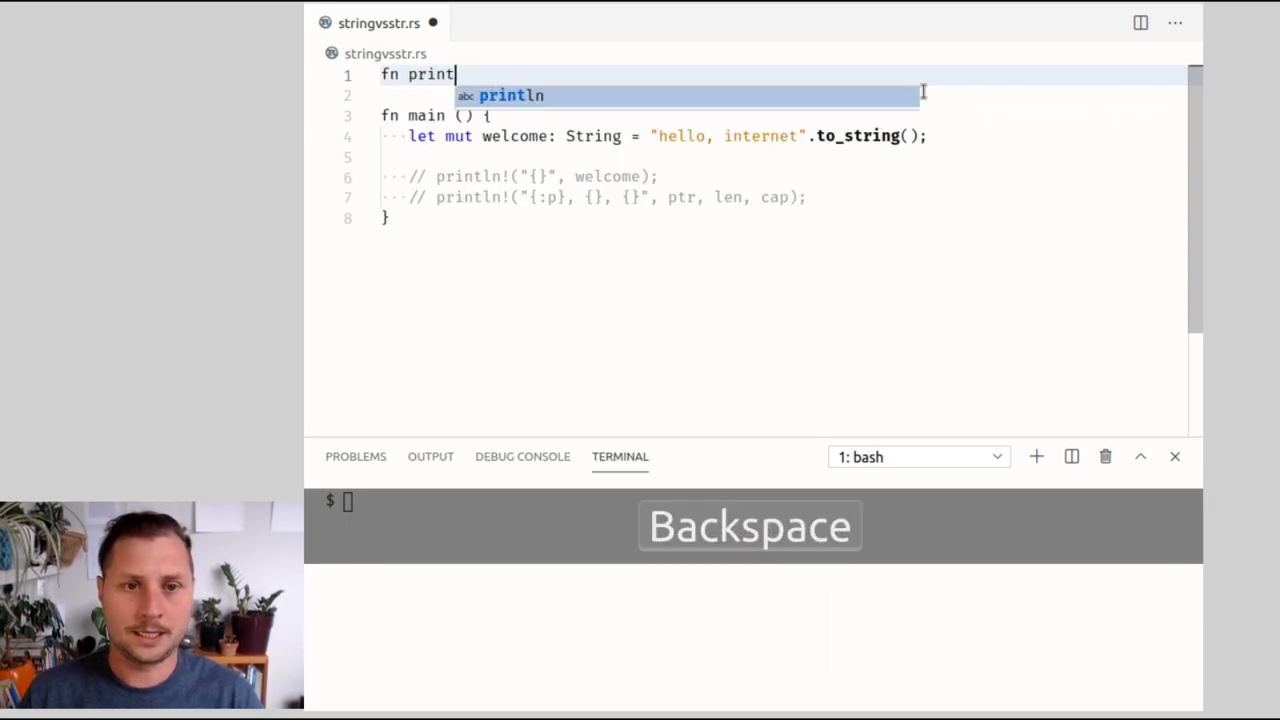
type("_")
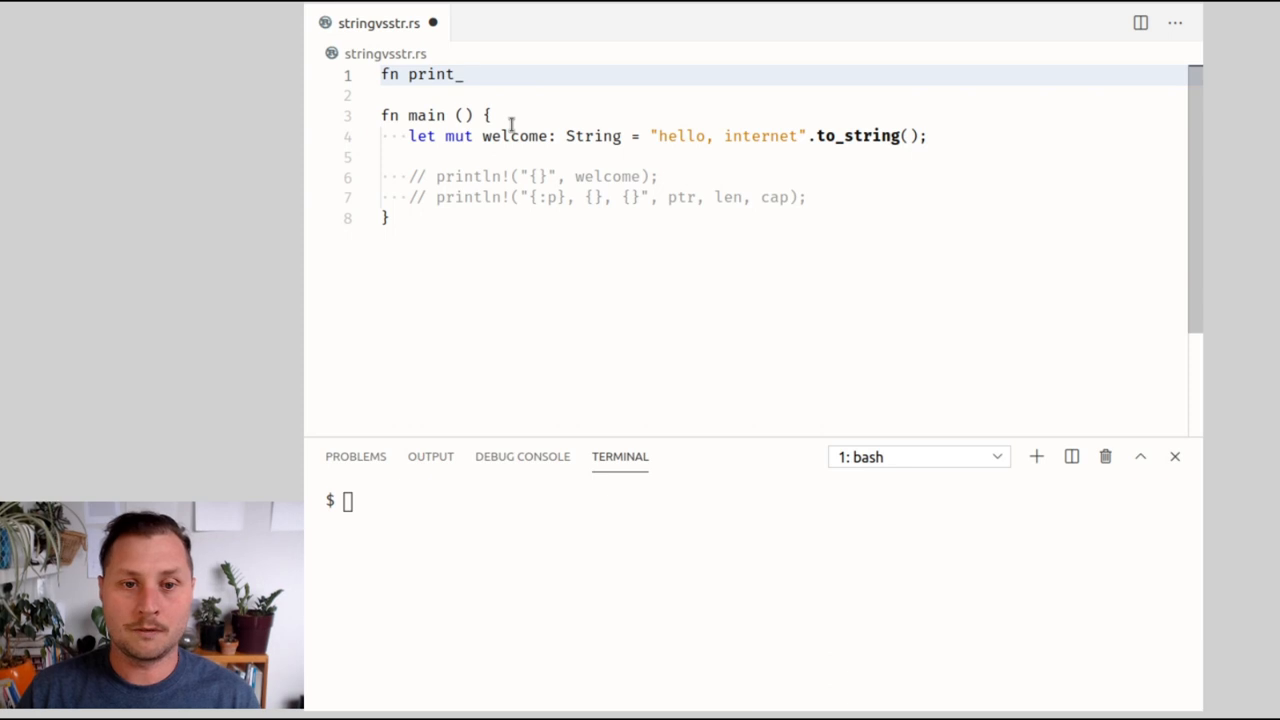
double_click(516, 136)
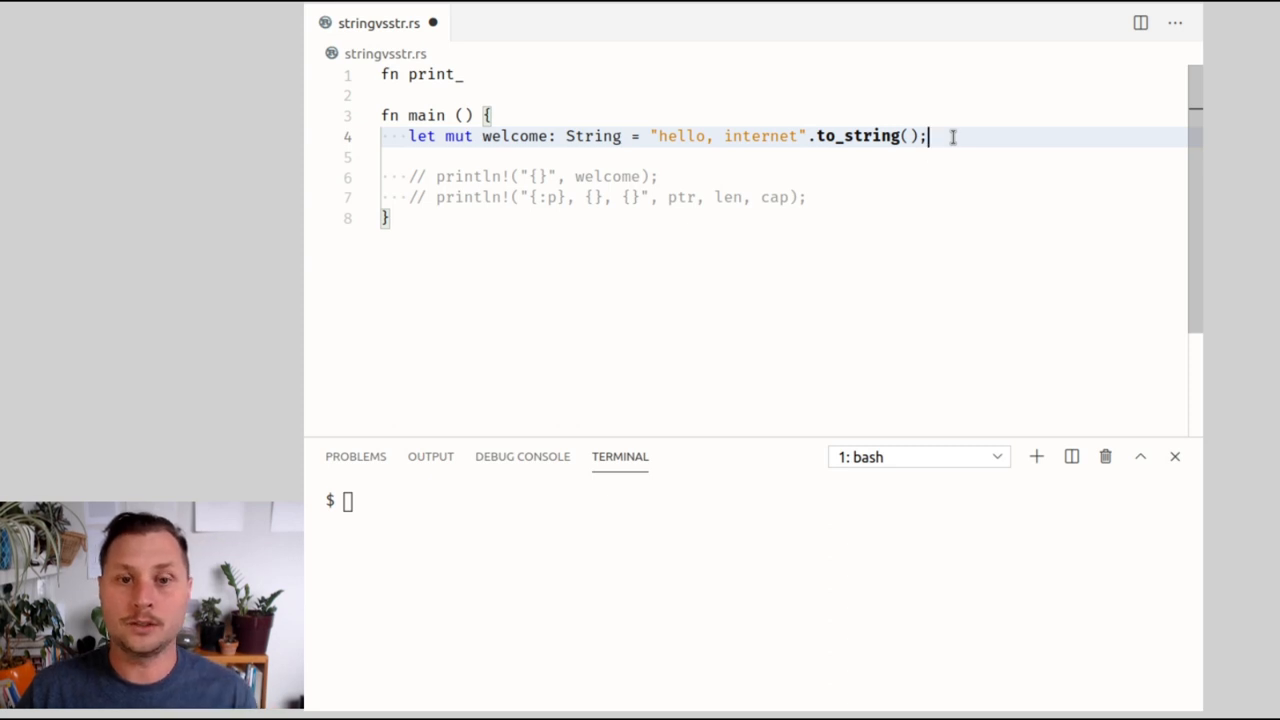
- Strip .to_string() and the : String annotation so welcome is a plain string literal
key("Ctrl+Right")
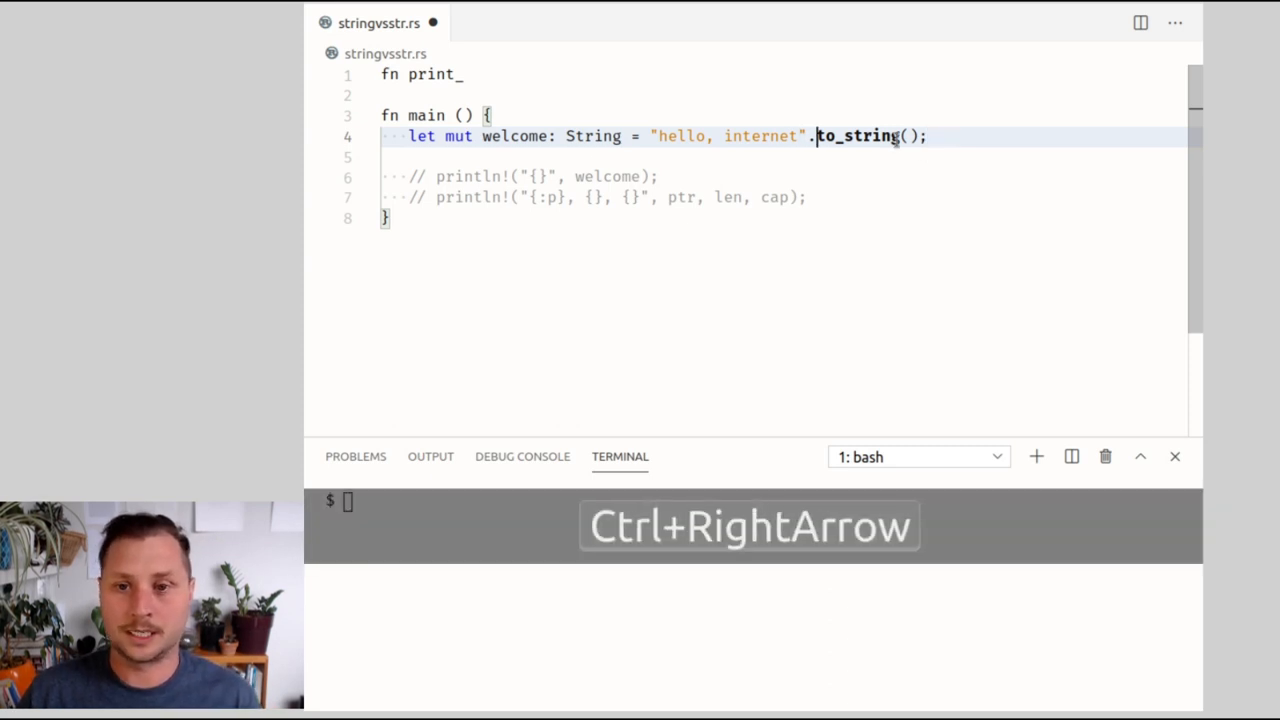
key("shift+right")
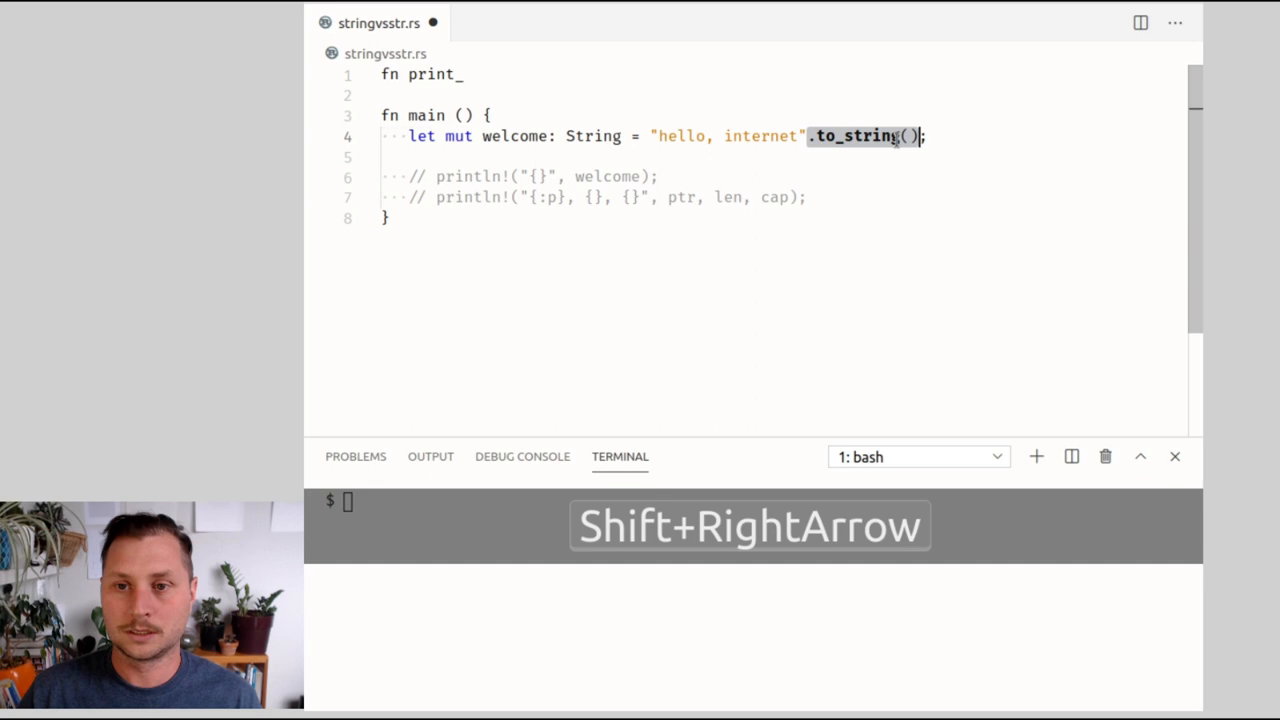
key("Ctrl+Shift+Left")
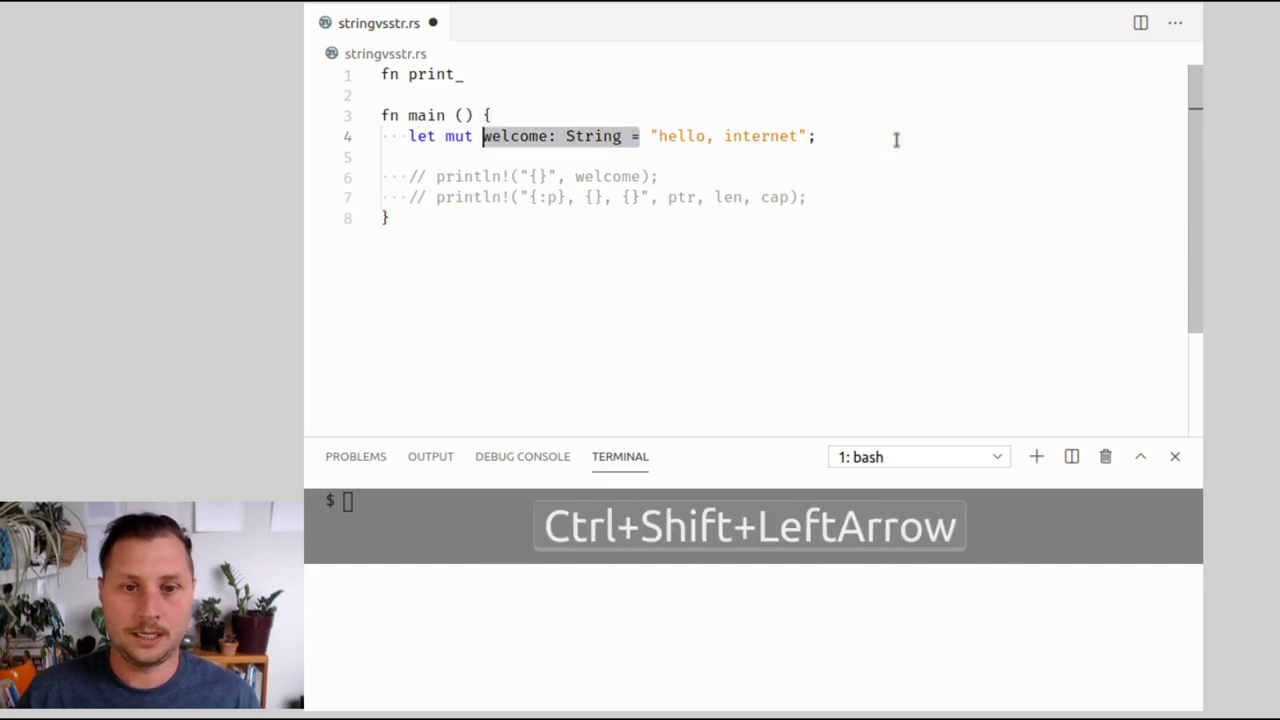
key("Backspace")
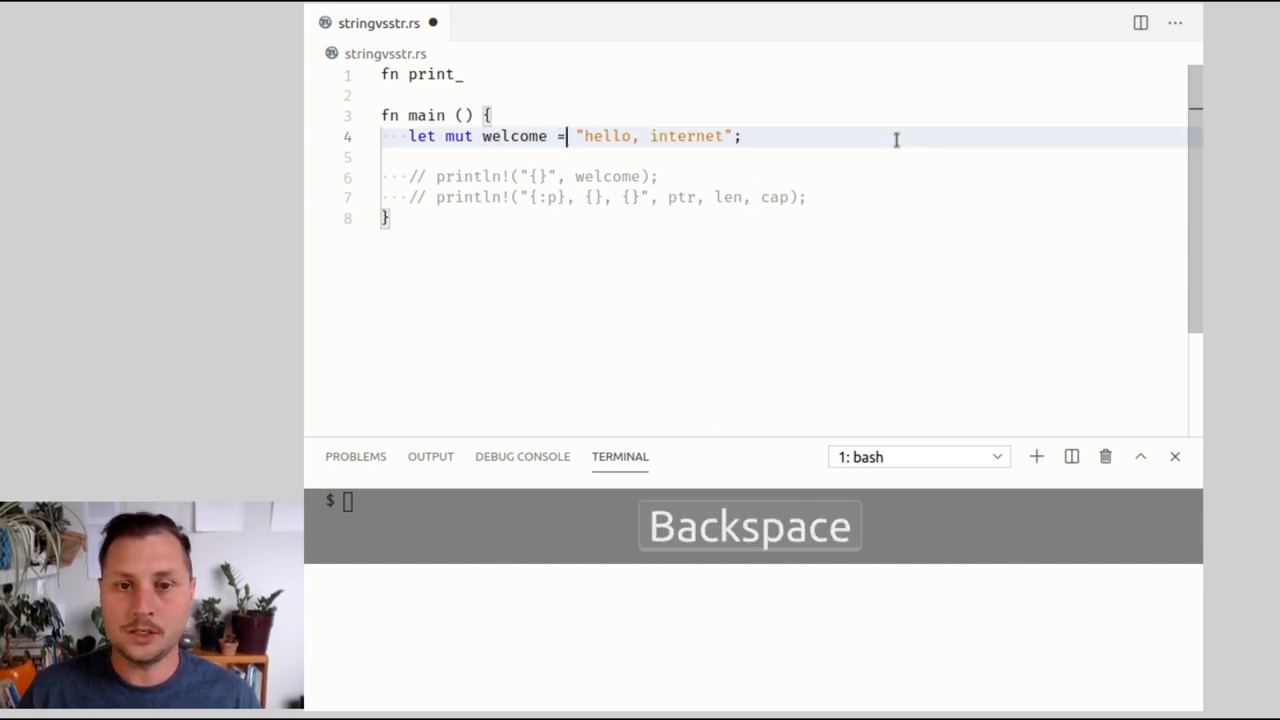
key("Ctrl+Shift+Left")
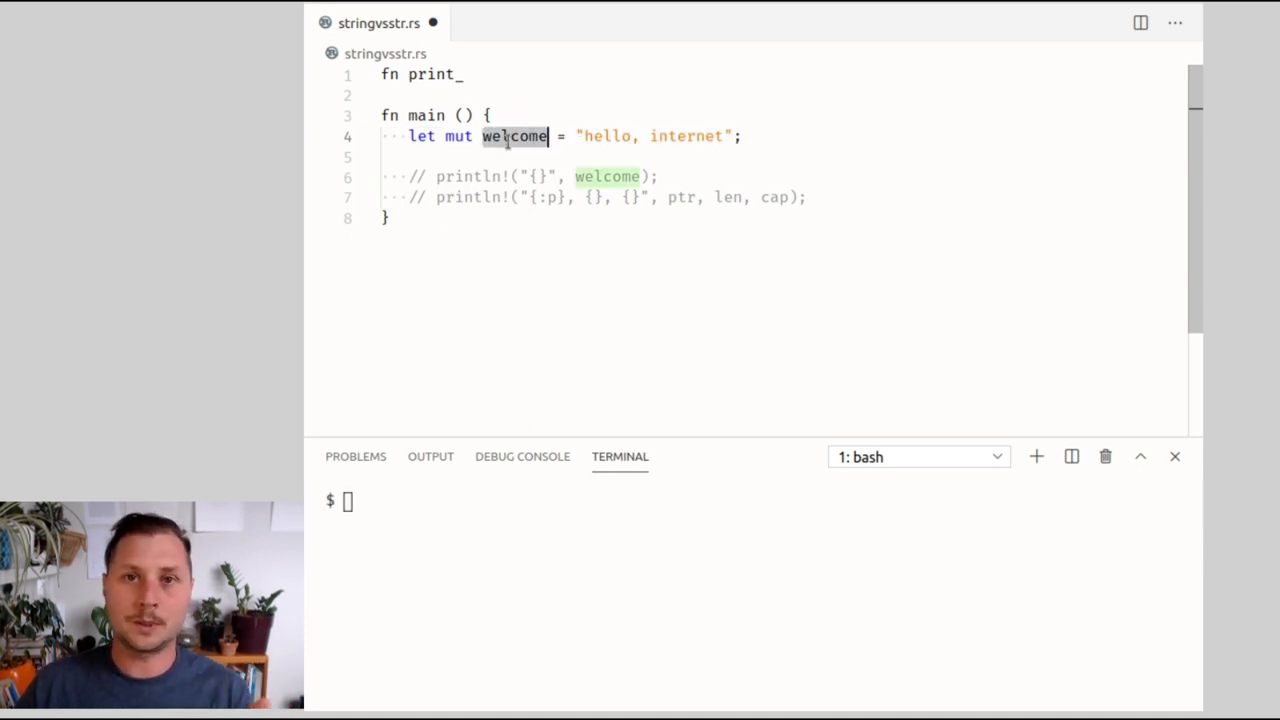
left_click(464, 76)
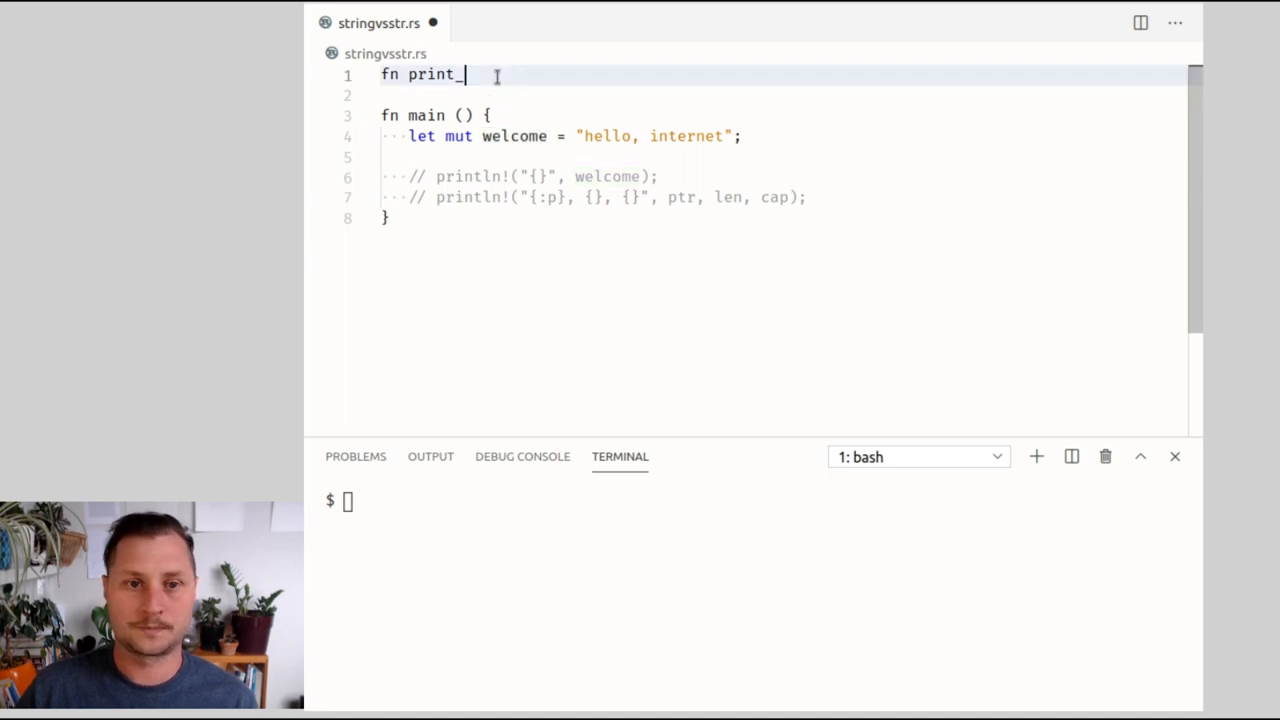
- Write print_message(message: &str) whose body is println!("{}", message)
type("message(")
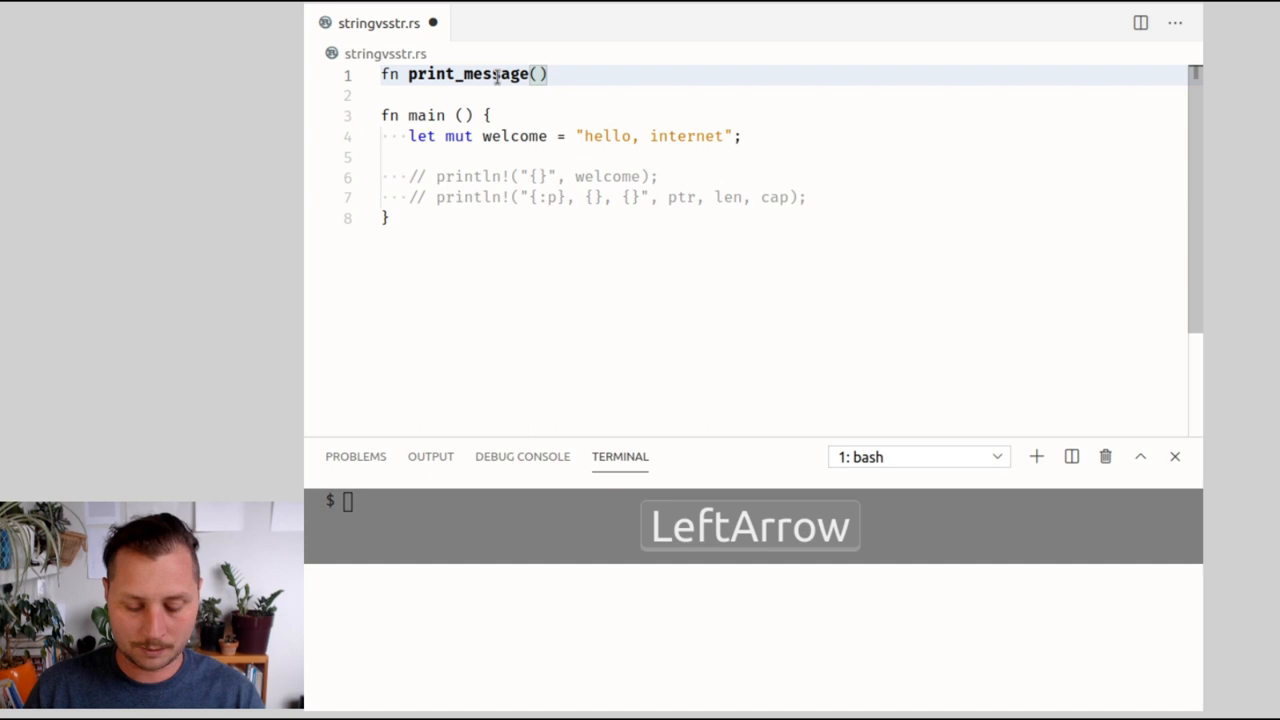
type("mess")
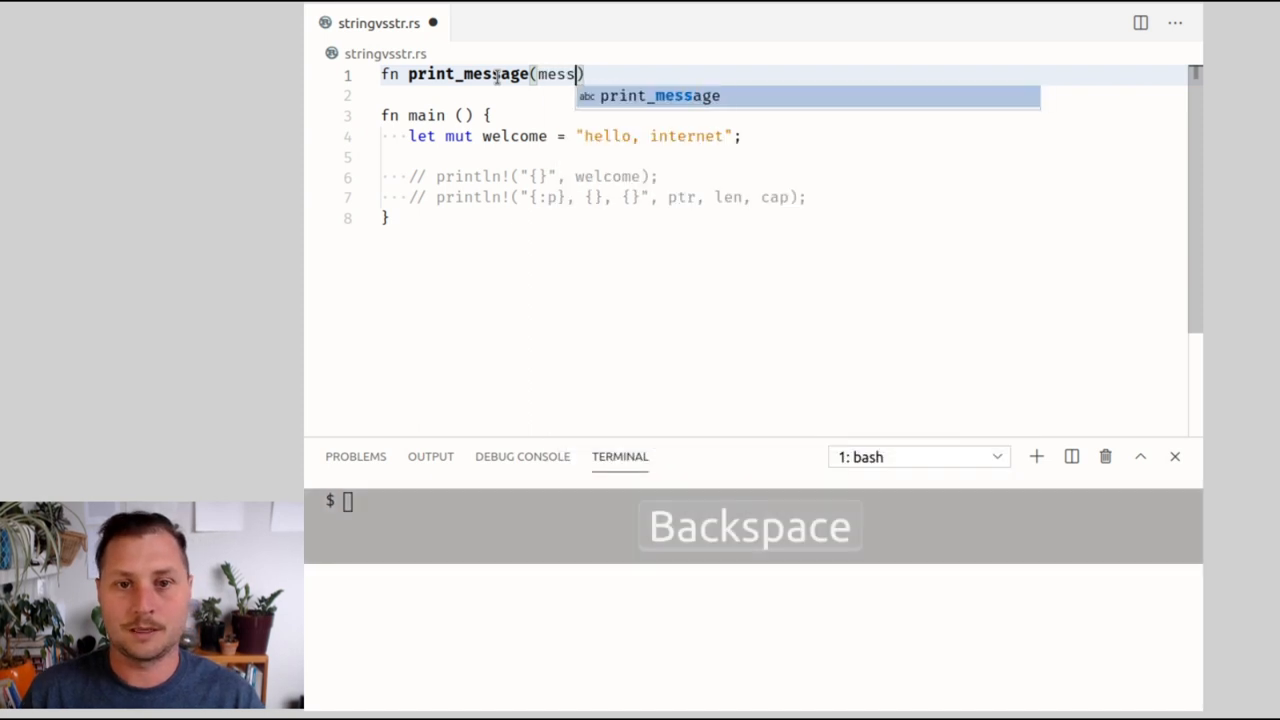
type("age: &str)")
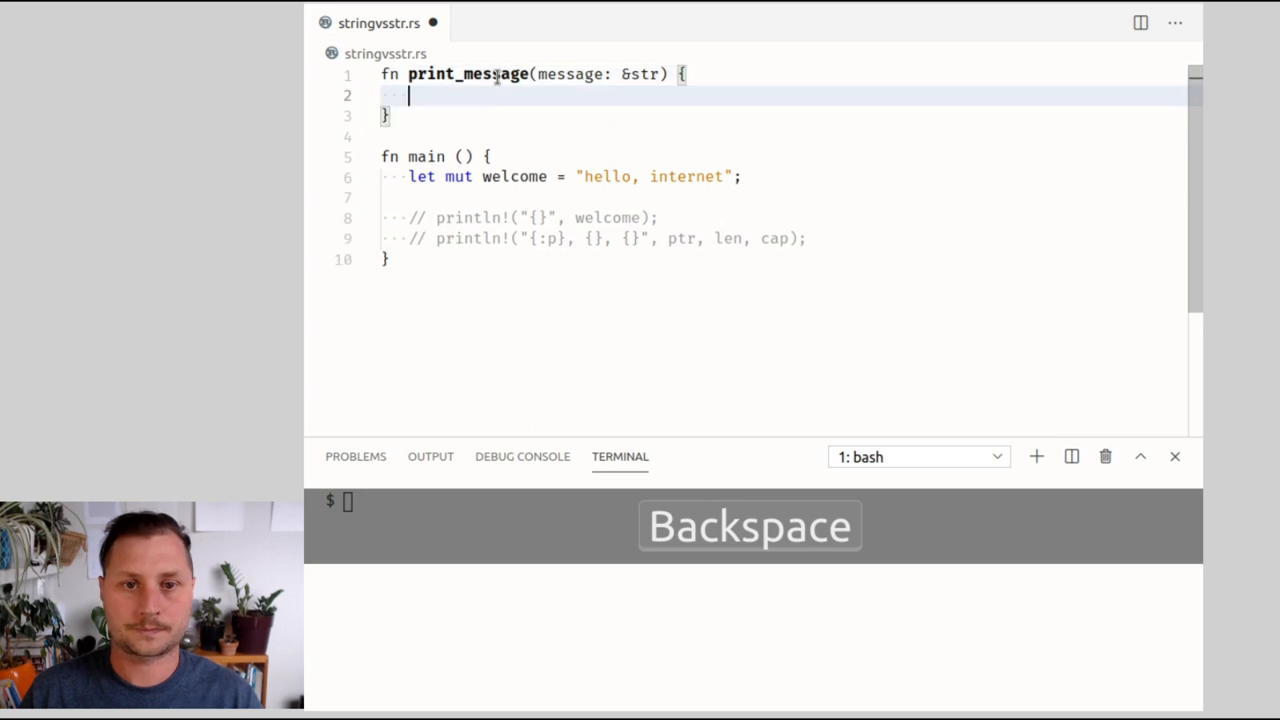
type("println!()")
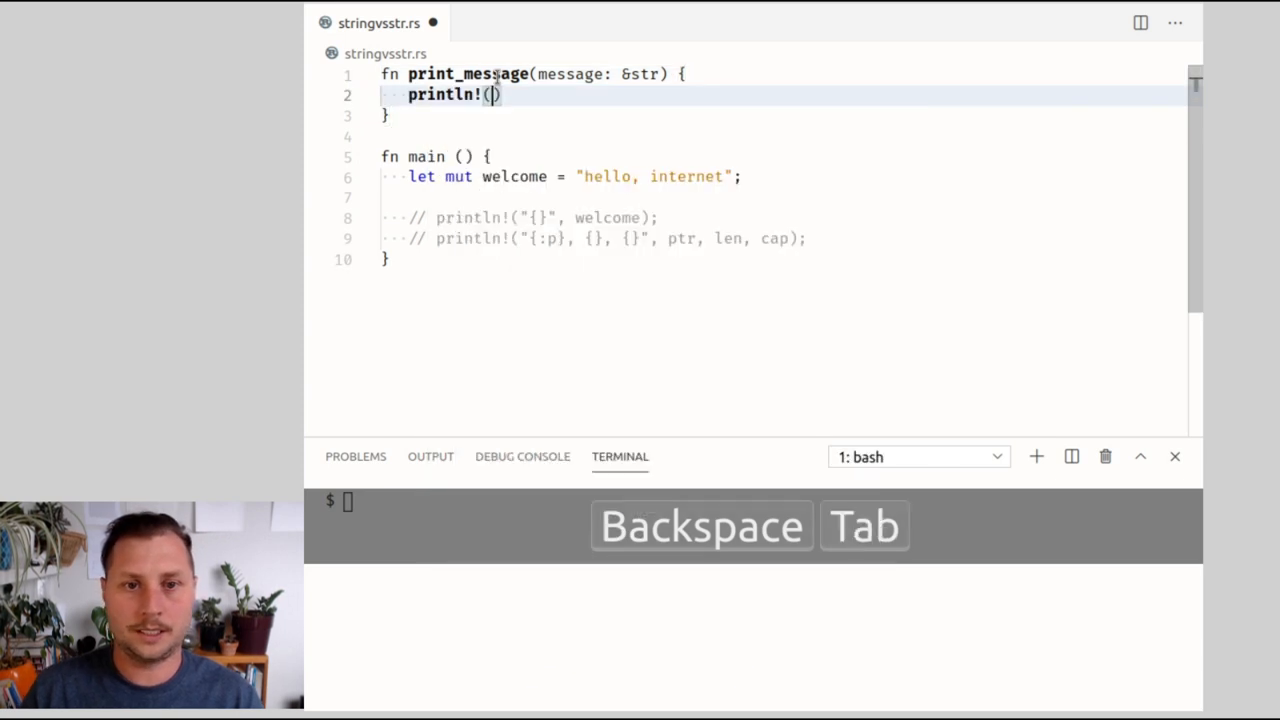
type("\"{}\", mess")
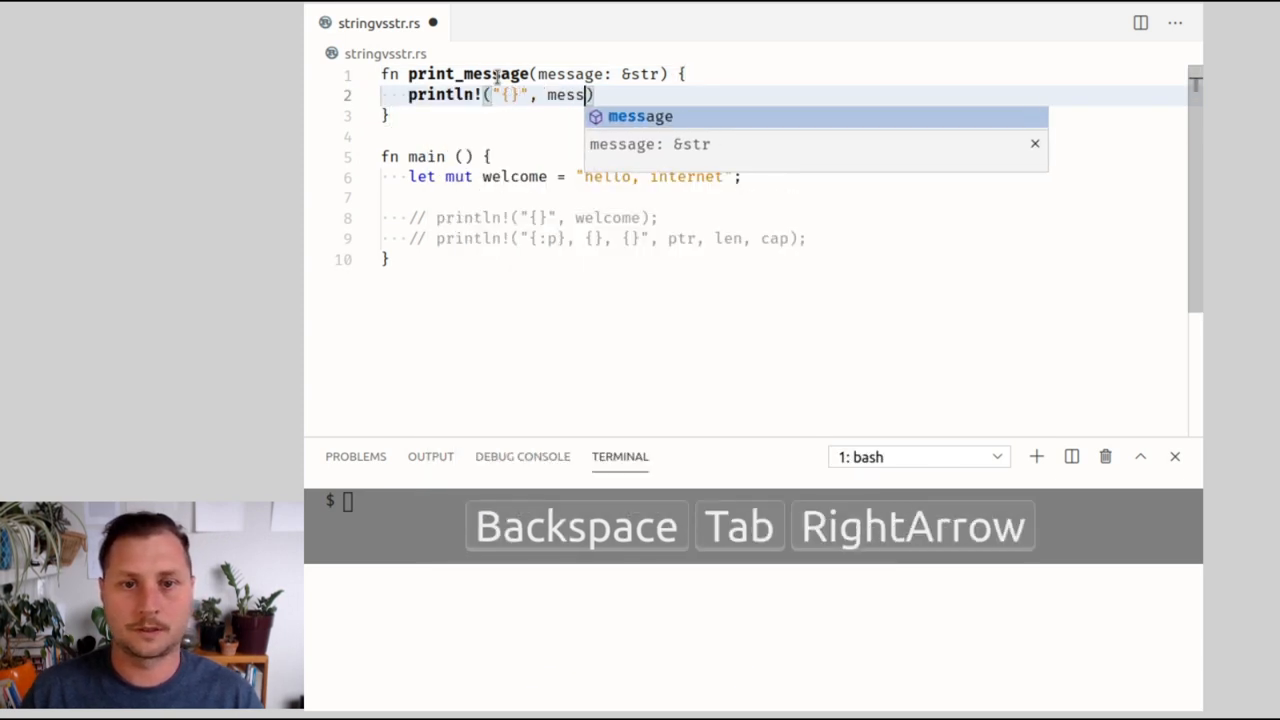
key("Tab")
type("prin")
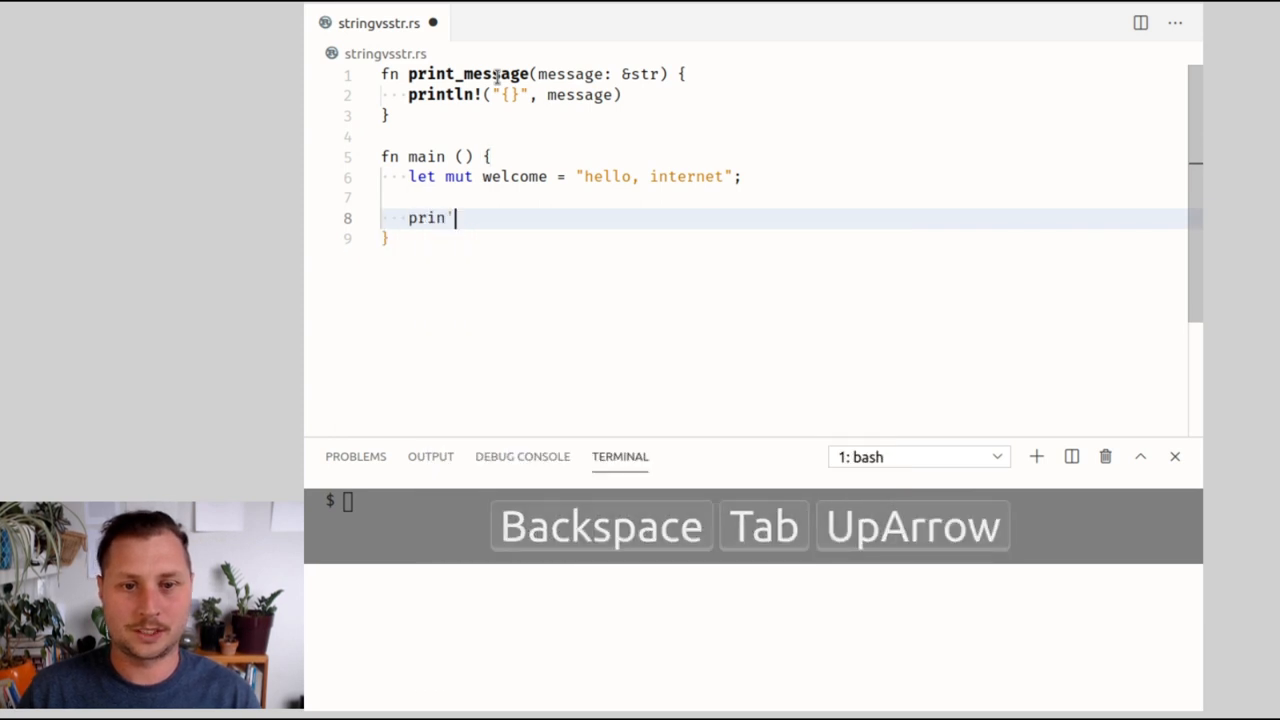
- Call print_message(welcome) in main and save the file
key("Tab")
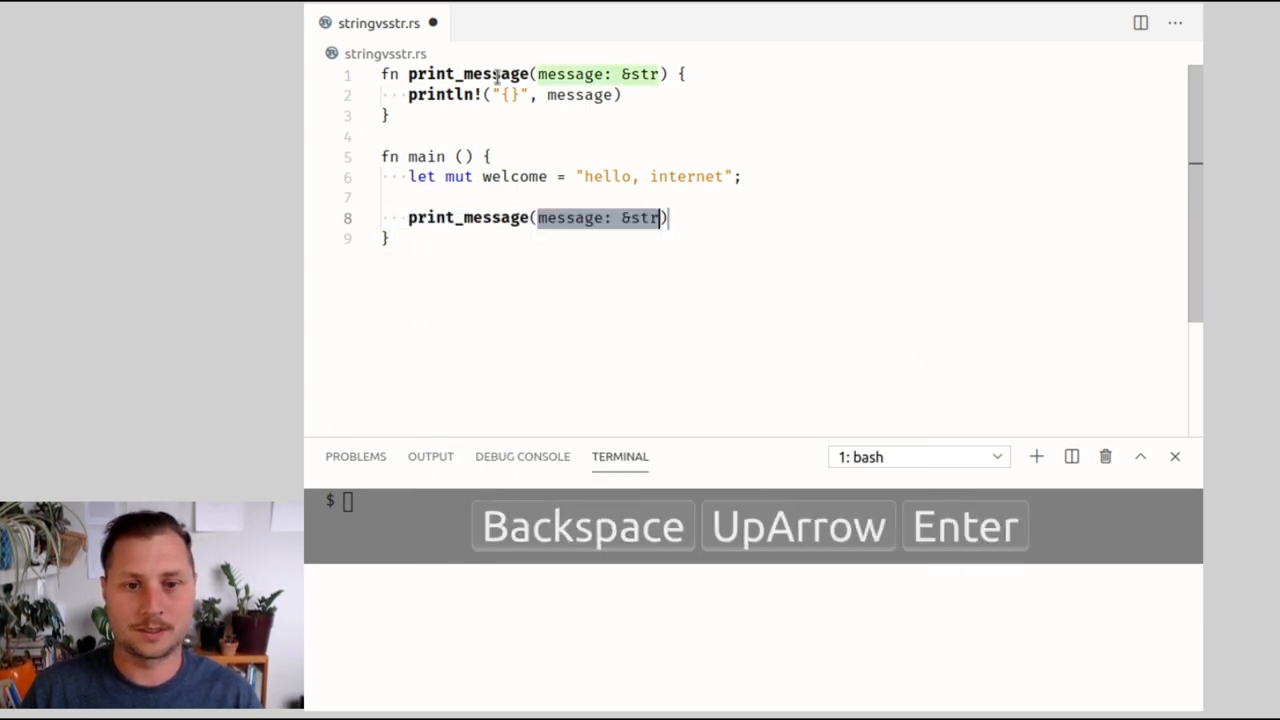
type("welc")
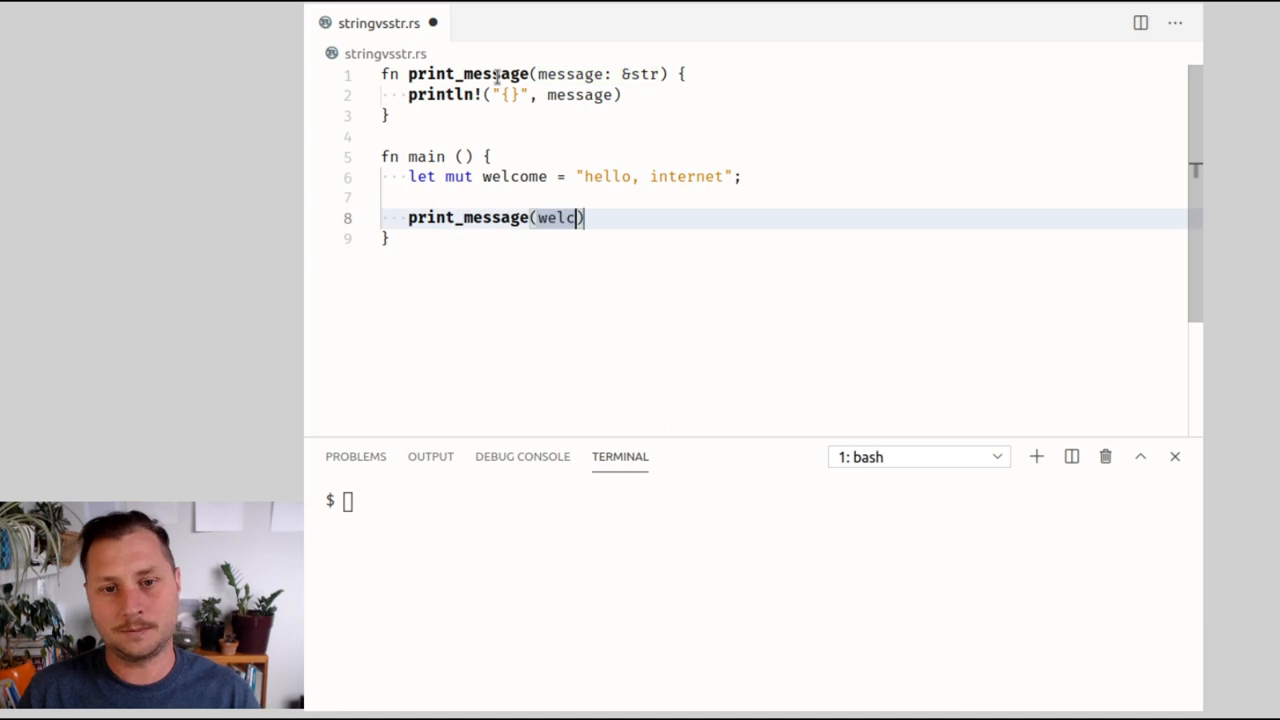
key("ctrl+s")
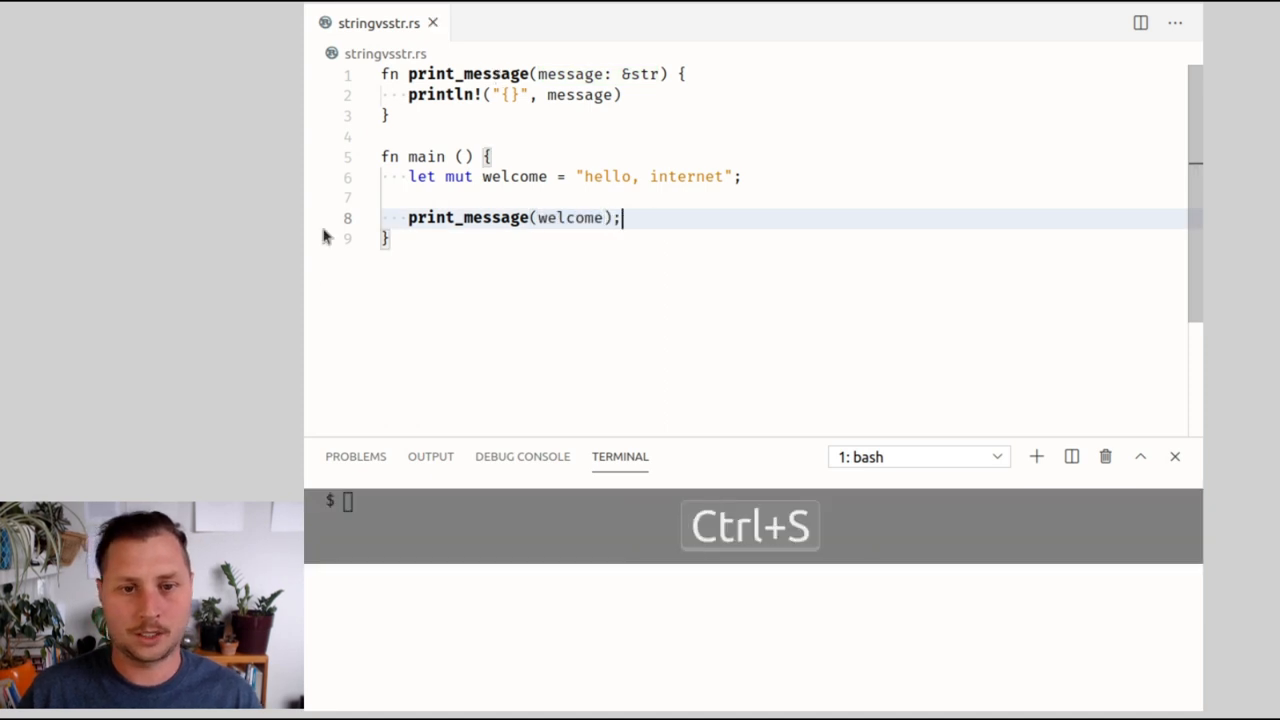
key("ctrl+s")
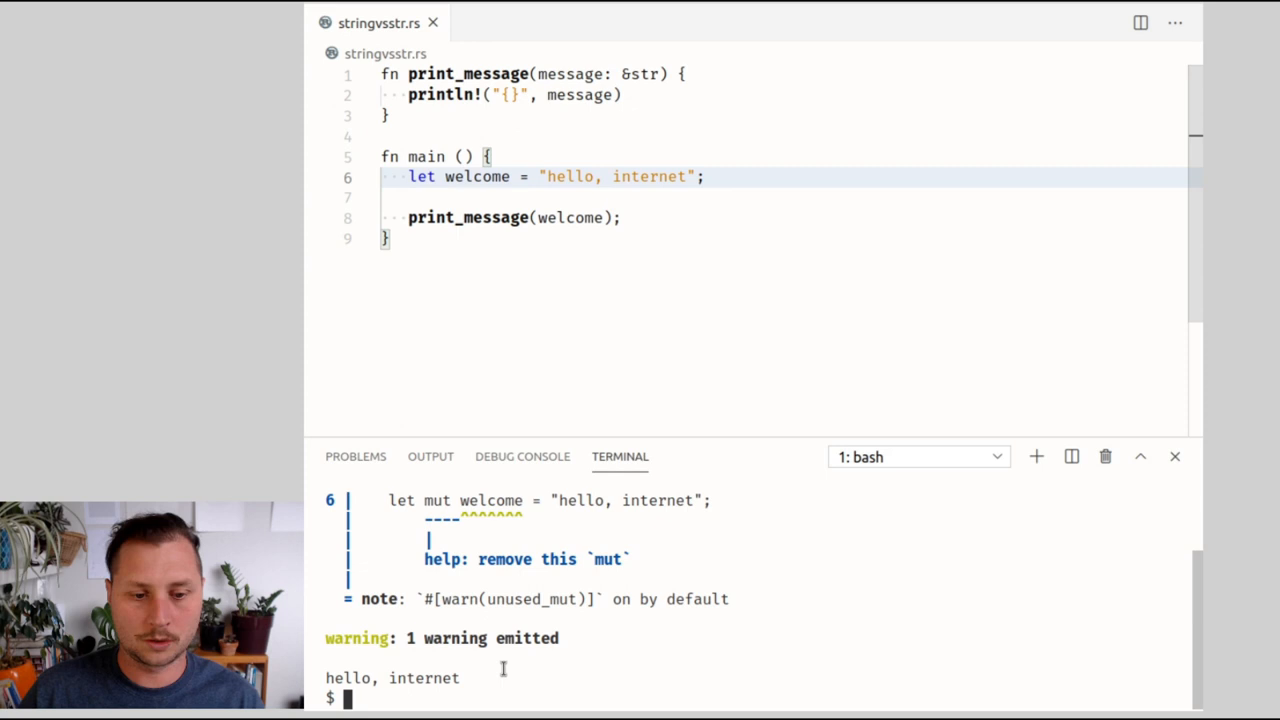
- Run rustc stringvsstr.rs && ./stringvsstr, then rerun with a second print_message call, printing hello, internet twice
type("rustc stringvsstr.rs && ./stringvsstr")
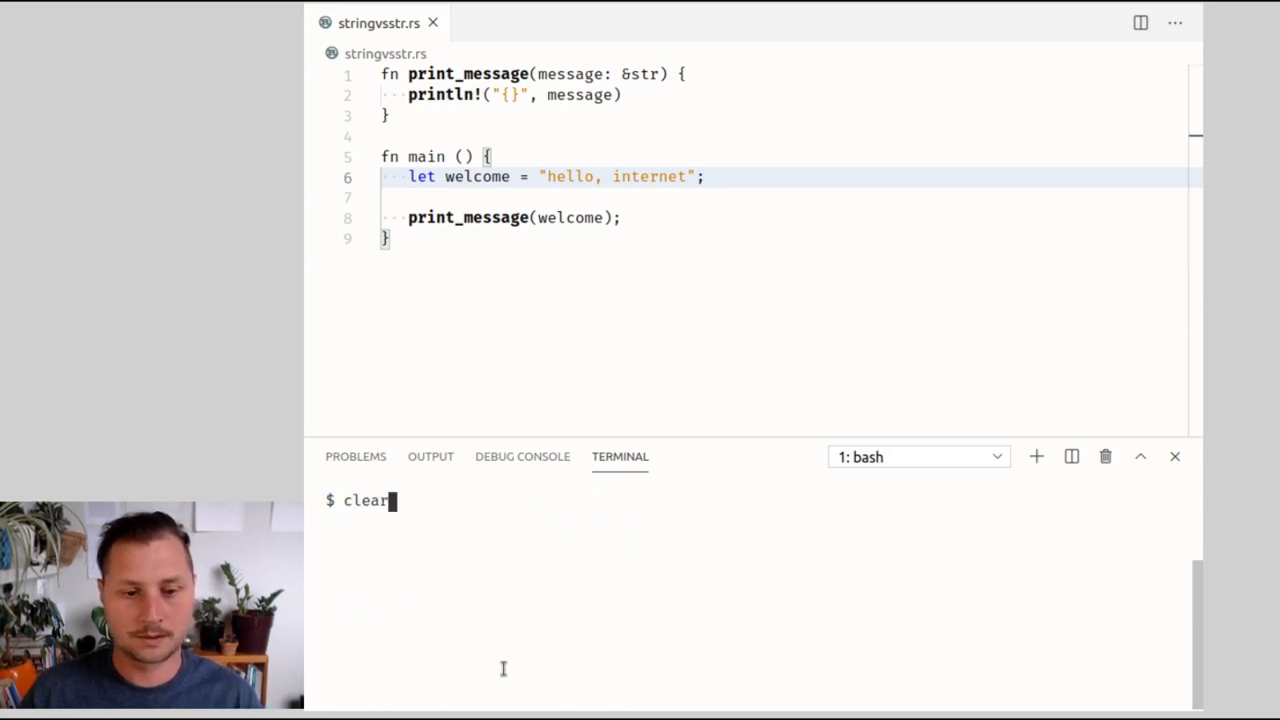
key("Return")
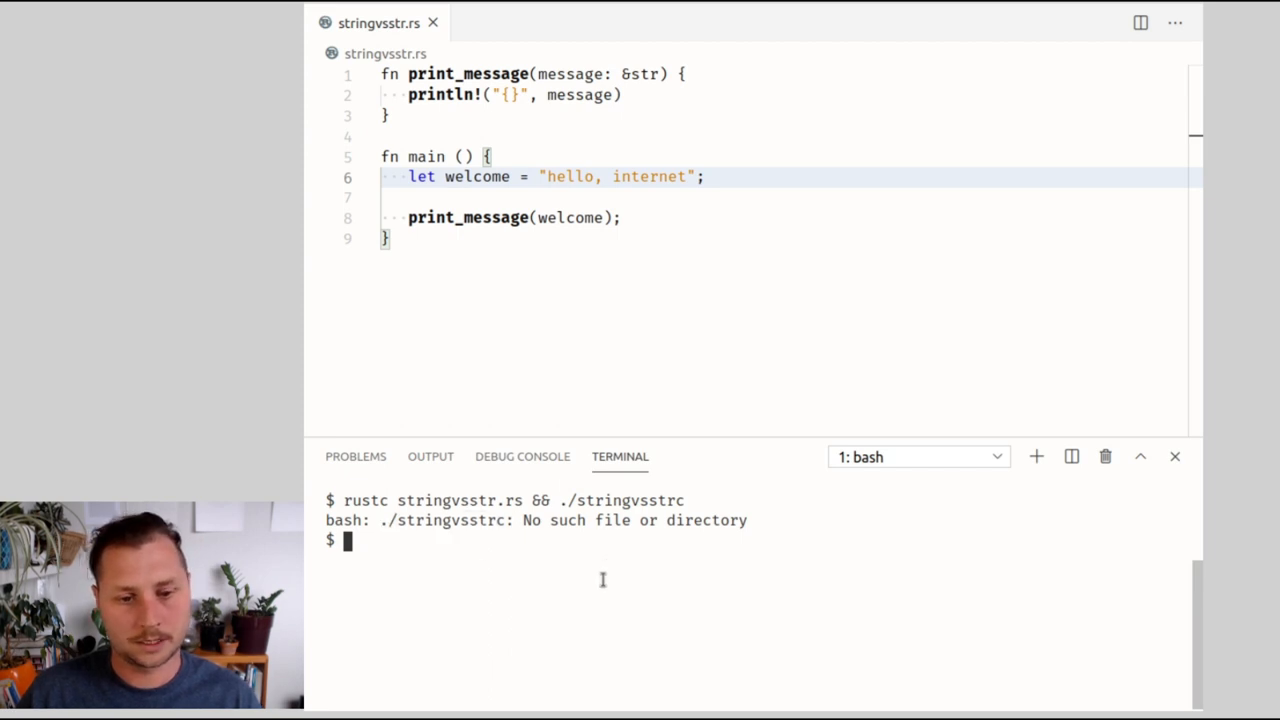
type("rustc stringvsstr.rs && ./stringvsstr")
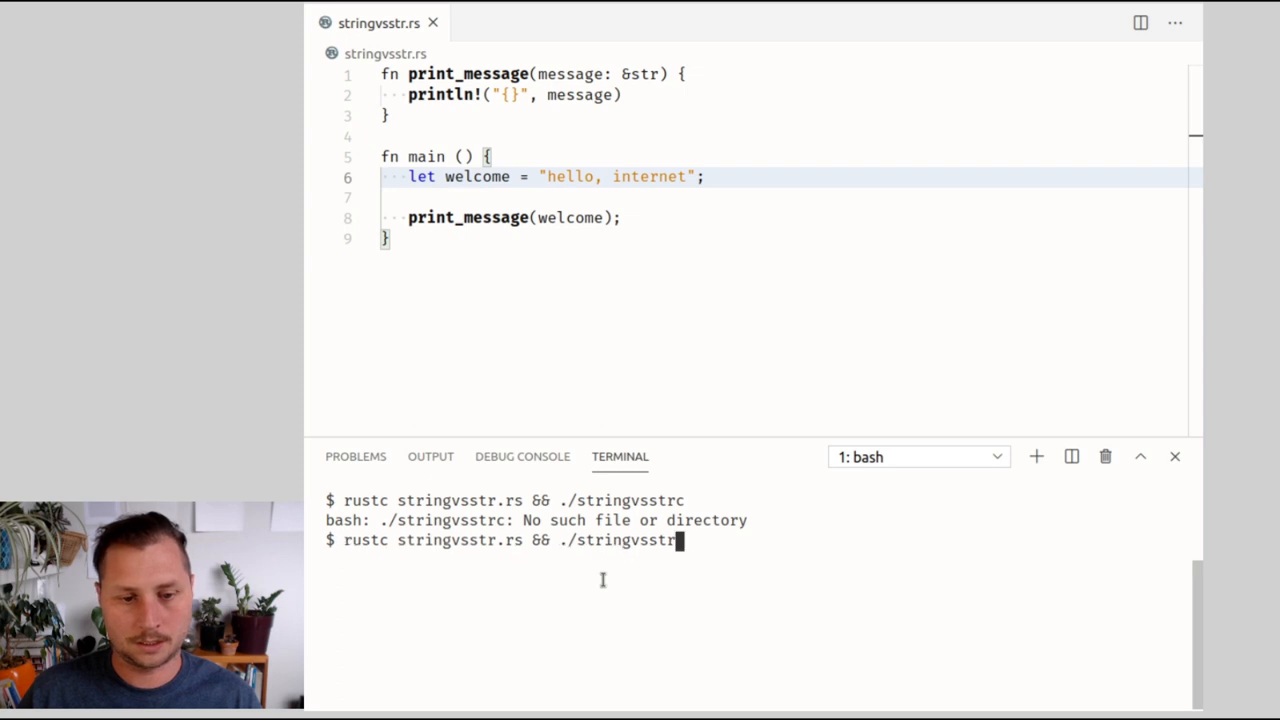
key("Return")
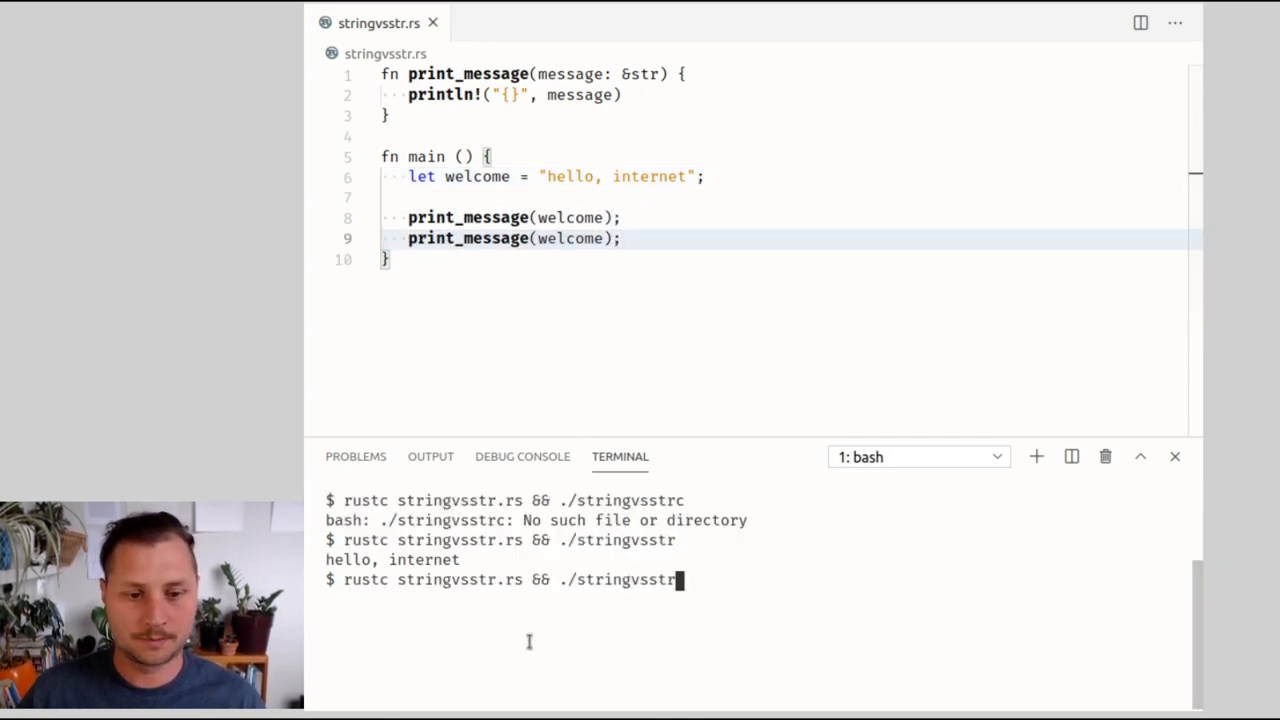
key("Return")
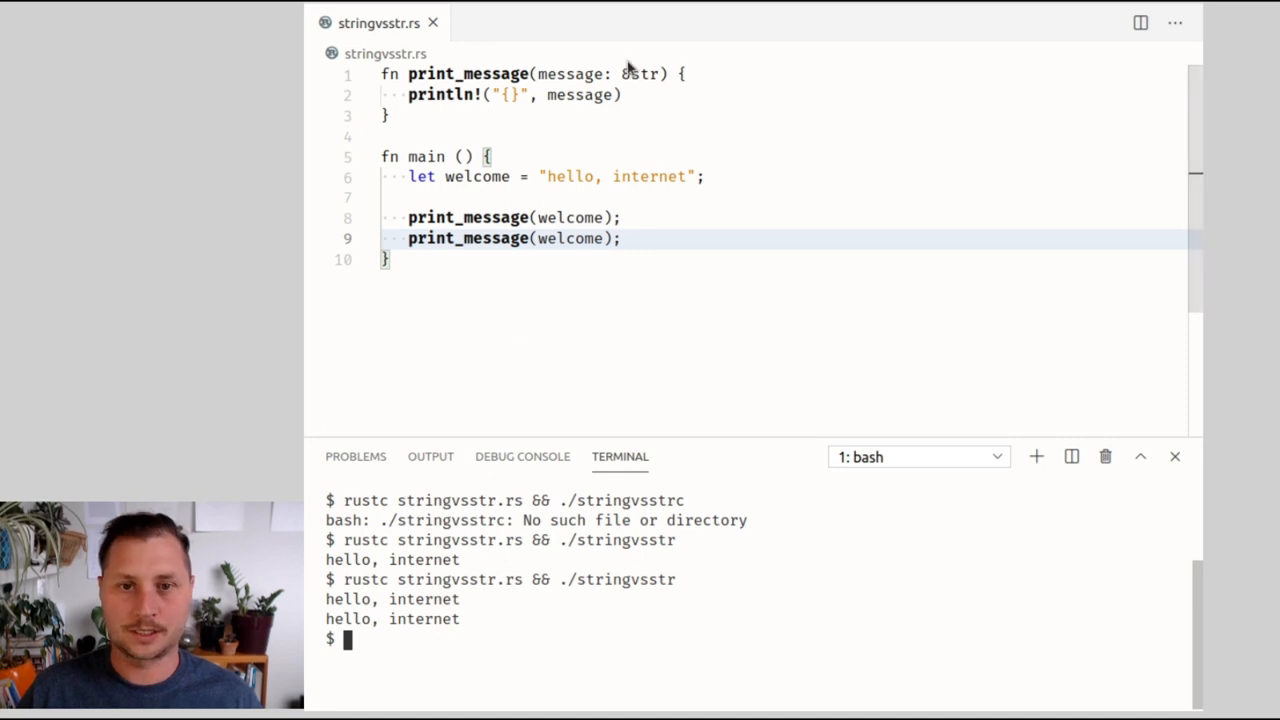
- Change the parameter to String and build welcome with .to_string()
key("ctrl+shift+right")
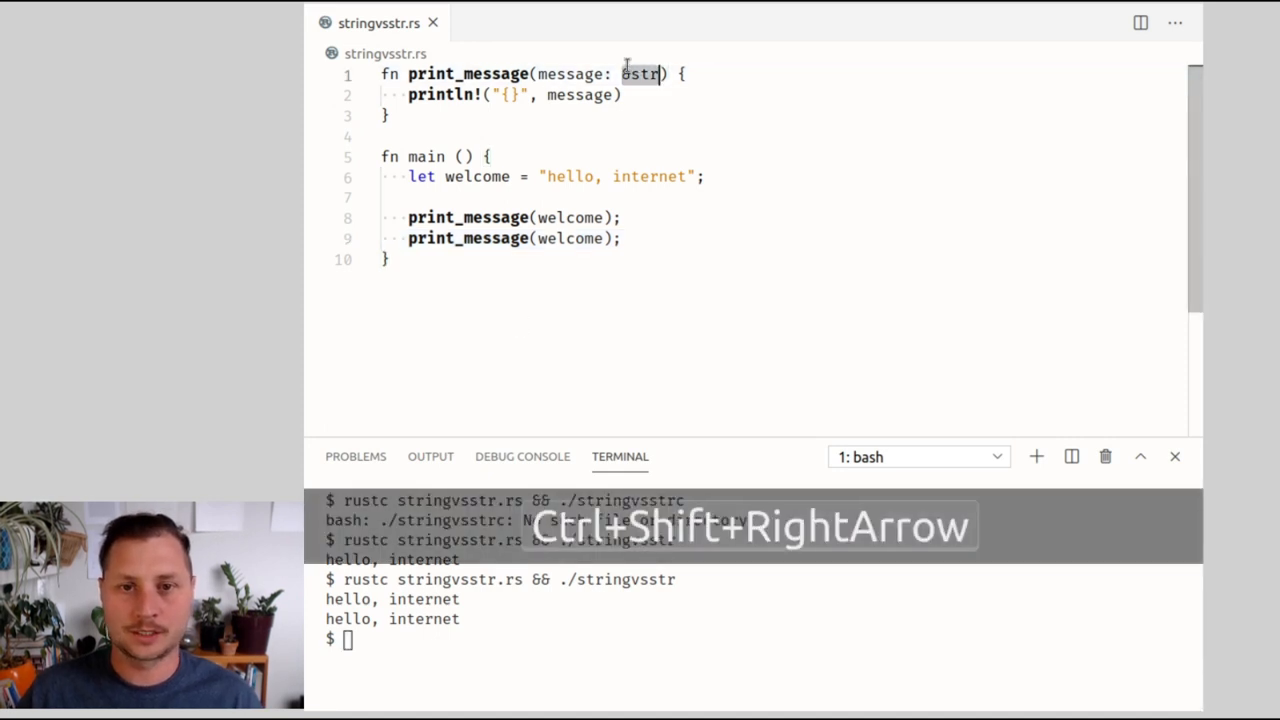
type("String")
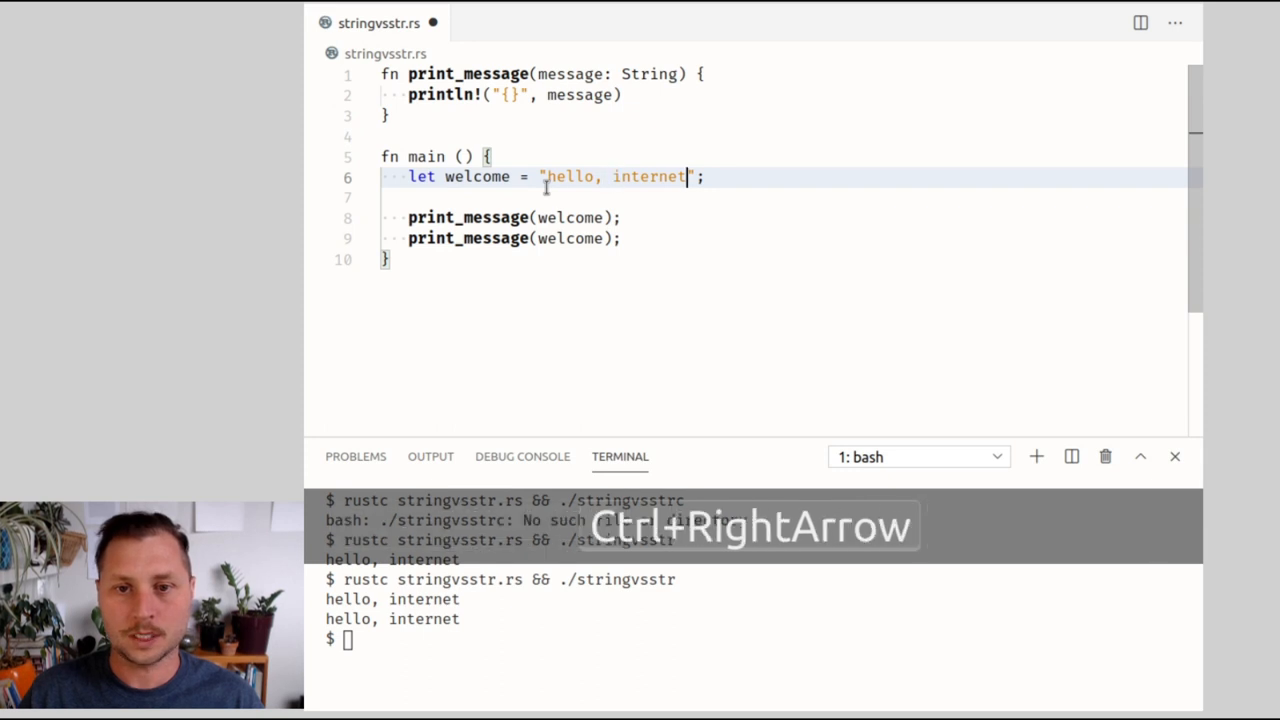
type(".to_string(")
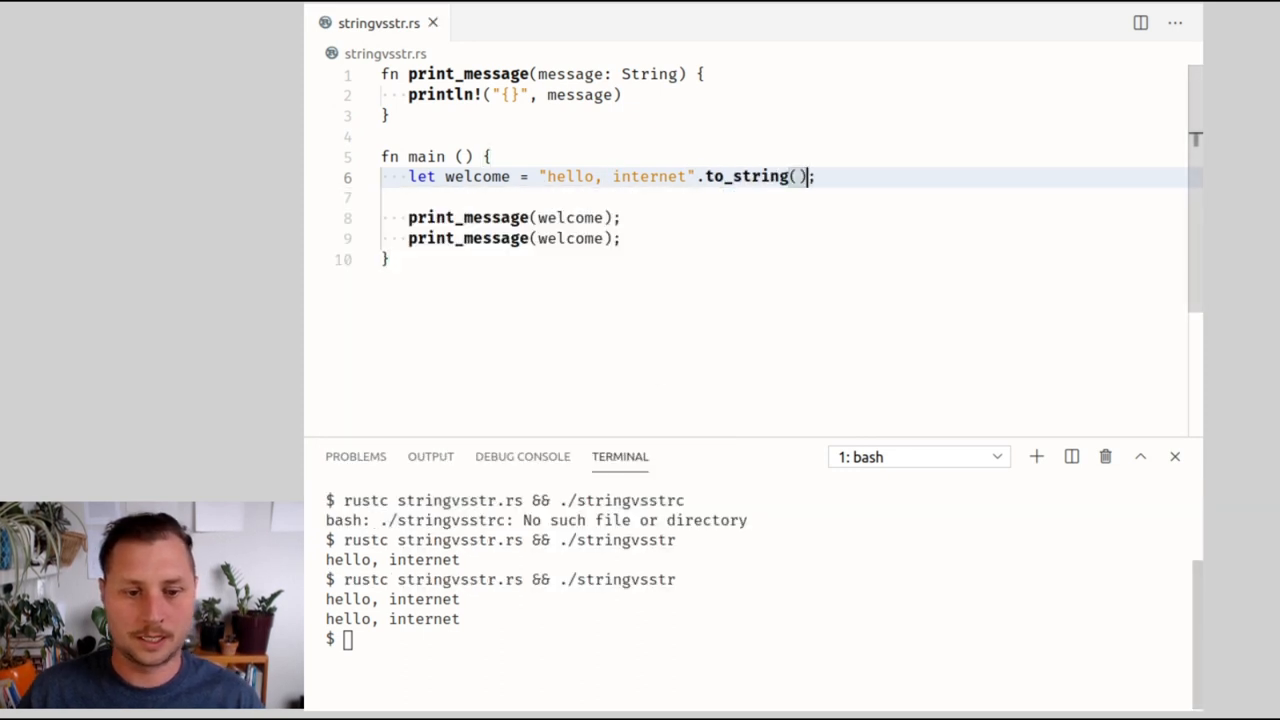
type("clear")
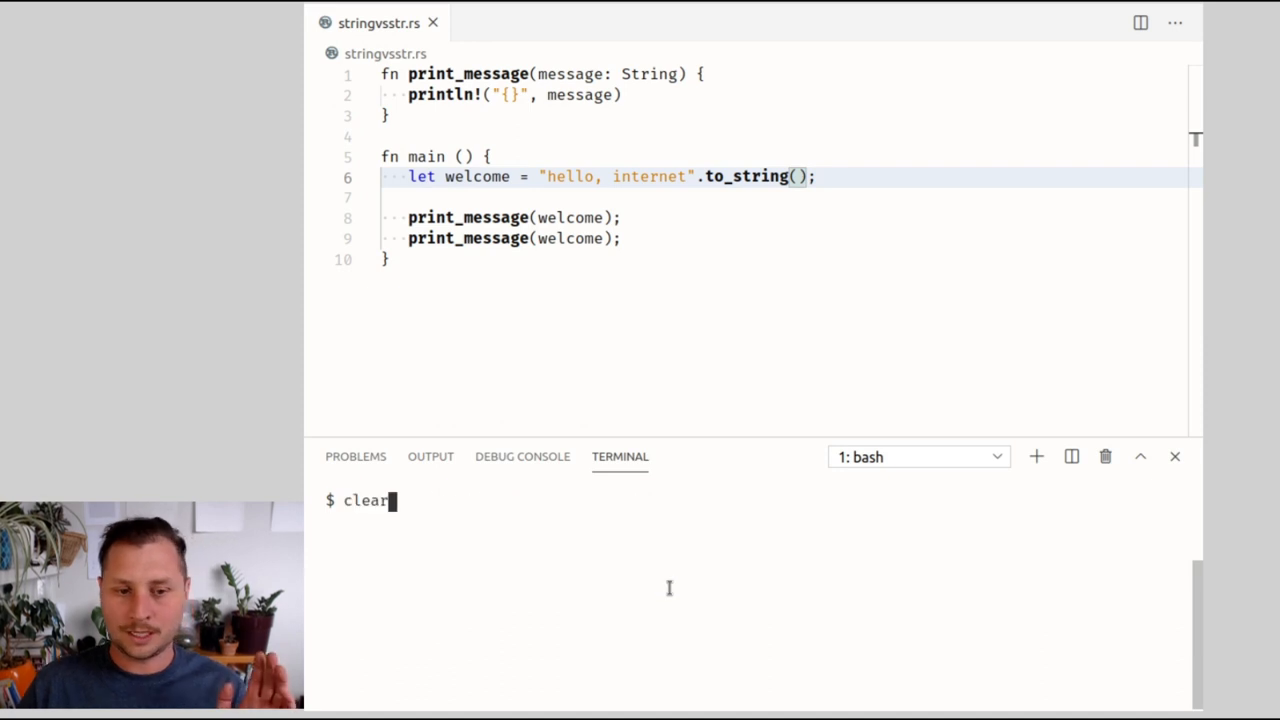
- Recompile to get error E0382, welcome used after move, and start a comment on the call
key("Return")
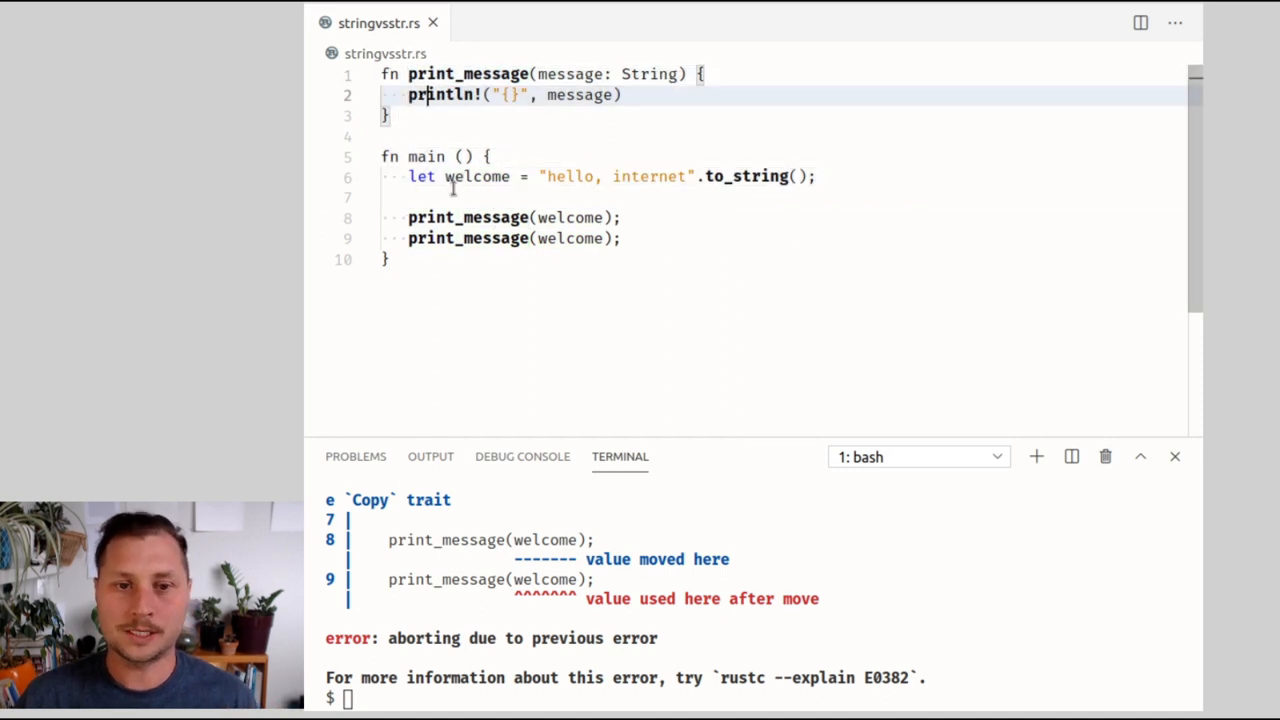
double_click(428, 156)
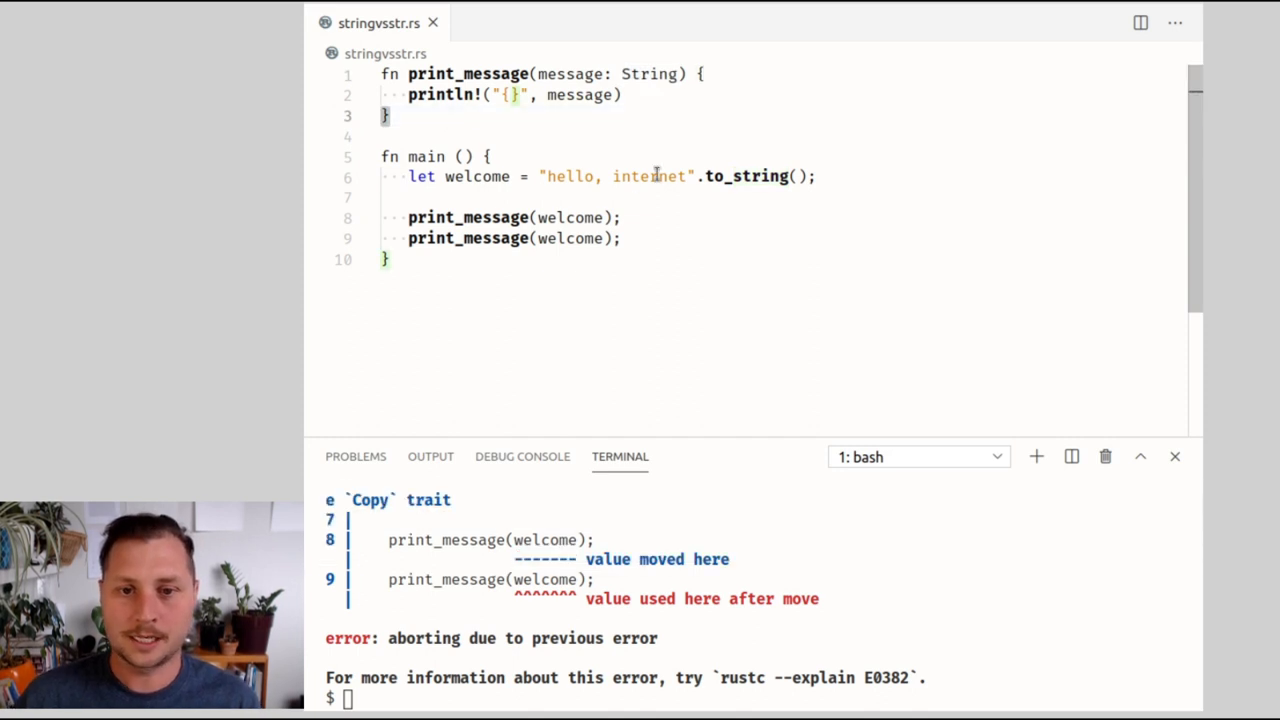
left_click(622, 216)
type(" // !!!")
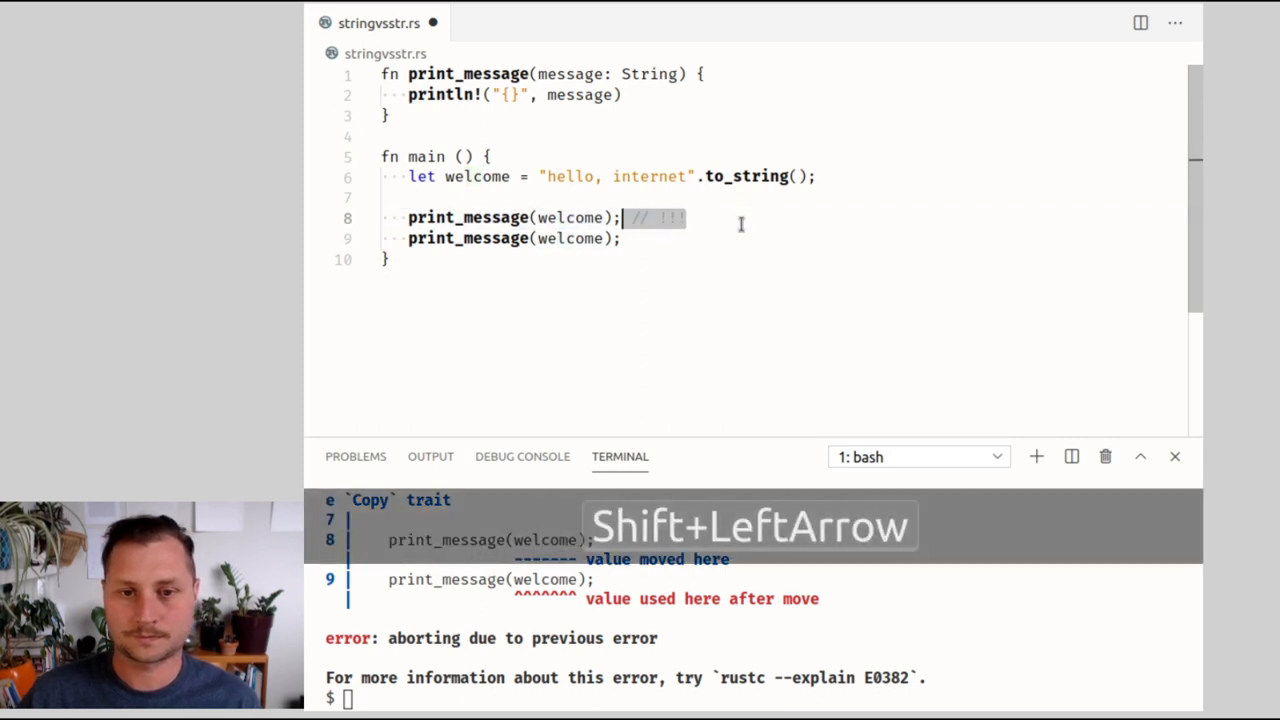
- Drop the comment, pass &welcome in both calls and clear the terminal to recompile for the E0308 mismatch
key("Delete")
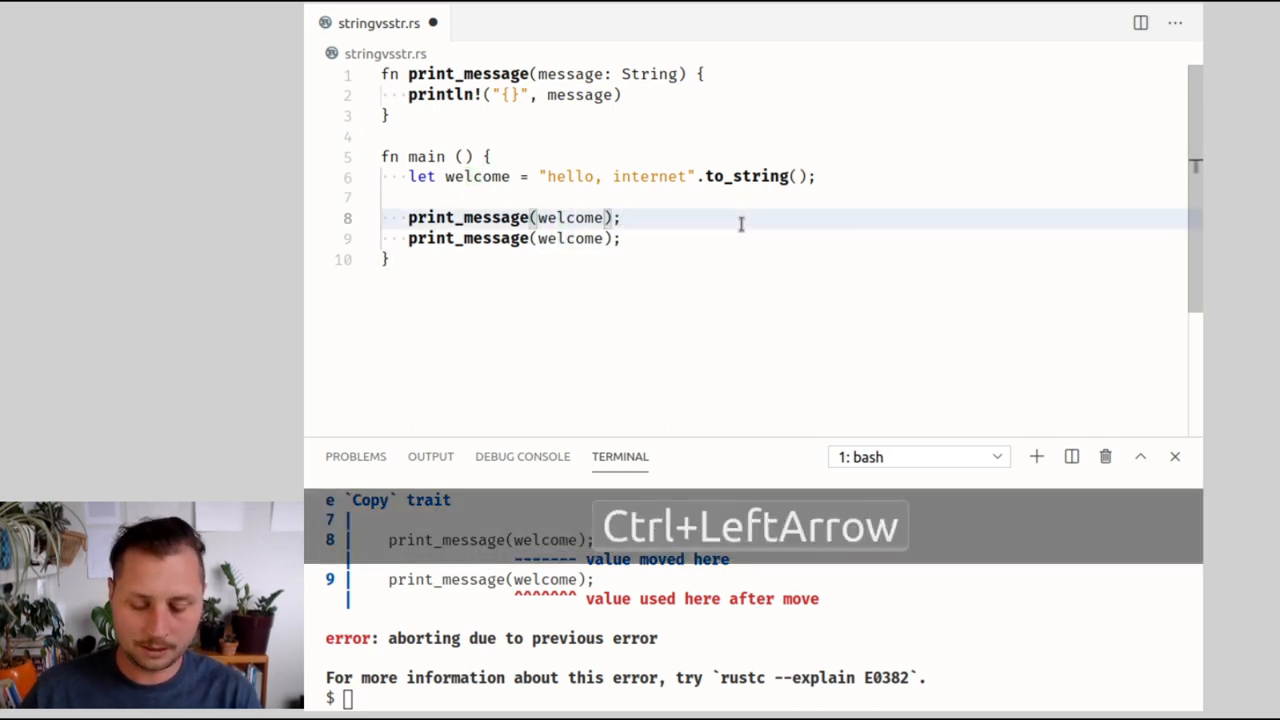
key("ctrl+s")
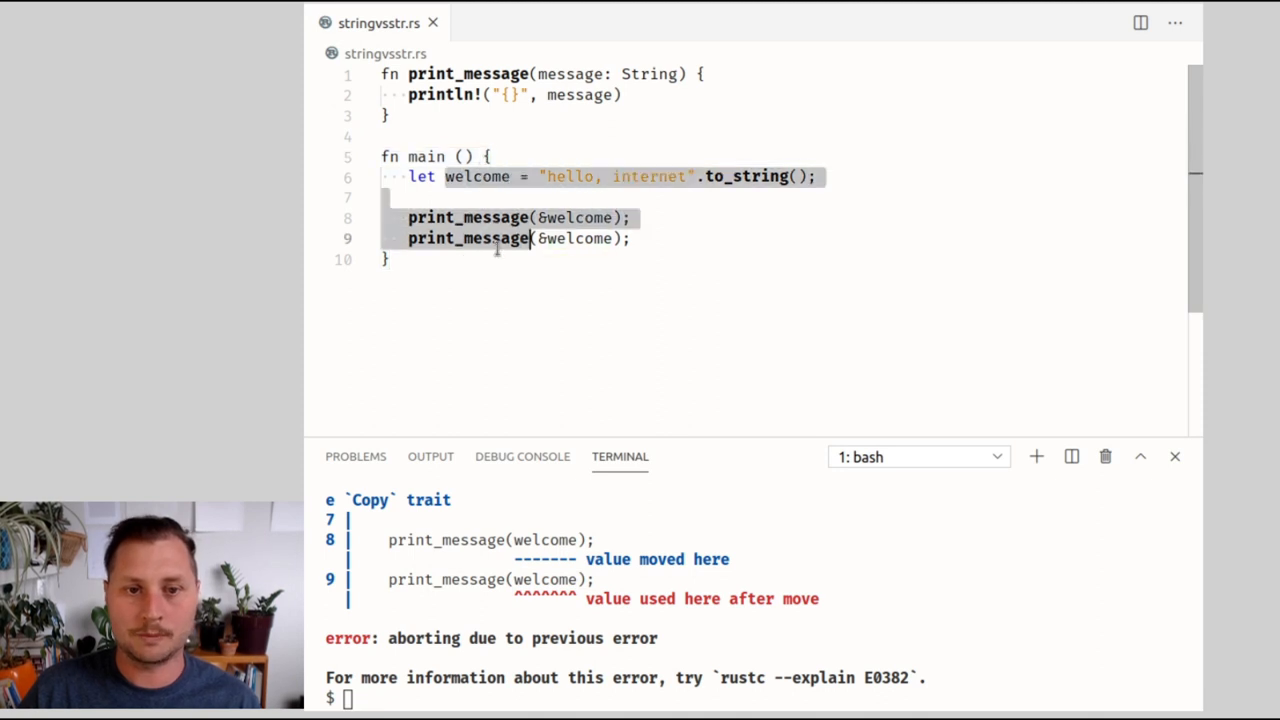
double_click(476, 176)
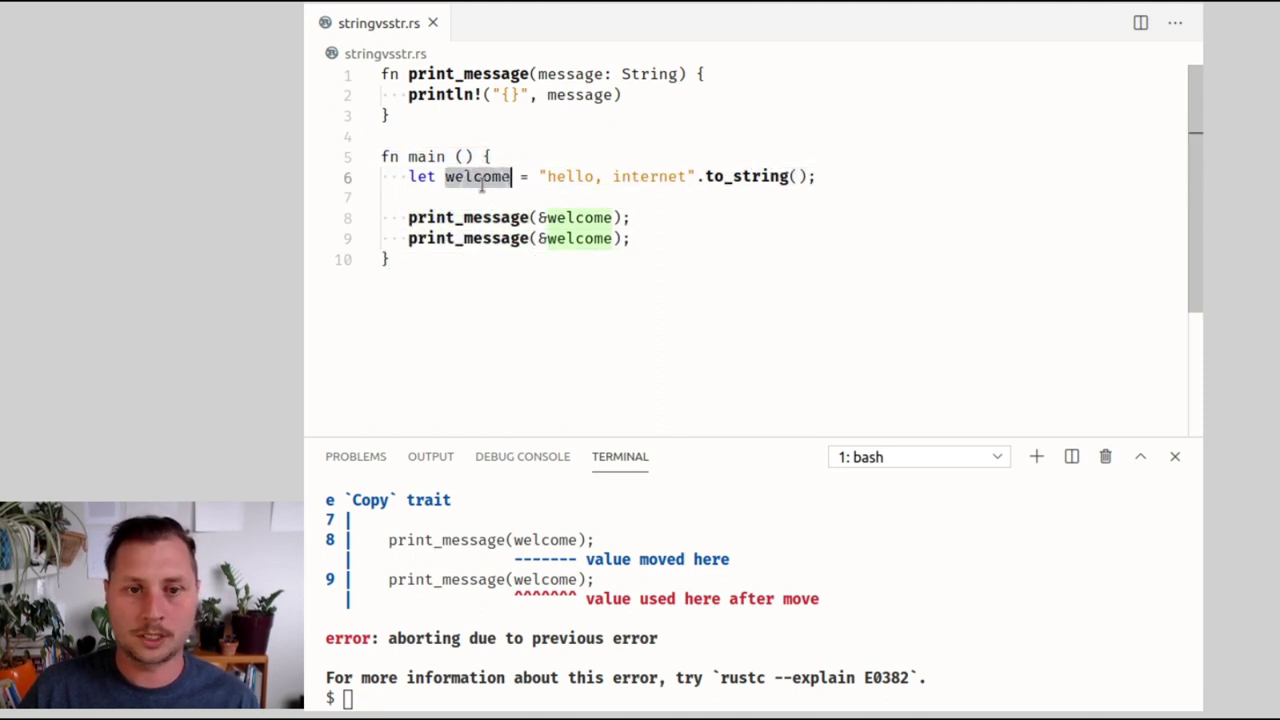
type("clear")
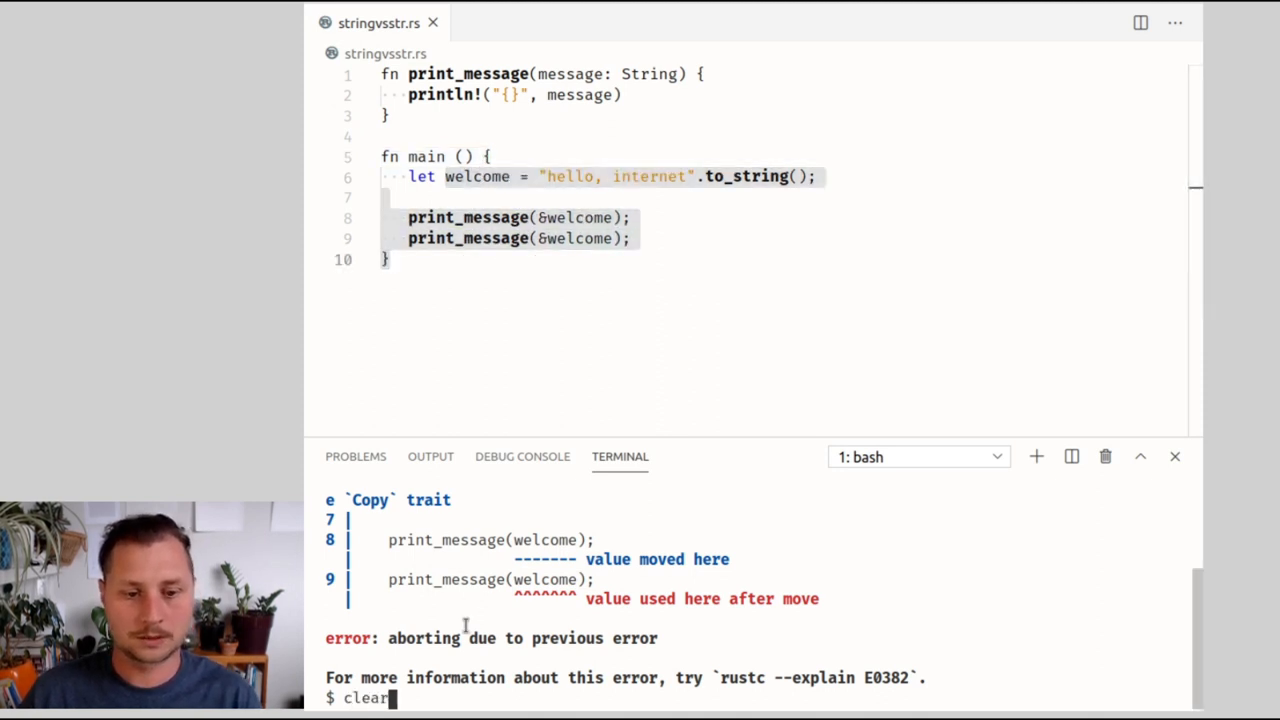
key("Return")
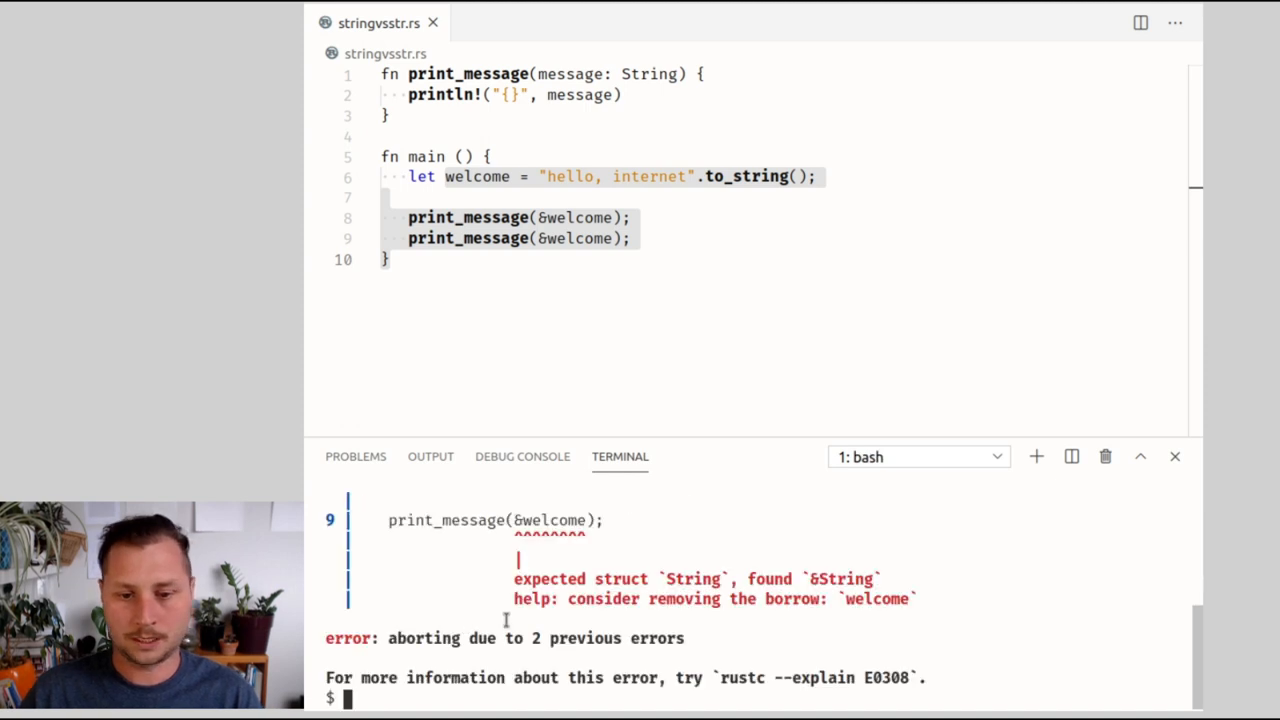